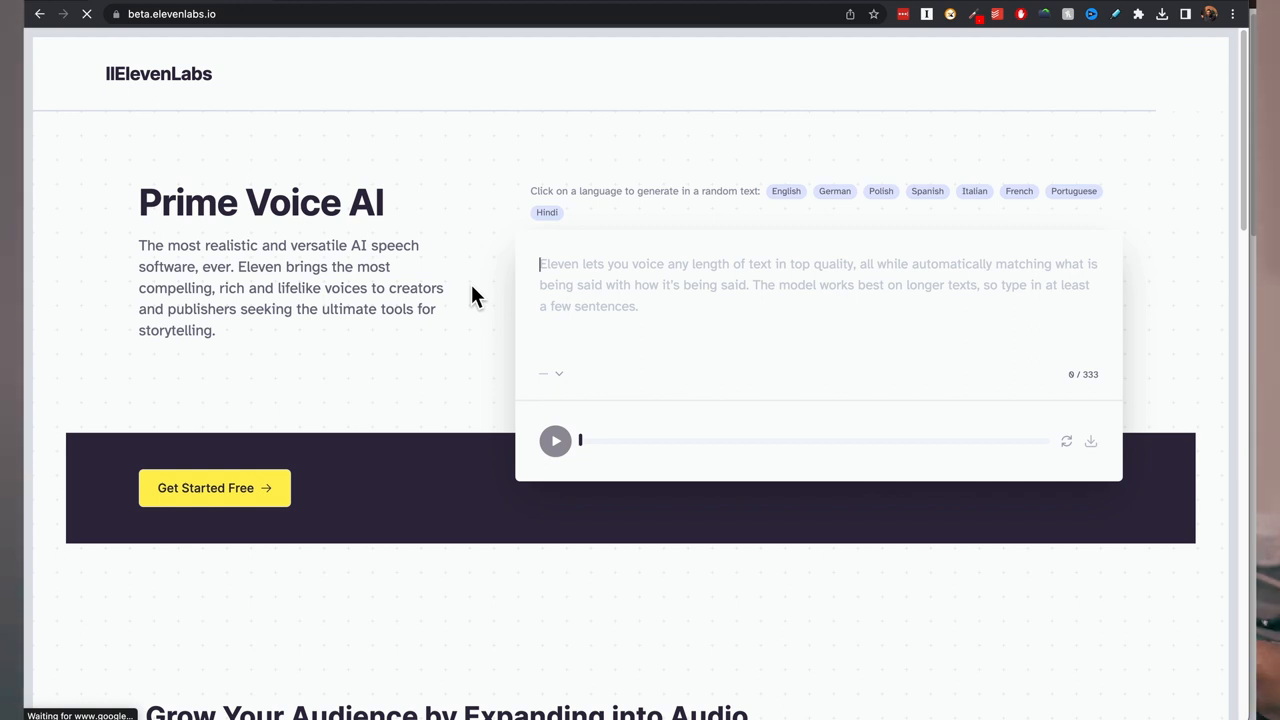
{"action": "mouse_move", "coordinate": [435, 210]}
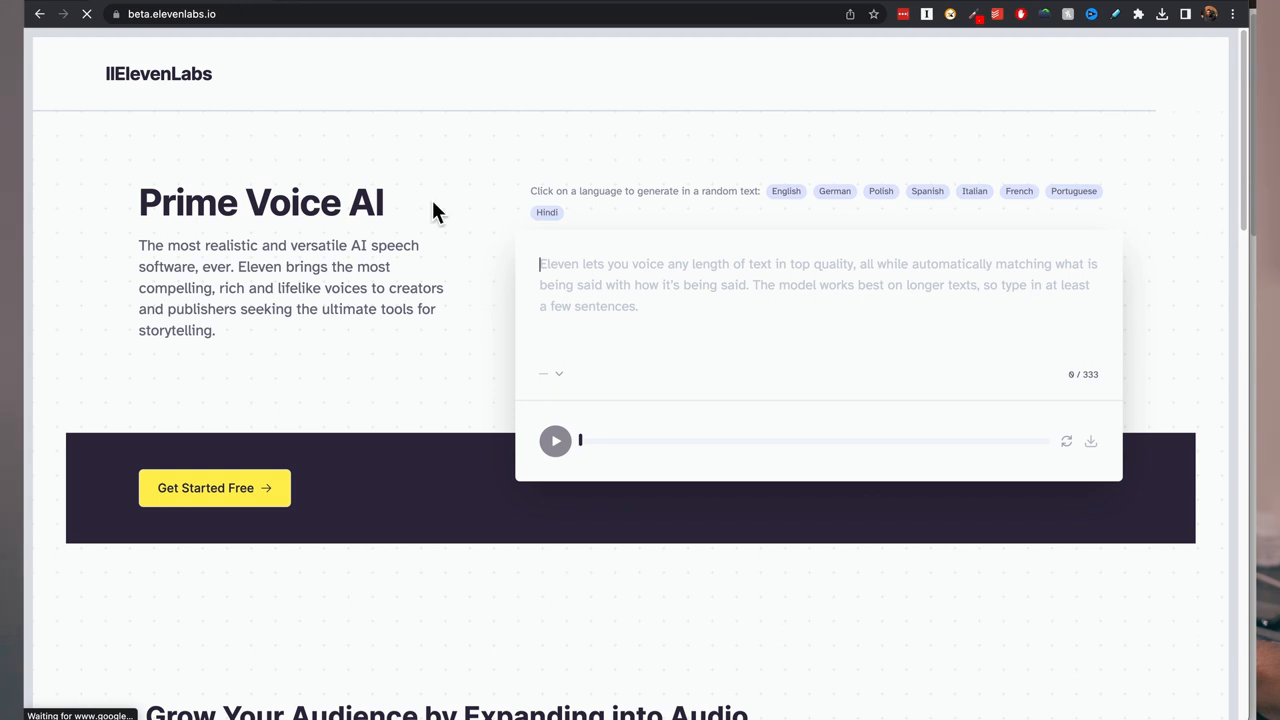
{"action": "mouse_move", "coordinate": [475, 295]}
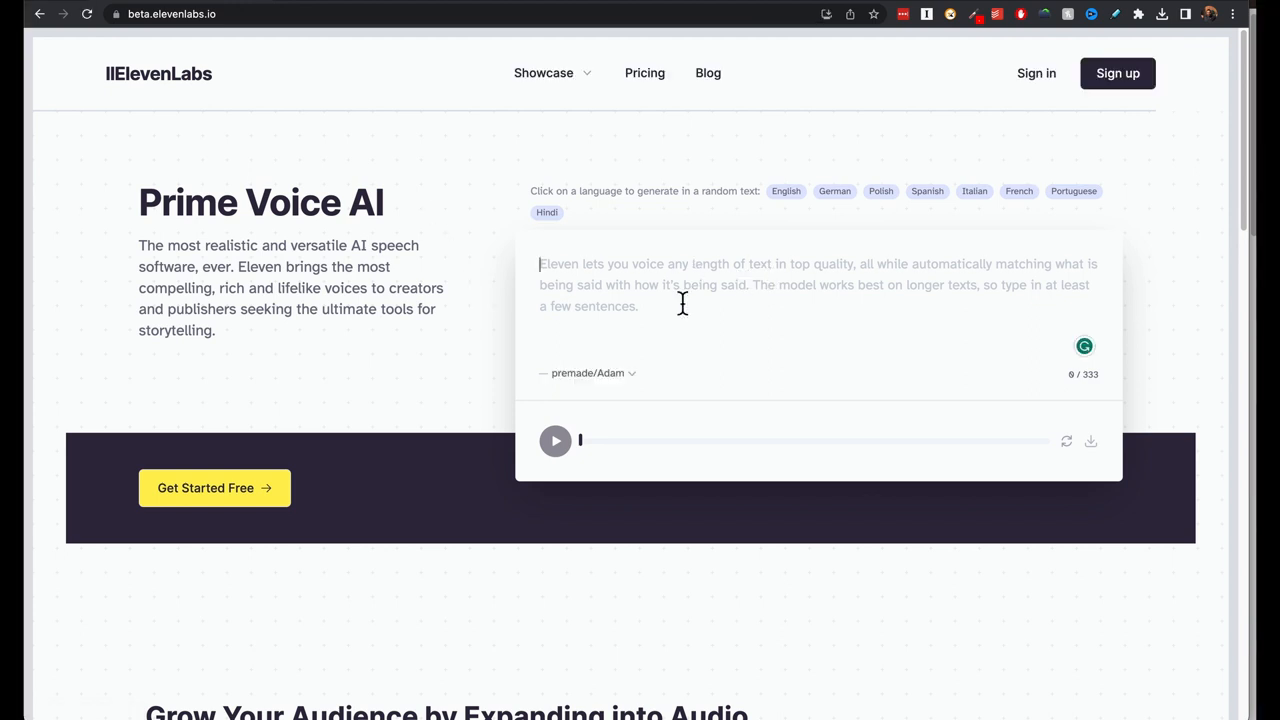
{"action": "mouse_move", "coordinate": [628, 200]}
{"action": "type", "text": "We can do no great things, only small things with great love."}
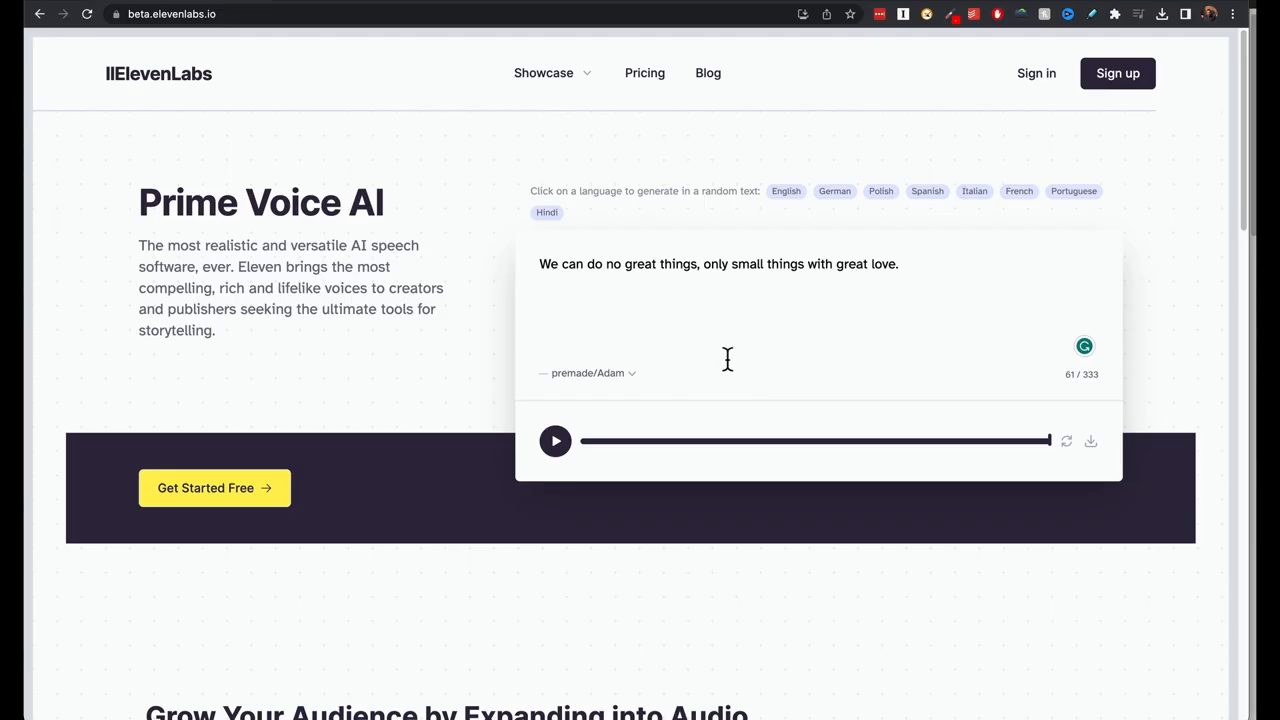
{"action": "mouse_move", "coordinate": [617, 395]}
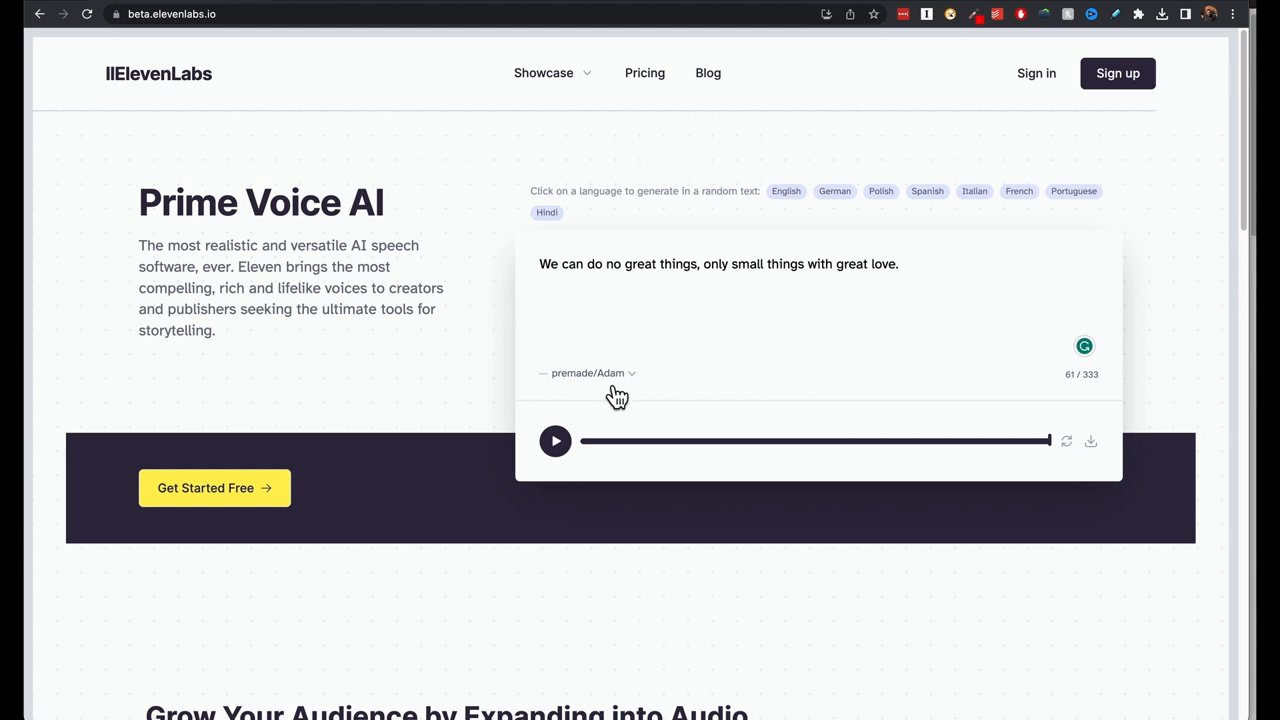
- Switch the homepage demo voice from Adam to premade/Sam
{"action": "left_click", "coordinate": [588, 373]}
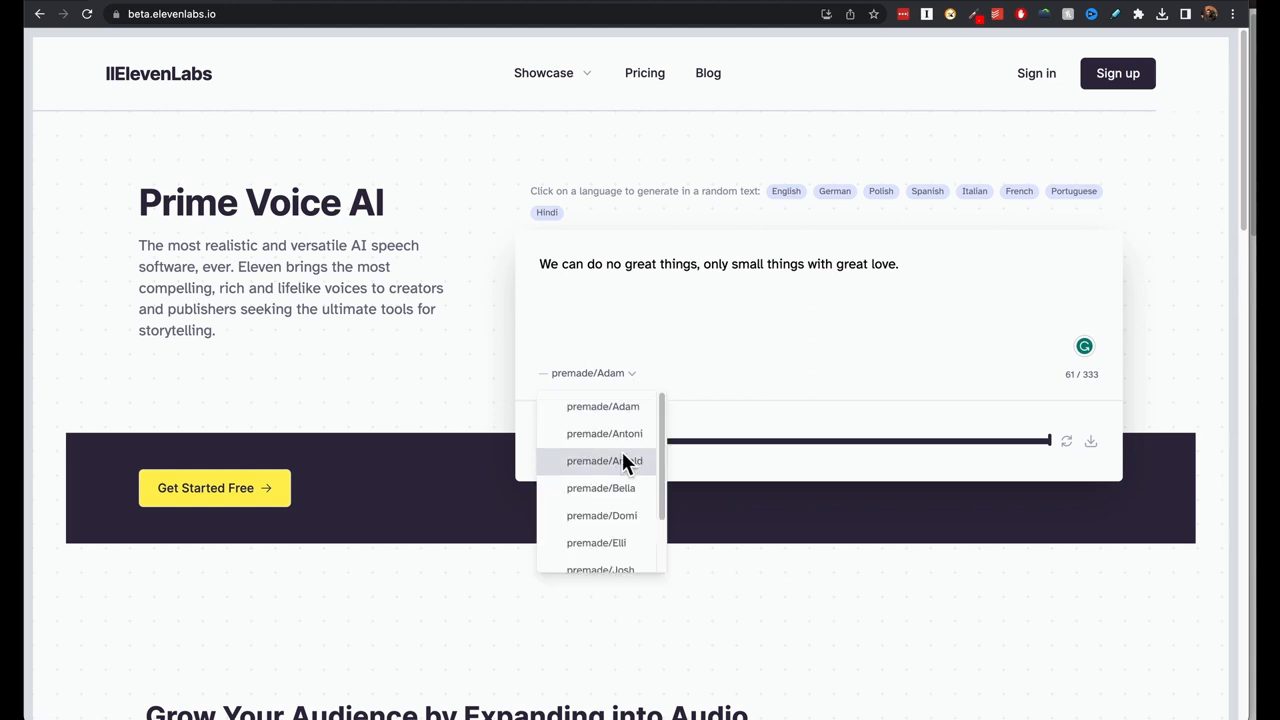
{"action": "scroll", "scroll_direction": "down", "scroll_amount": 3}
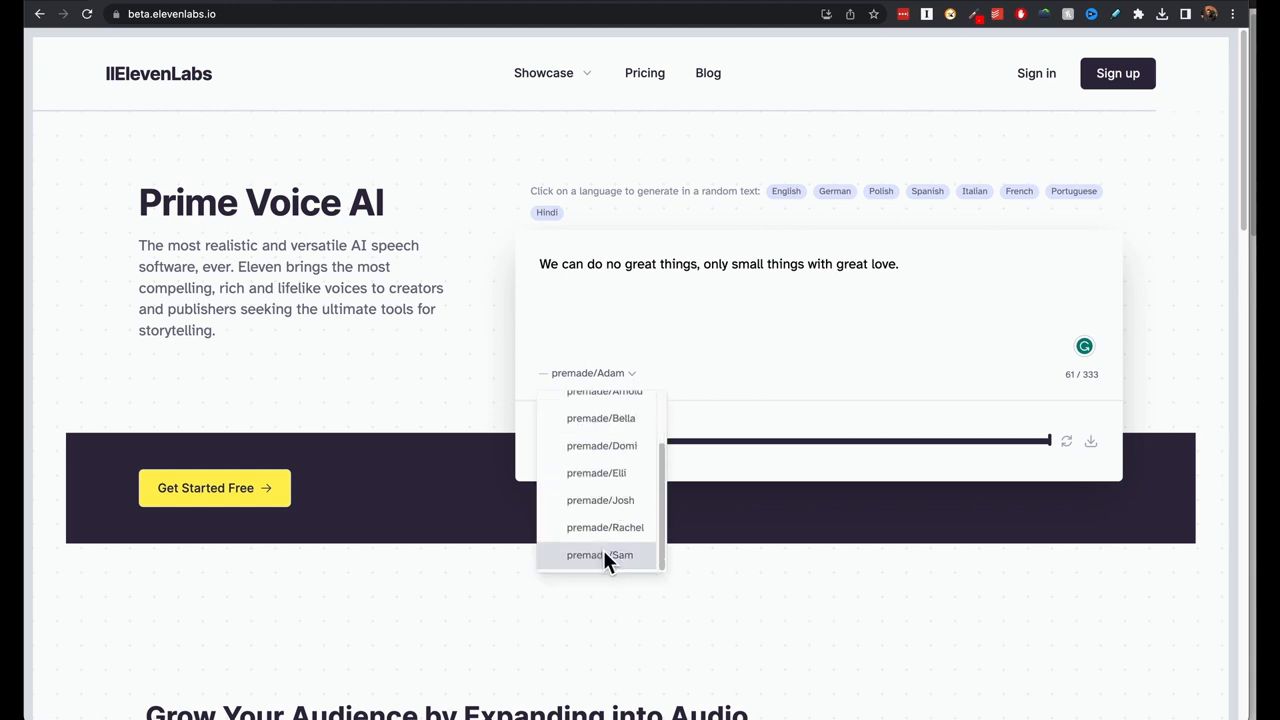
{"action": "left_click", "coordinate": [600, 555]}
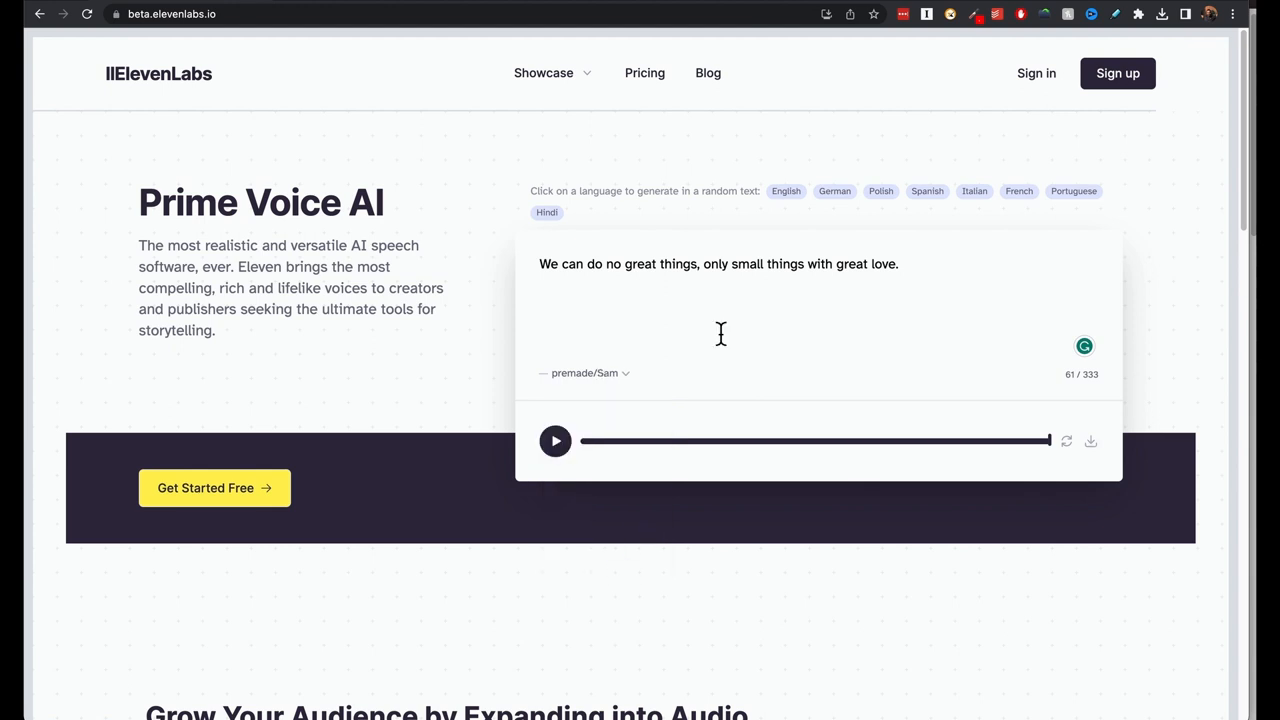
- Play the Stories with Emotions sample, then the Dynamic News article clip
{"action": "scroll", "scroll_direction": "down", "scroll_amount": 3}
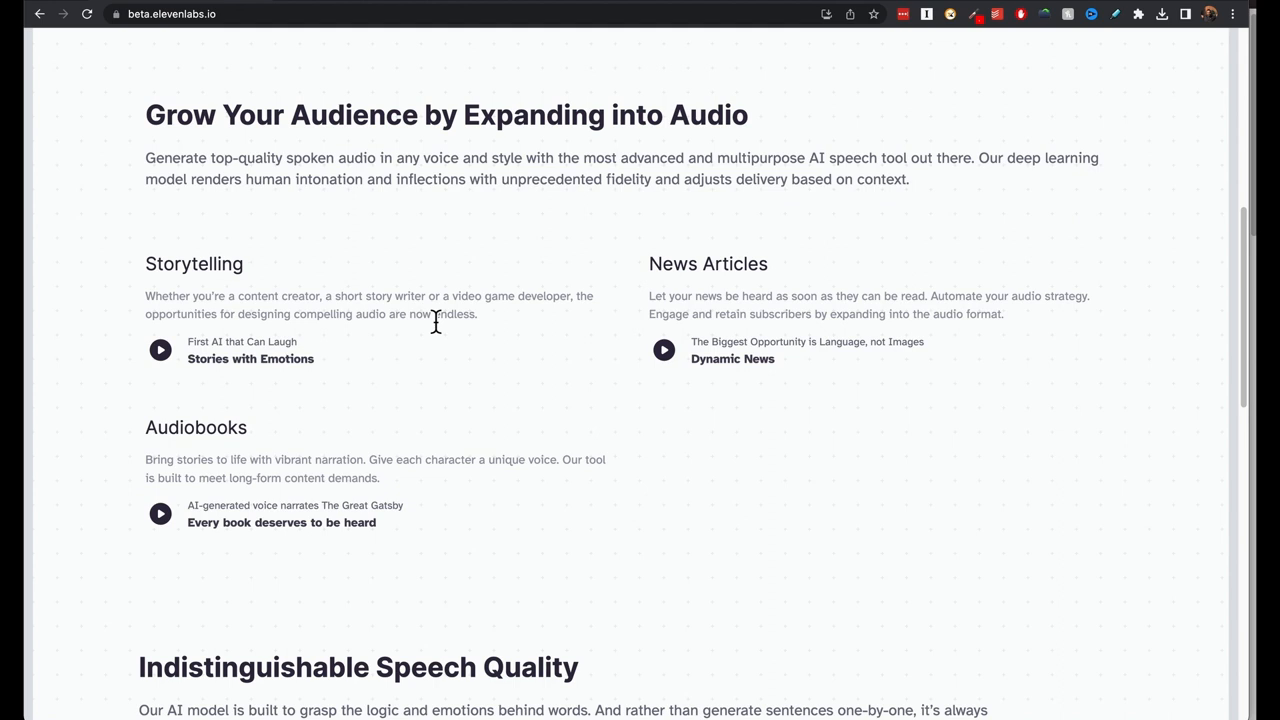
{"action": "mouse_move", "coordinate": [165, 260]}
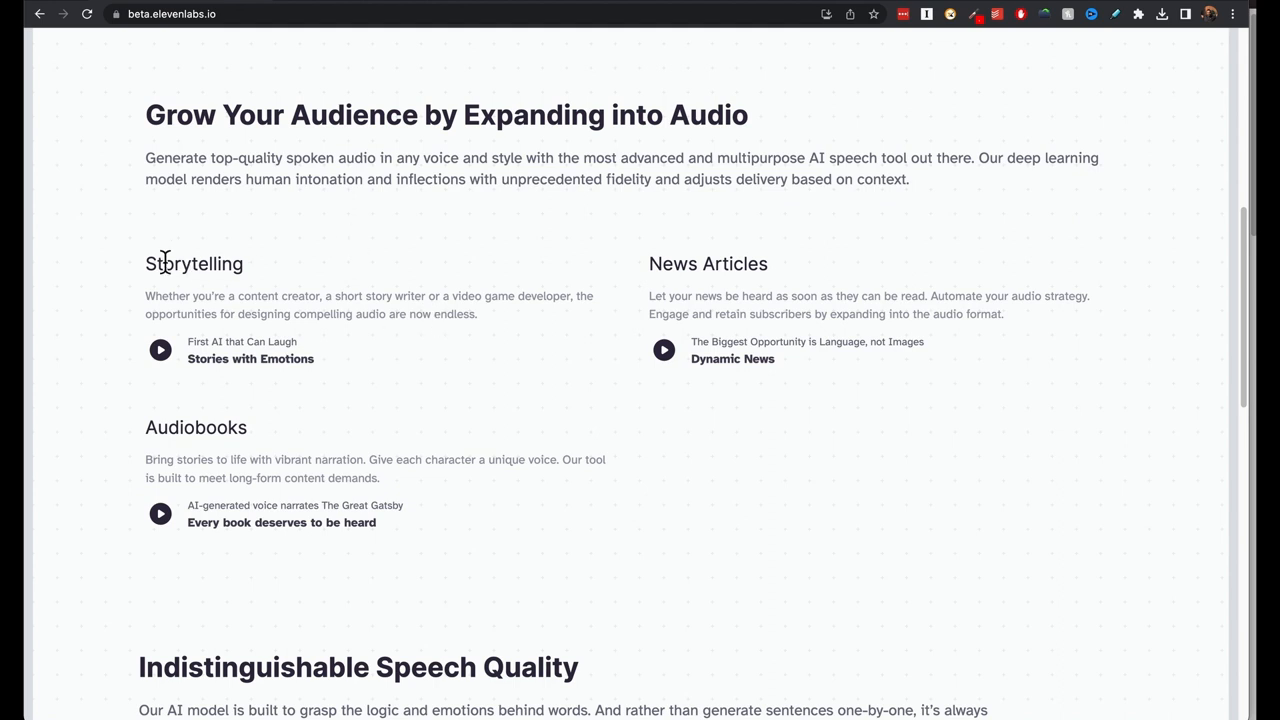
{"action": "left_click", "coordinate": [160, 349]}
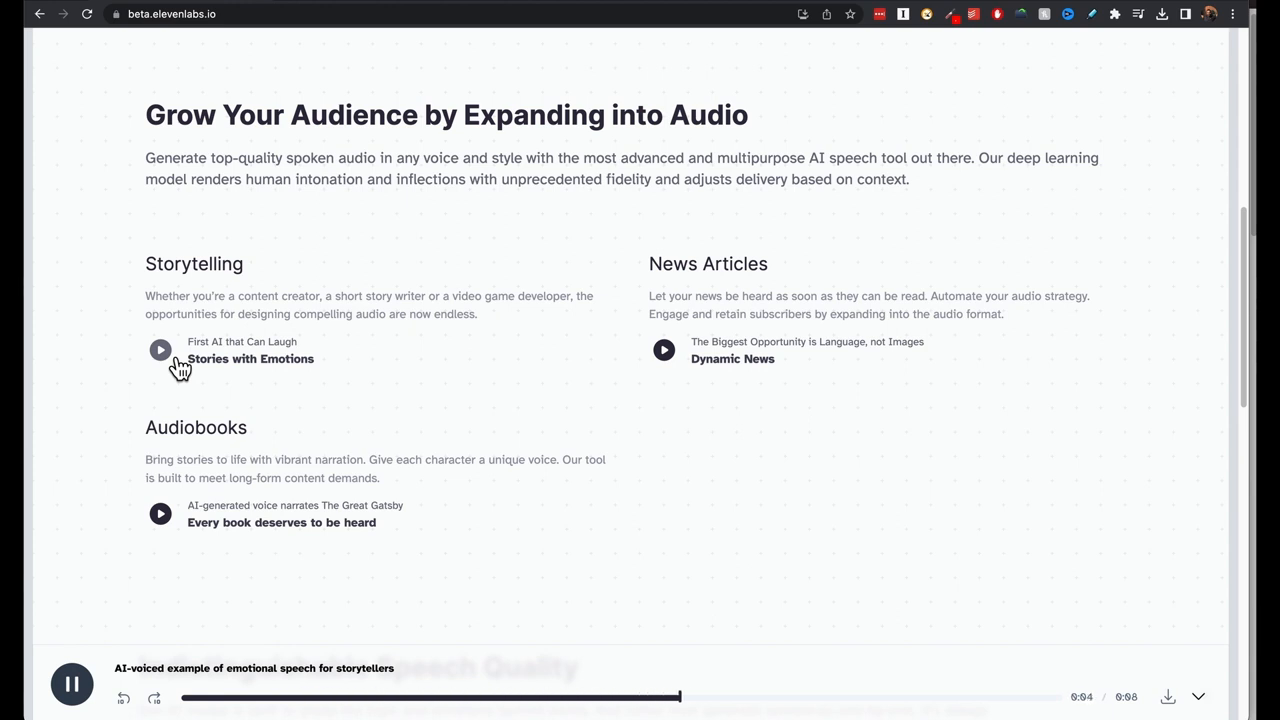
{"action": "scroll", "scroll_direction": "down", "scroll_amount": 3}
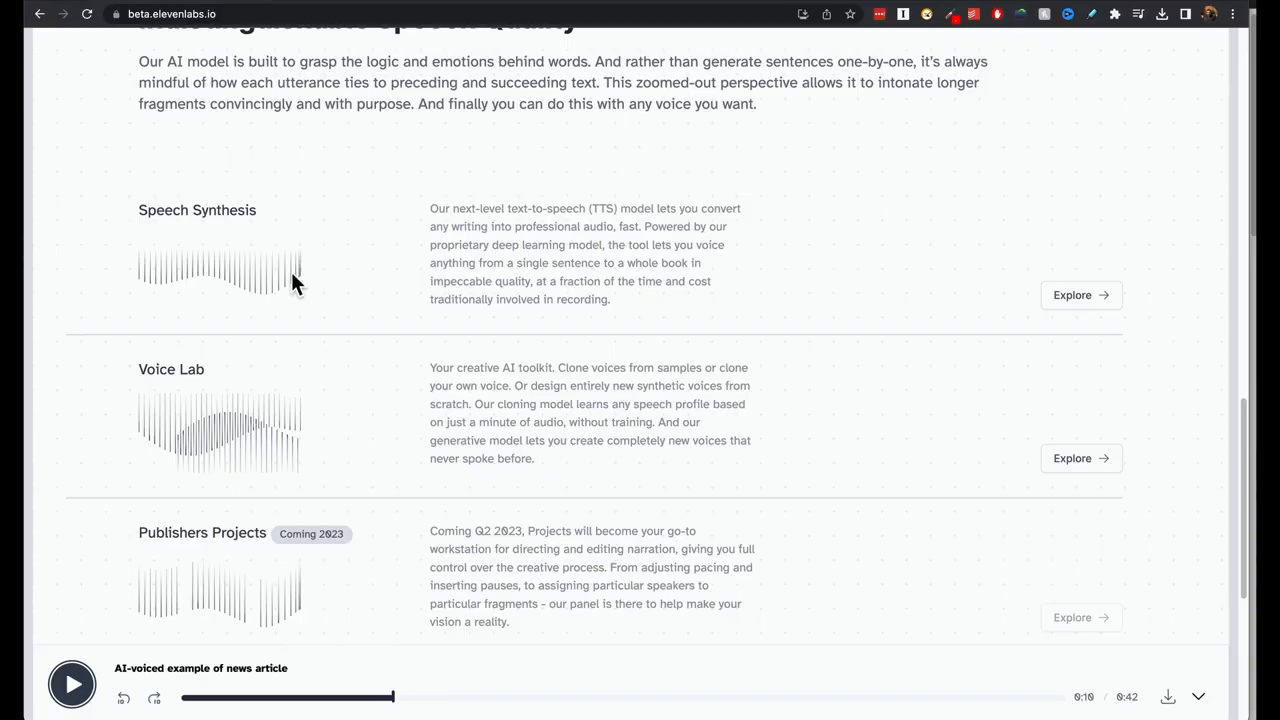
{"action": "mouse_move", "coordinate": [458, 237]}
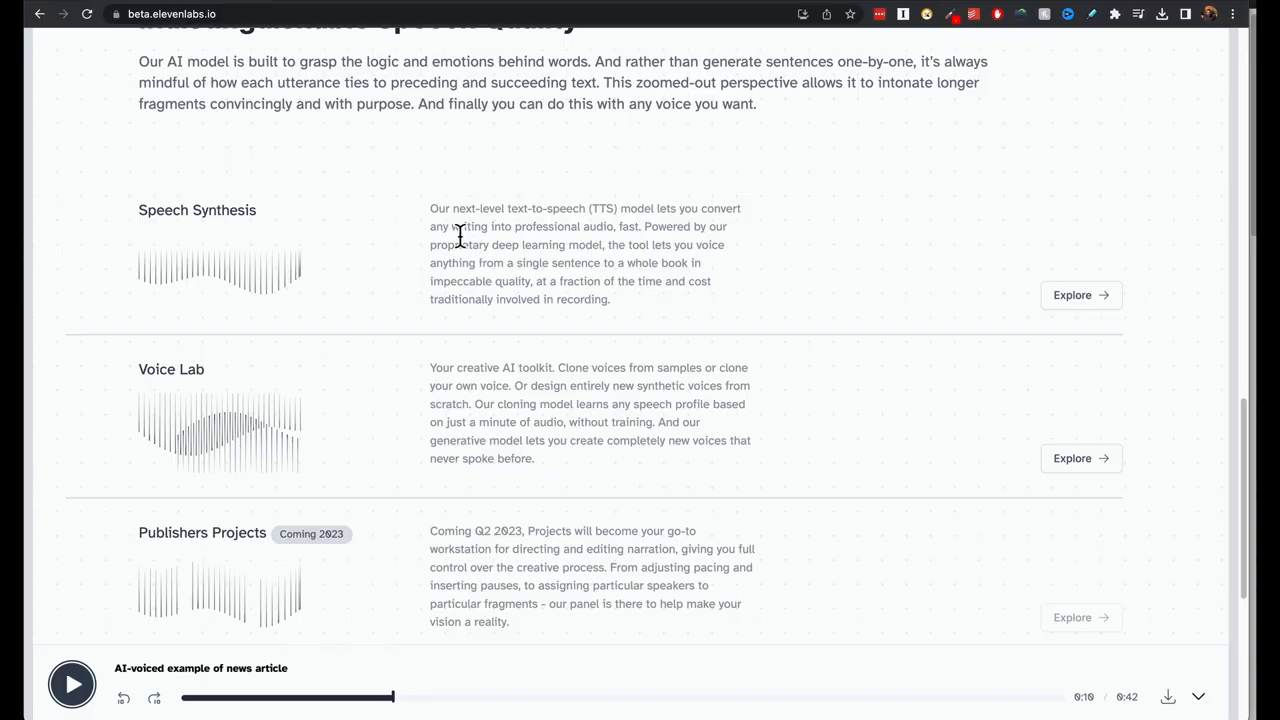
{"action": "mouse_move", "coordinate": [337, 403]}
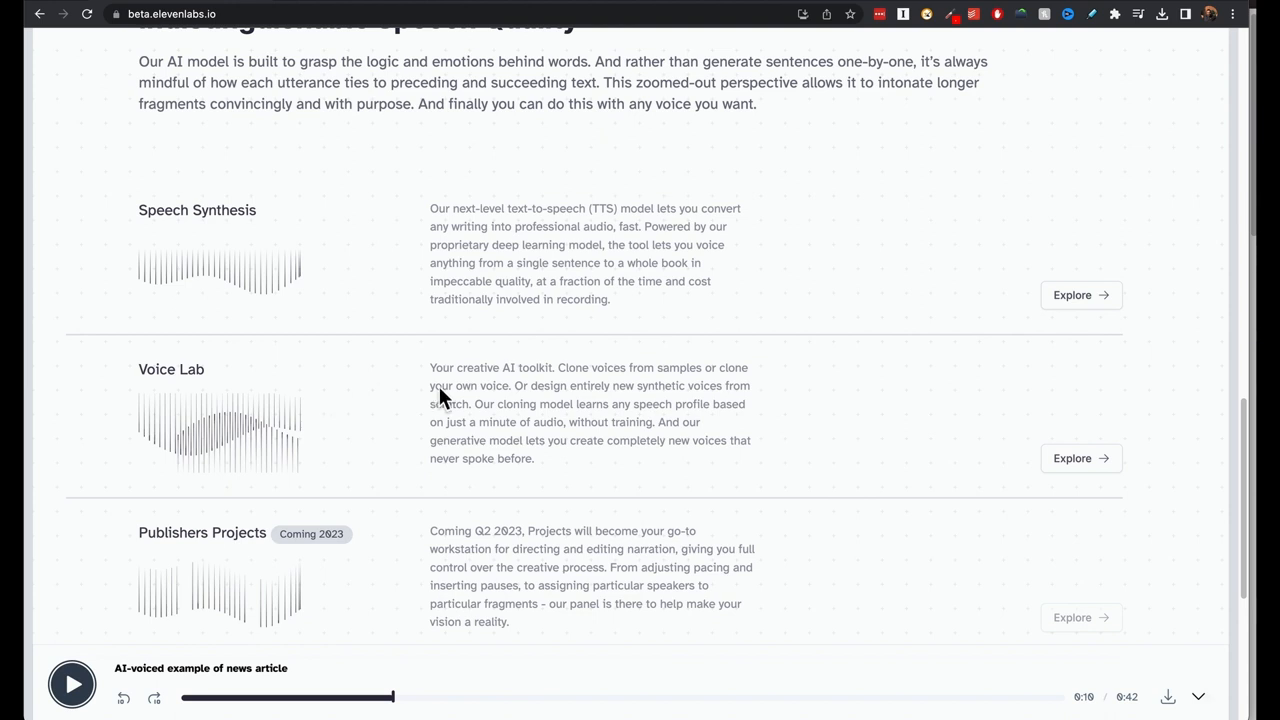
{"action": "scroll", "scroll_direction": "down", "scroll_amount": 3}
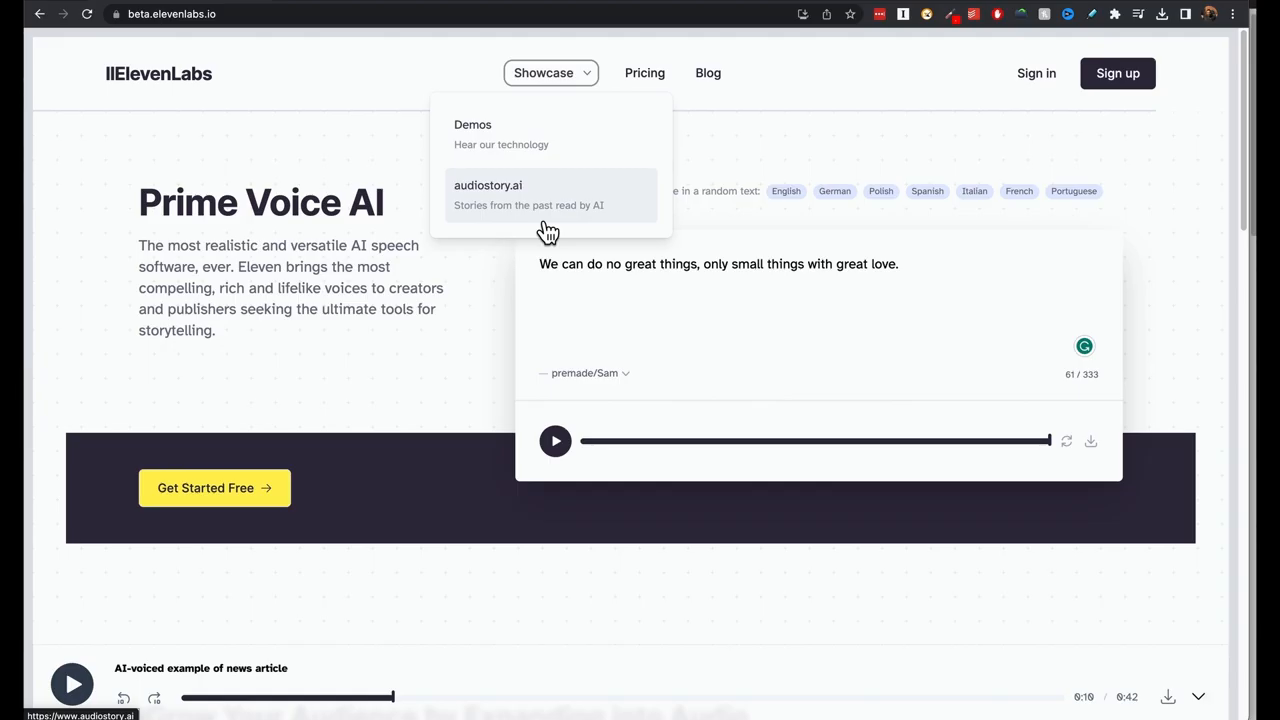
{"action": "mouse_move", "coordinate": [560, 224]}
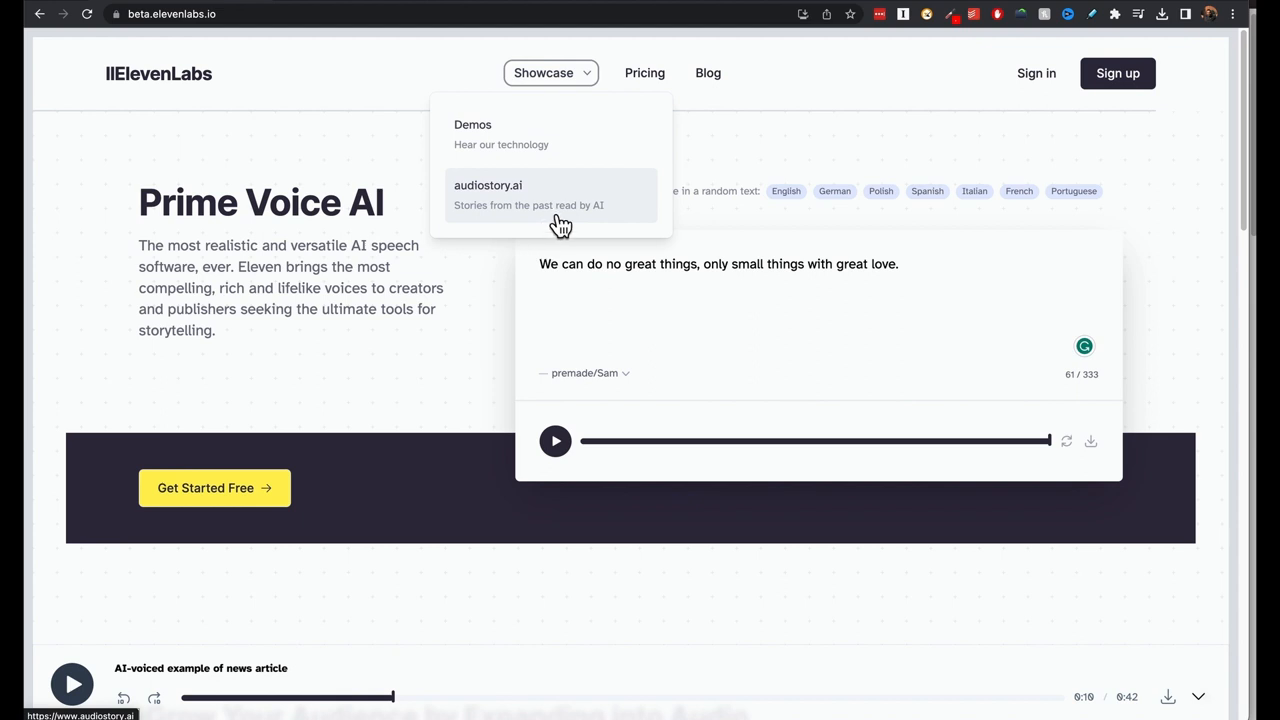
- Compare the Free, Starter ($5) and Creator ($22) plans on the Pricing page
{"action": "left_click", "coordinate": [644, 72]}
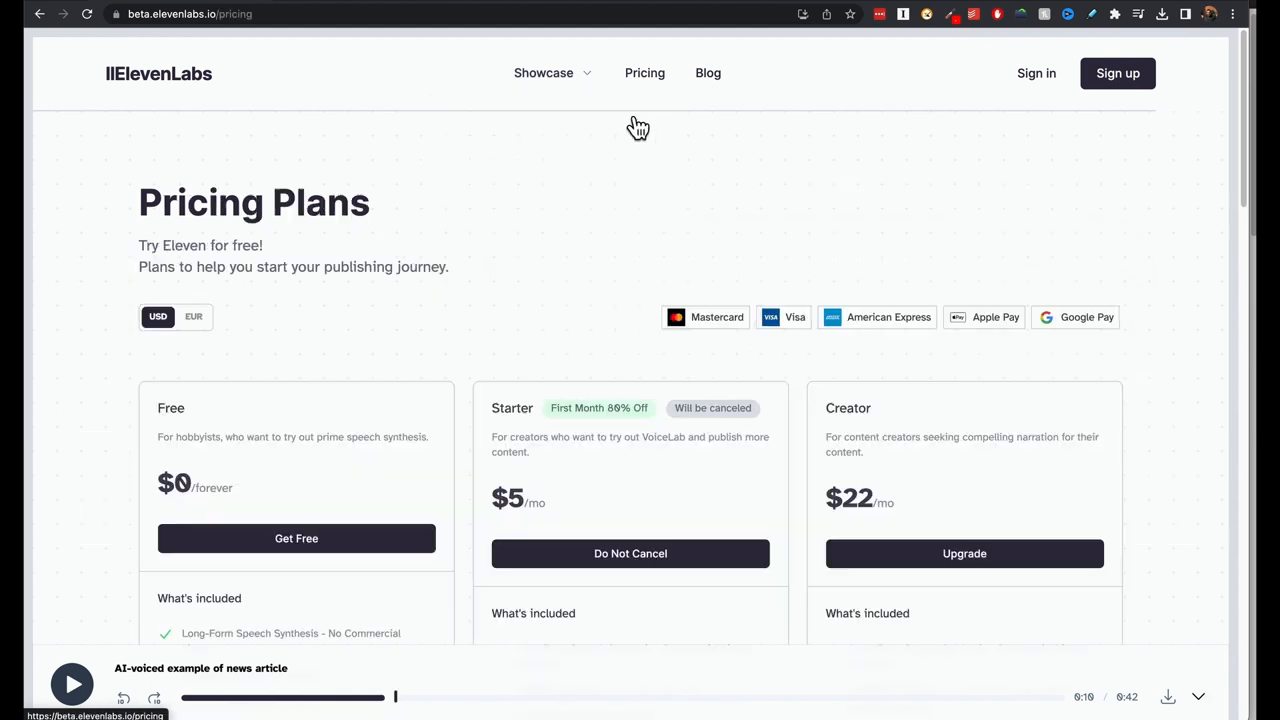
{"action": "scroll", "scroll_direction": "down", "scroll_amount": 3}
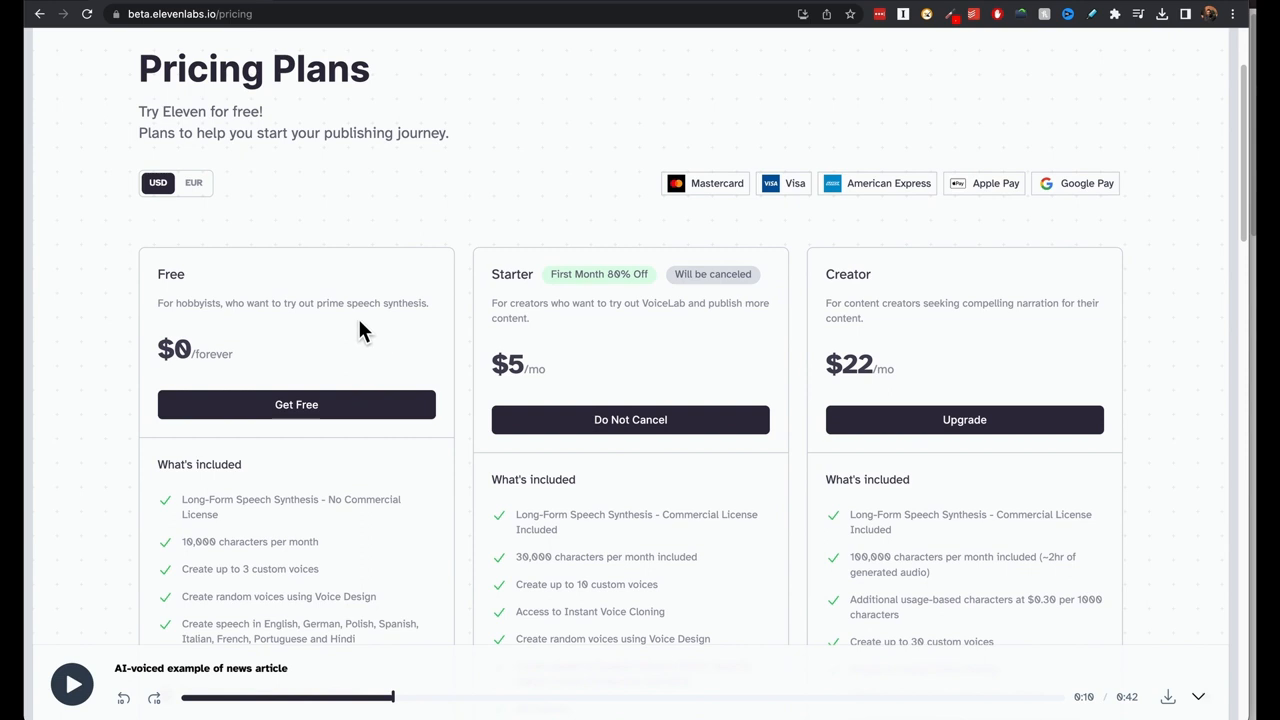
{"action": "scroll", "scroll_direction": "down", "scroll_amount": 3}
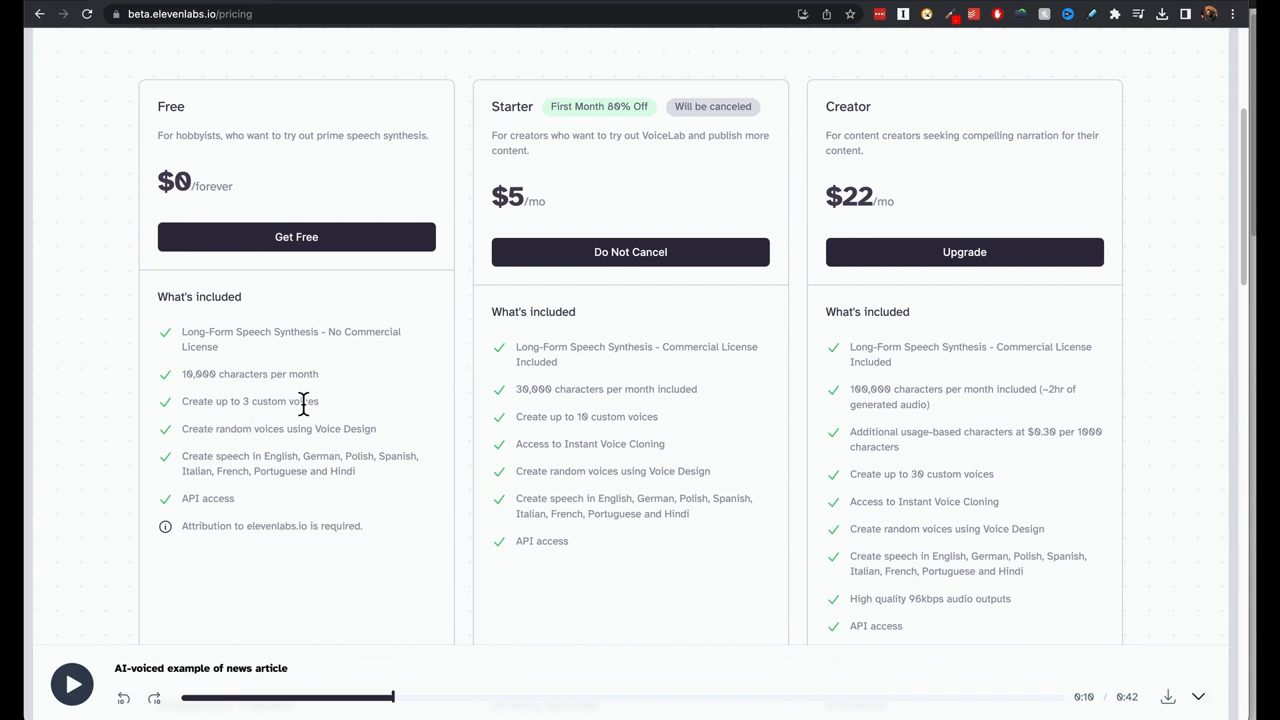
{"action": "scroll", "scroll_direction": "down", "scroll_amount": 3}
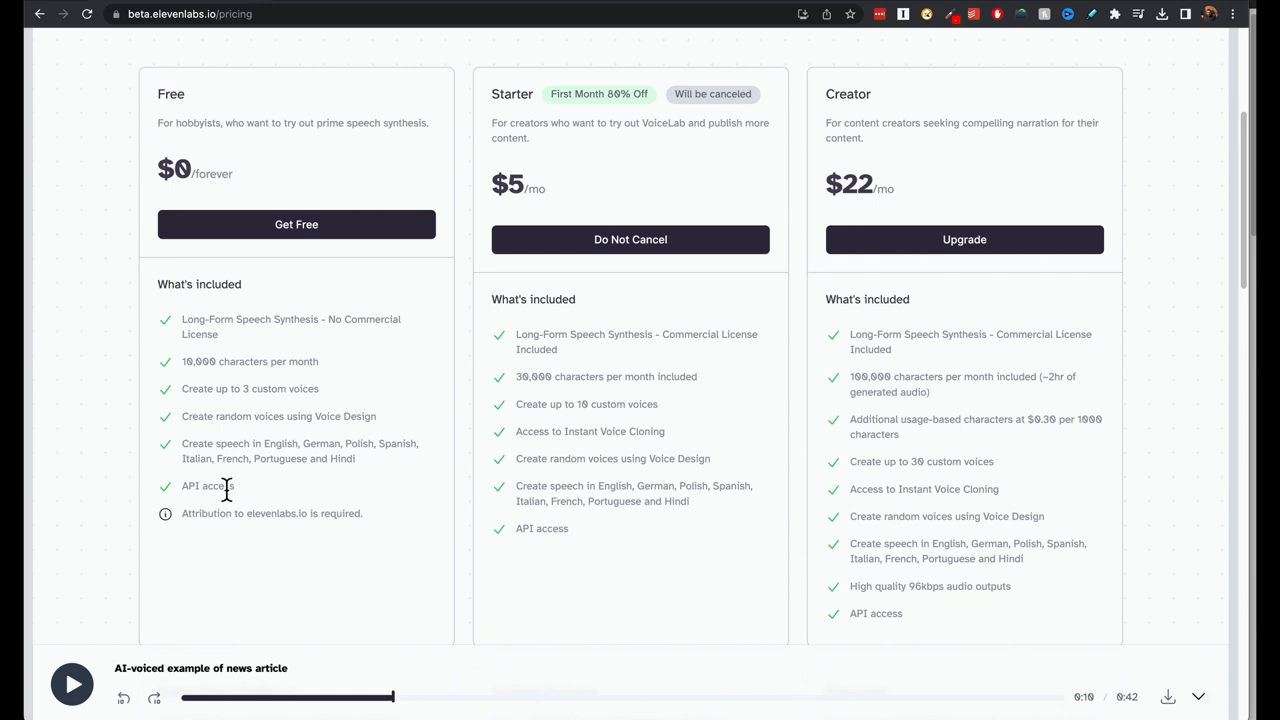
{"action": "mouse_move", "coordinate": [185, 502]}
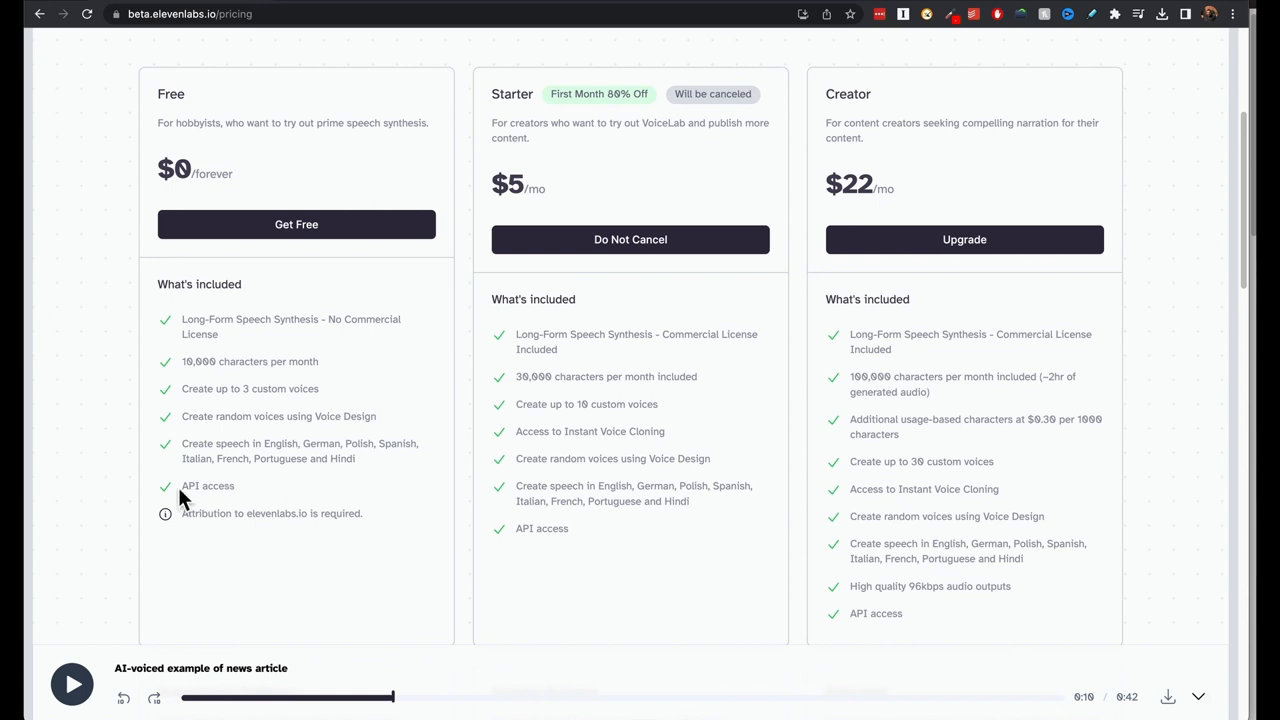
{"action": "mouse_move", "coordinate": [185, 390]}
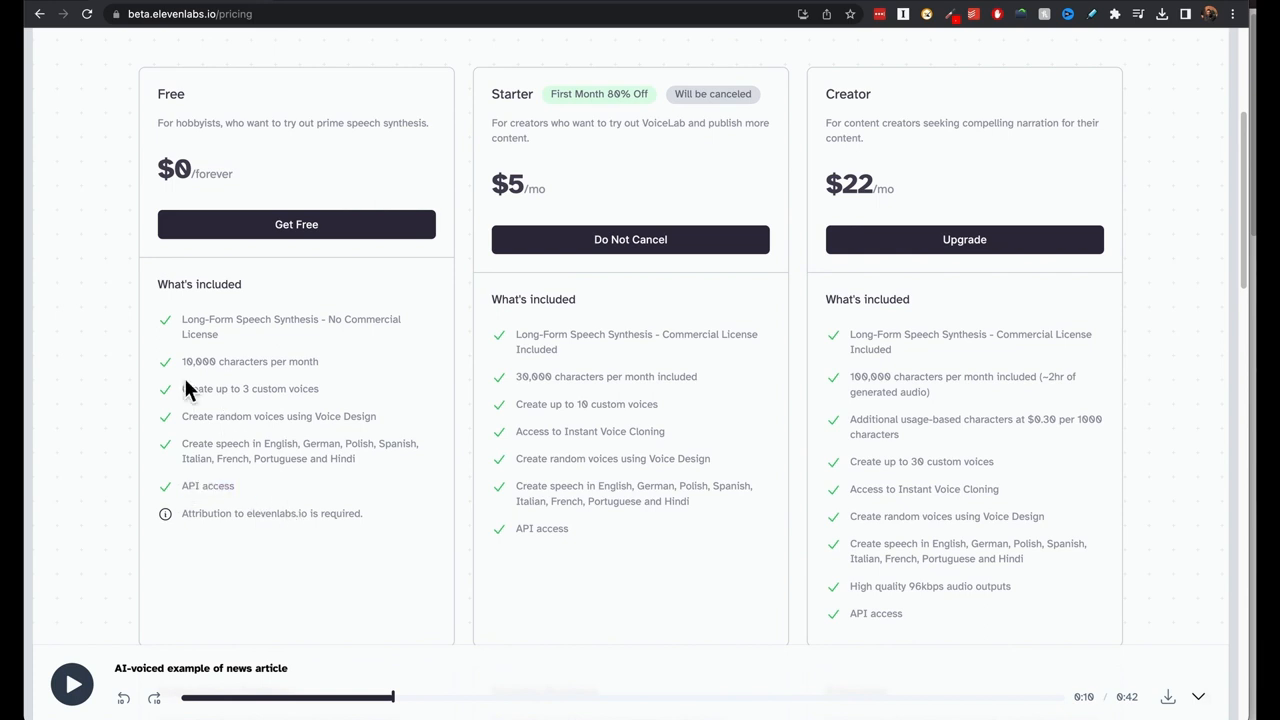
{"action": "mouse_move", "coordinate": [300, 400]}
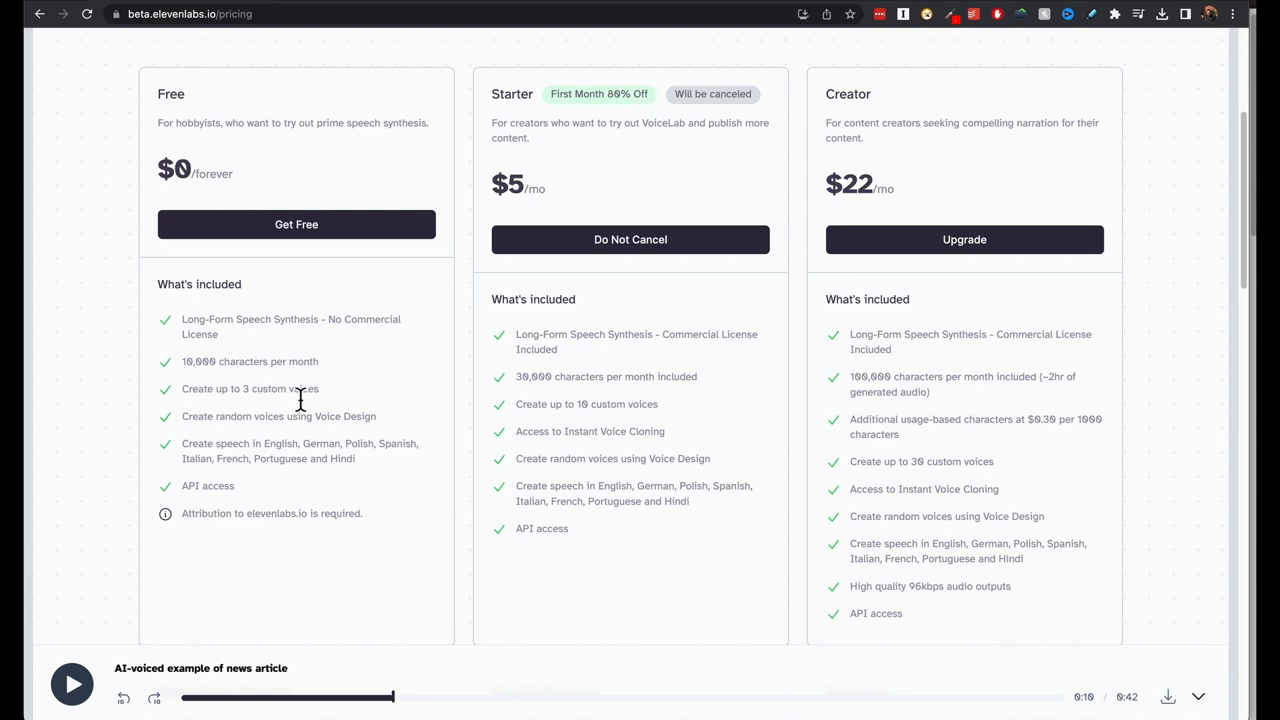
{"action": "scroll", "scroll_direction": "down", "scroll_amount": 3}
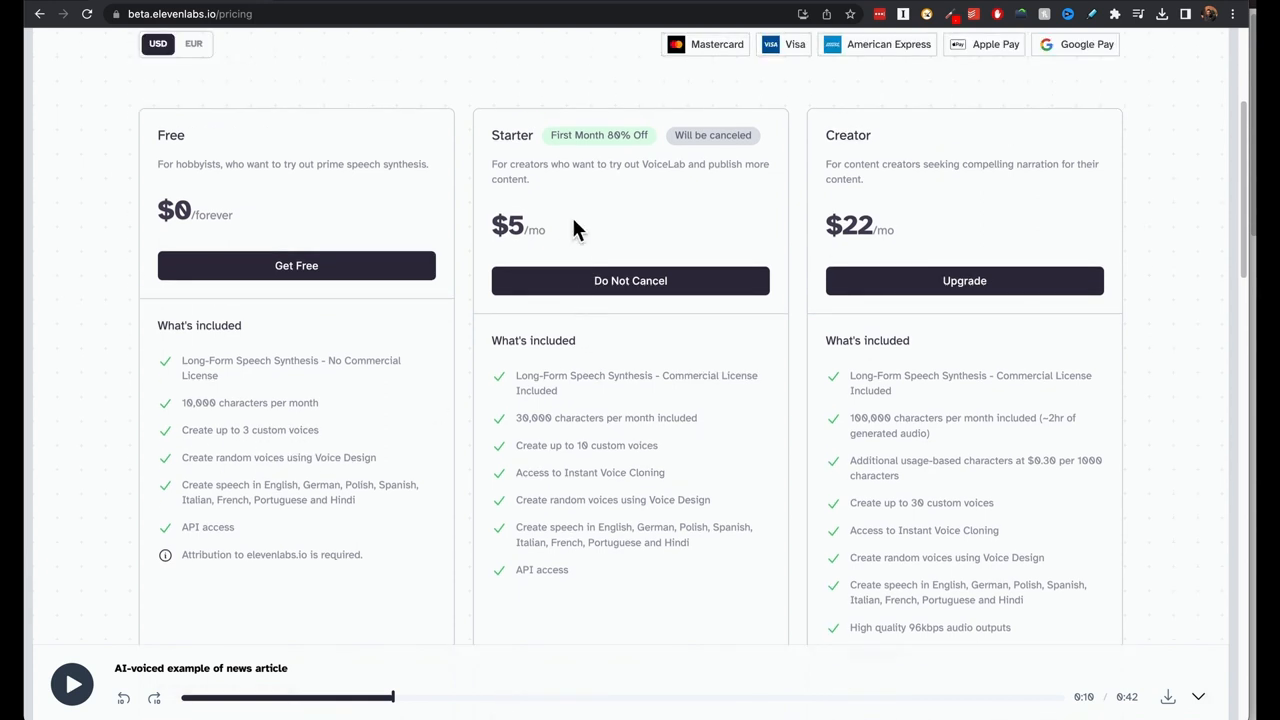
{"action": "mouse_move", "coordinate": [645, 145]}
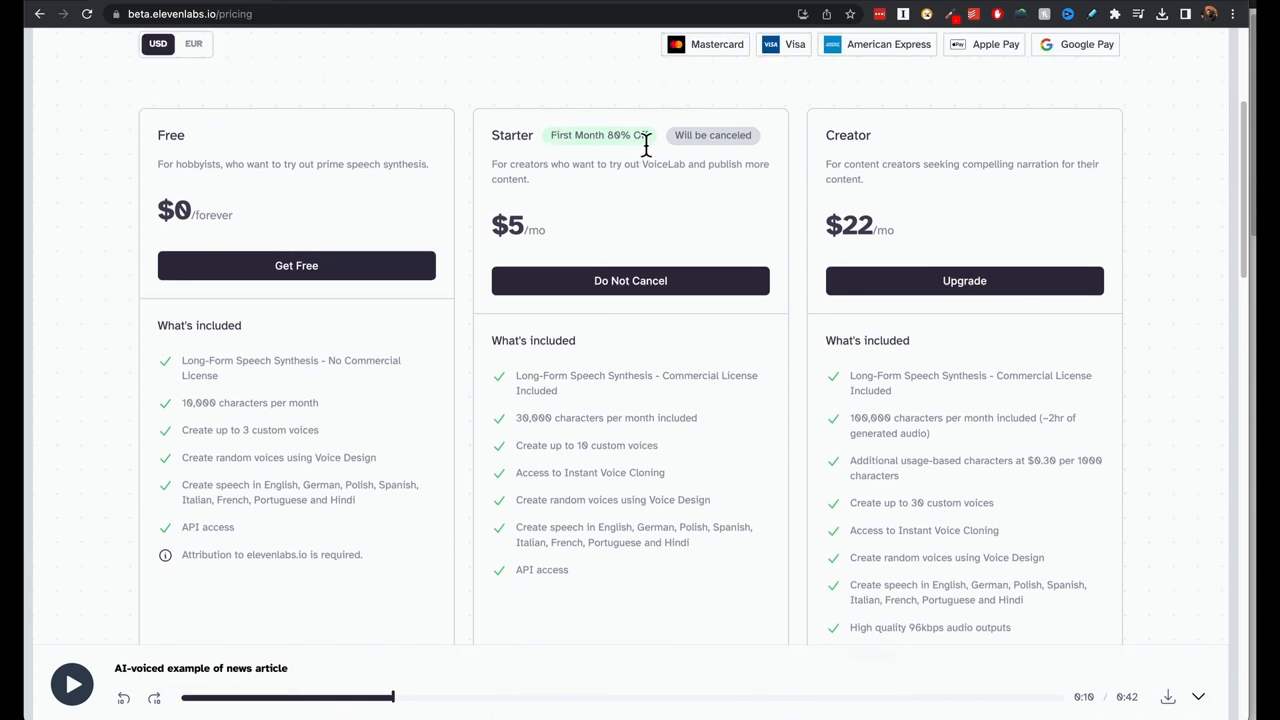
{"action": "mouse_move", "coordinate": [615, 193]}
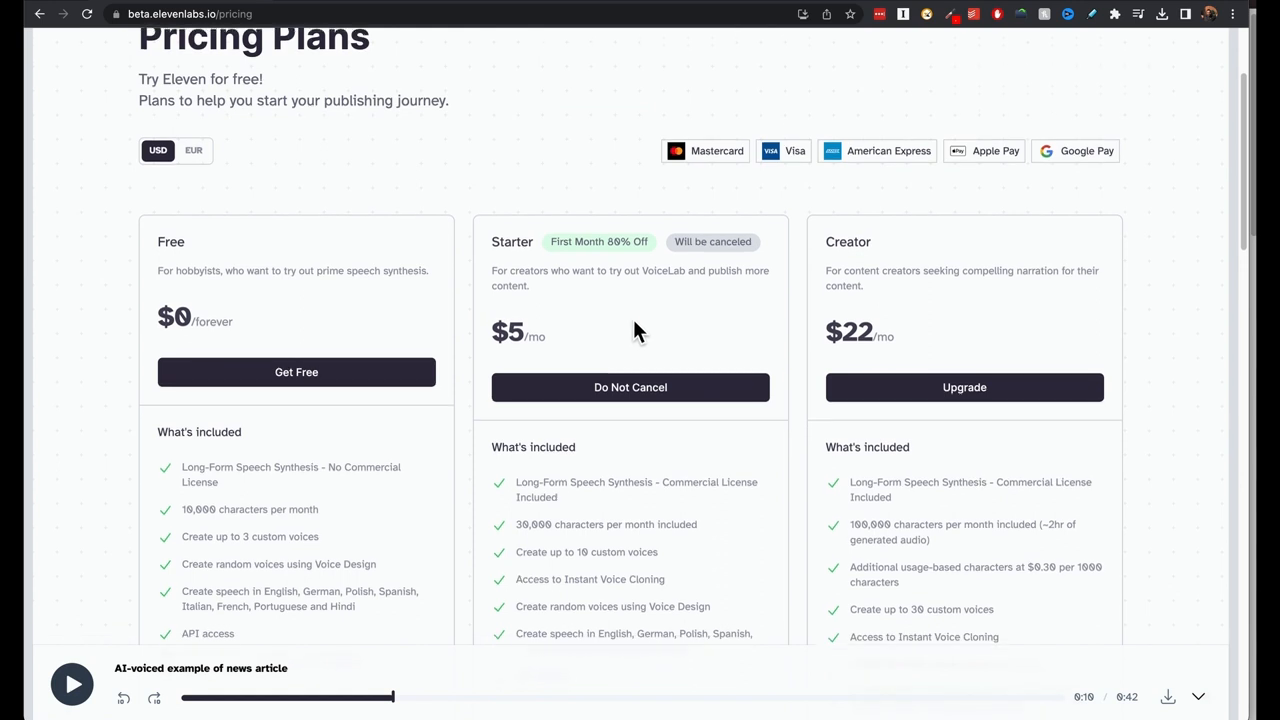
{"action": "scroll", "scroll_direction": "down", "scroll_amount": 3}
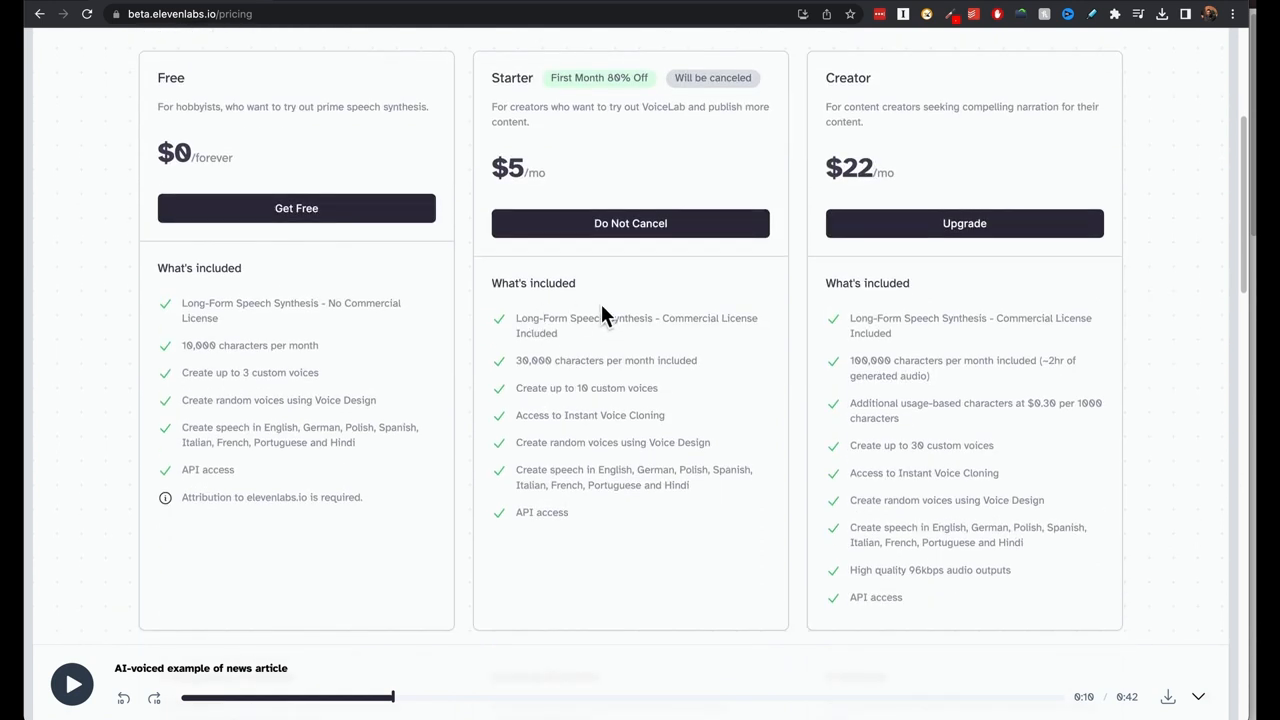
{"action": "mouse_move", "coordinate": [625, 393]}
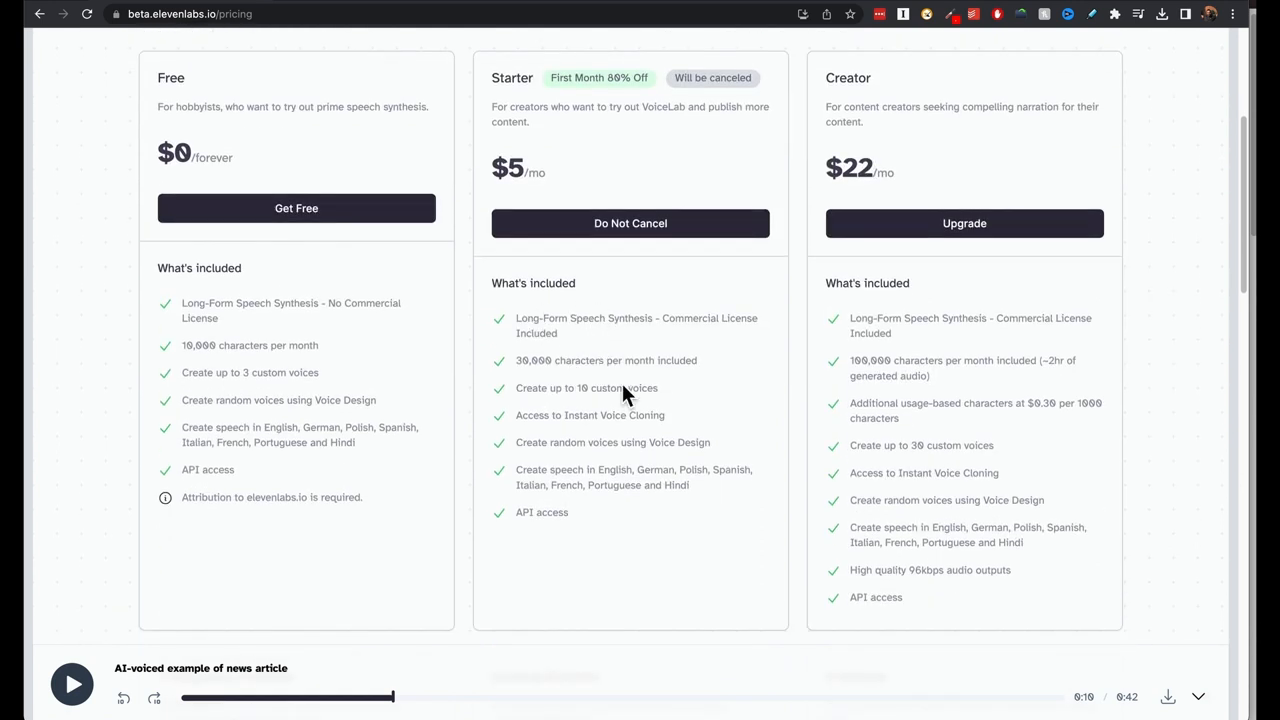
{"action": "mouse_move", "coordinate": [290, 375]}
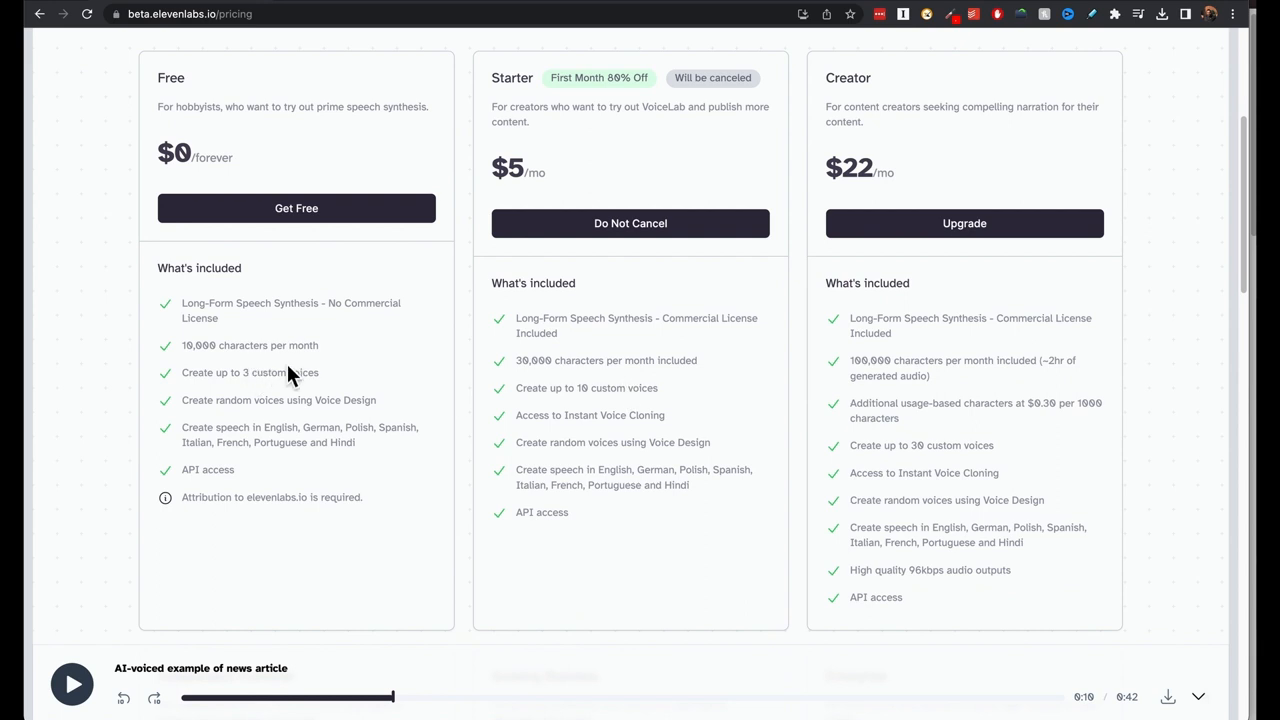
{"action": "scroll", "scroll_direction": "down", "scroll_amount": 3}
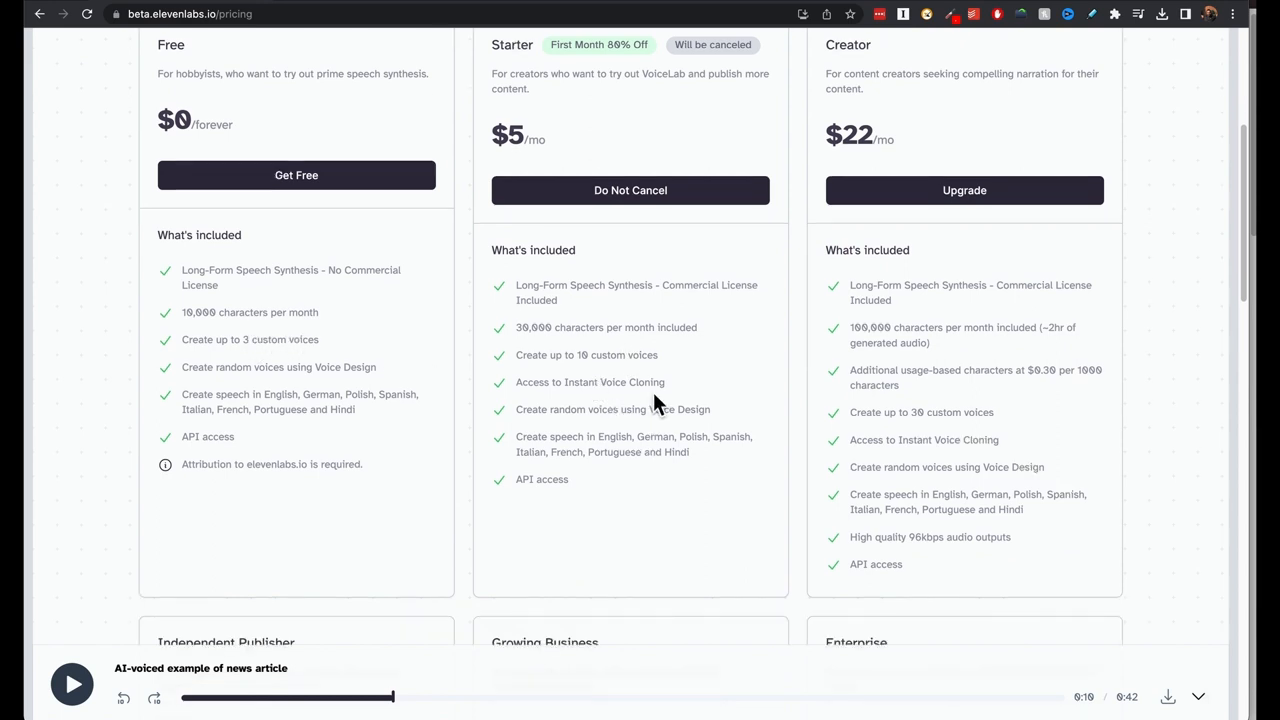
{"action": "mouse_move", "coordinate": [620, 510]}
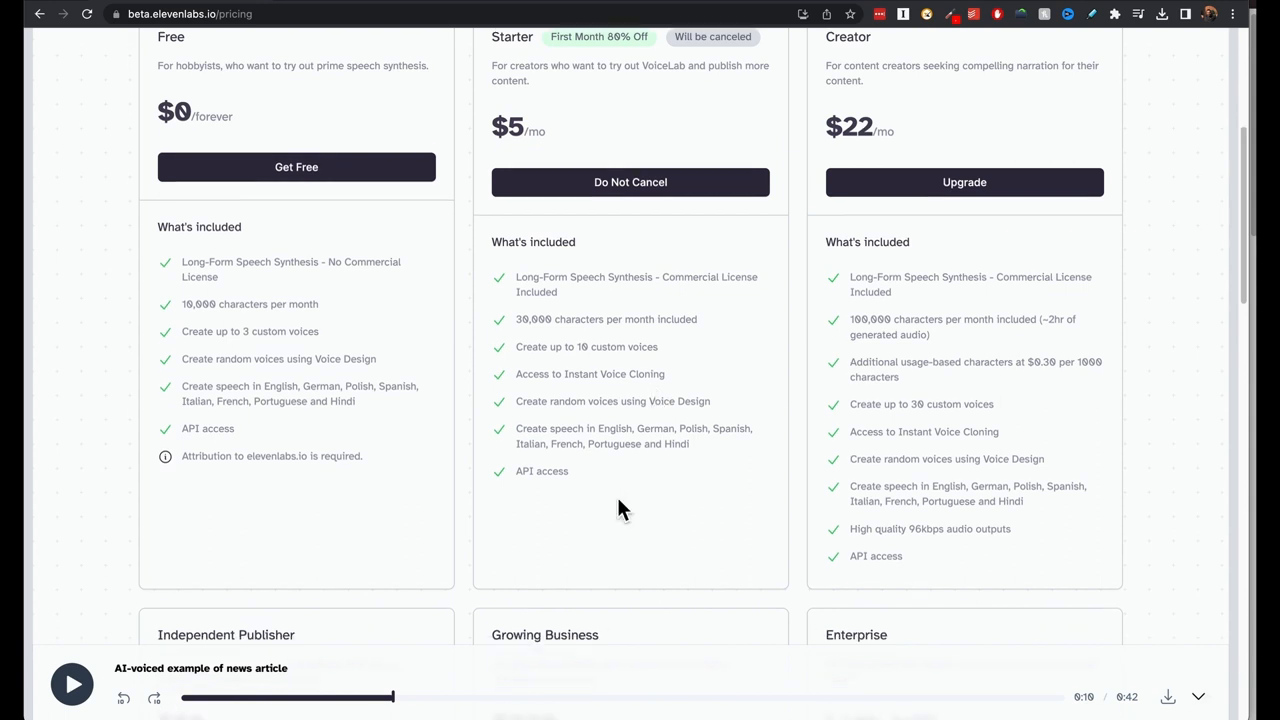
{"action": "scroll", "scroll_direction": "down", "scroll_amount": 3}
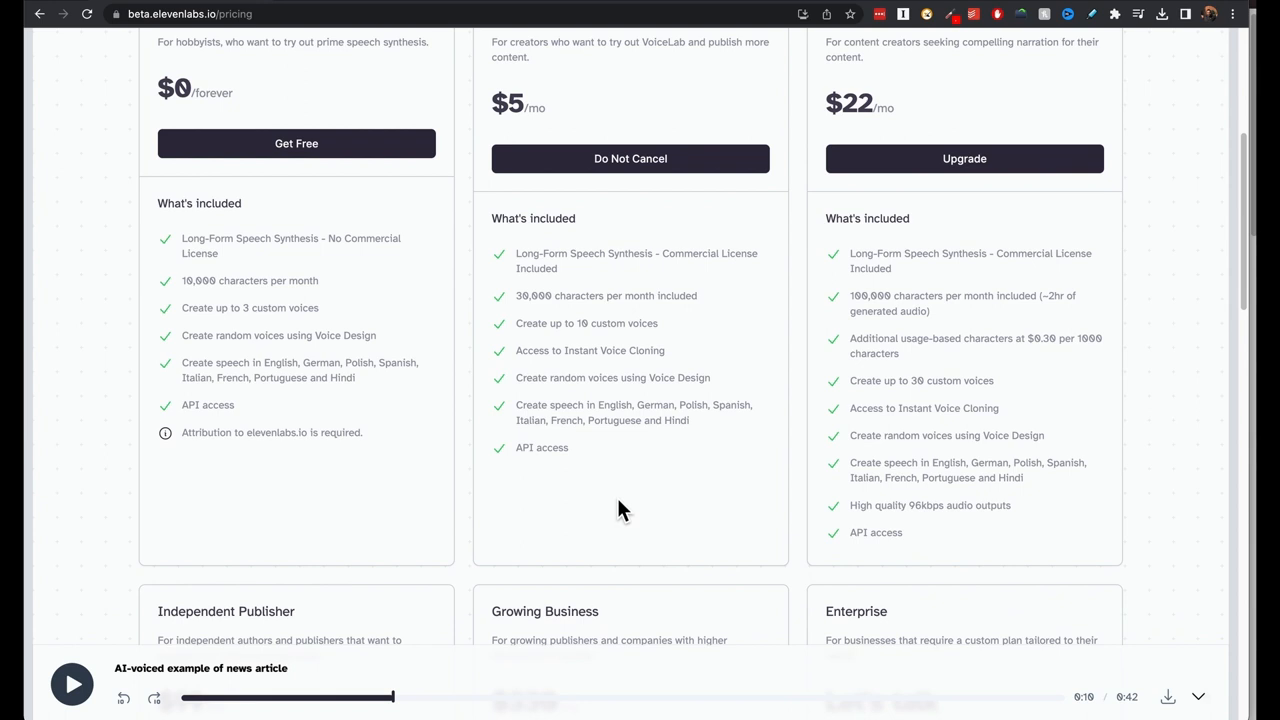
{"action": "scroll", "scroll_direction": "up", "scroll_amount": 3}
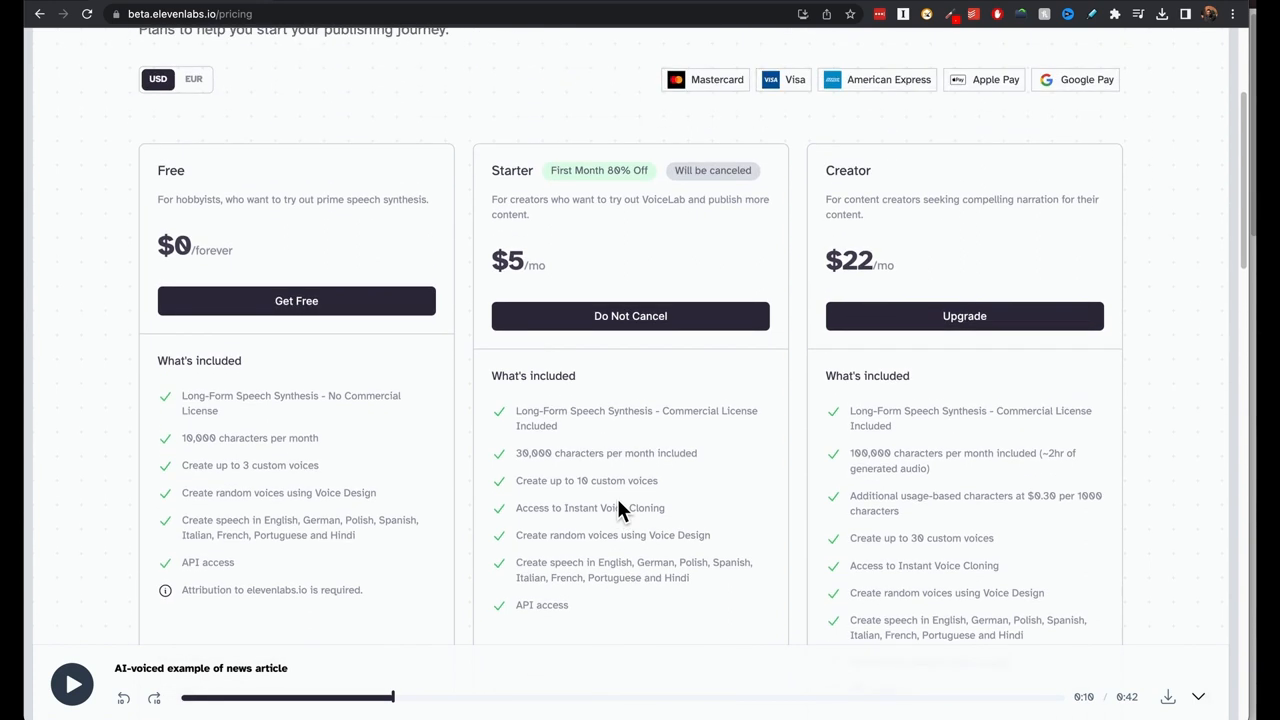
{"action": "mouse_move", "coordinate": [853, 420]}
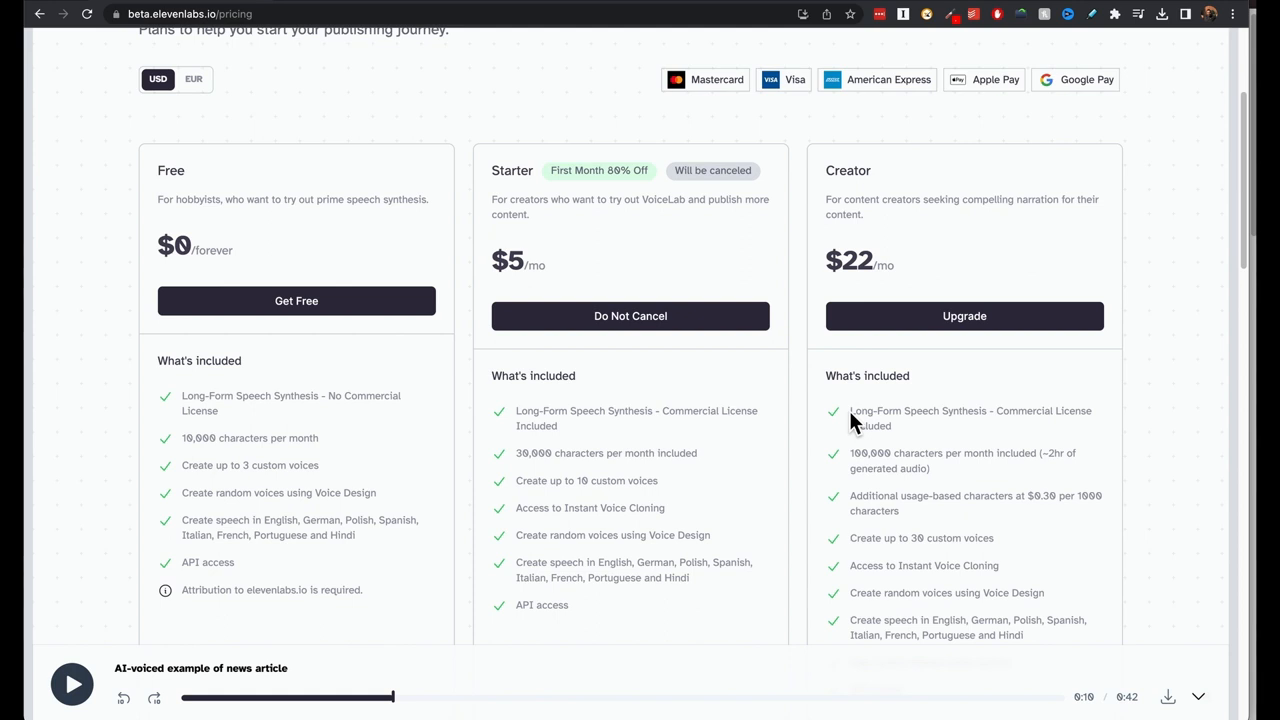
{"action": "scroll", "scroll_direction": "down", "scroll_amount": 3}
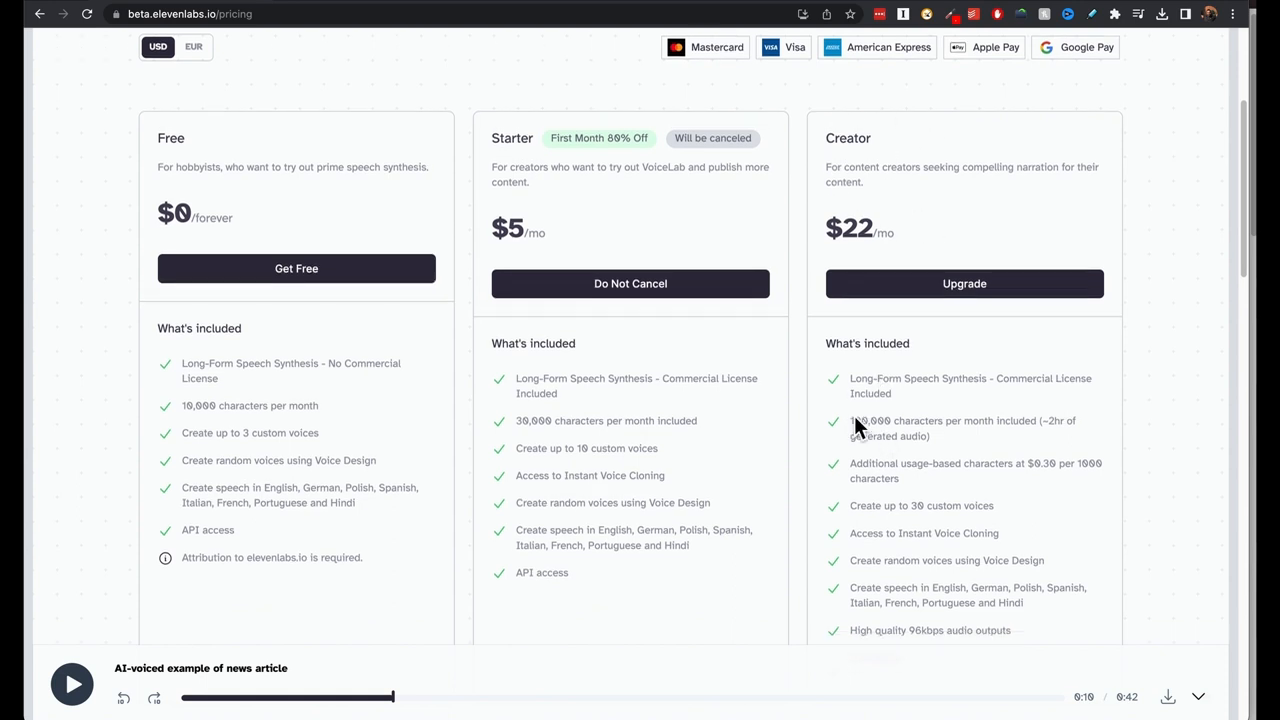
{"action": "scroll", "scroll_direction": "up", "scroll_amount": 3}
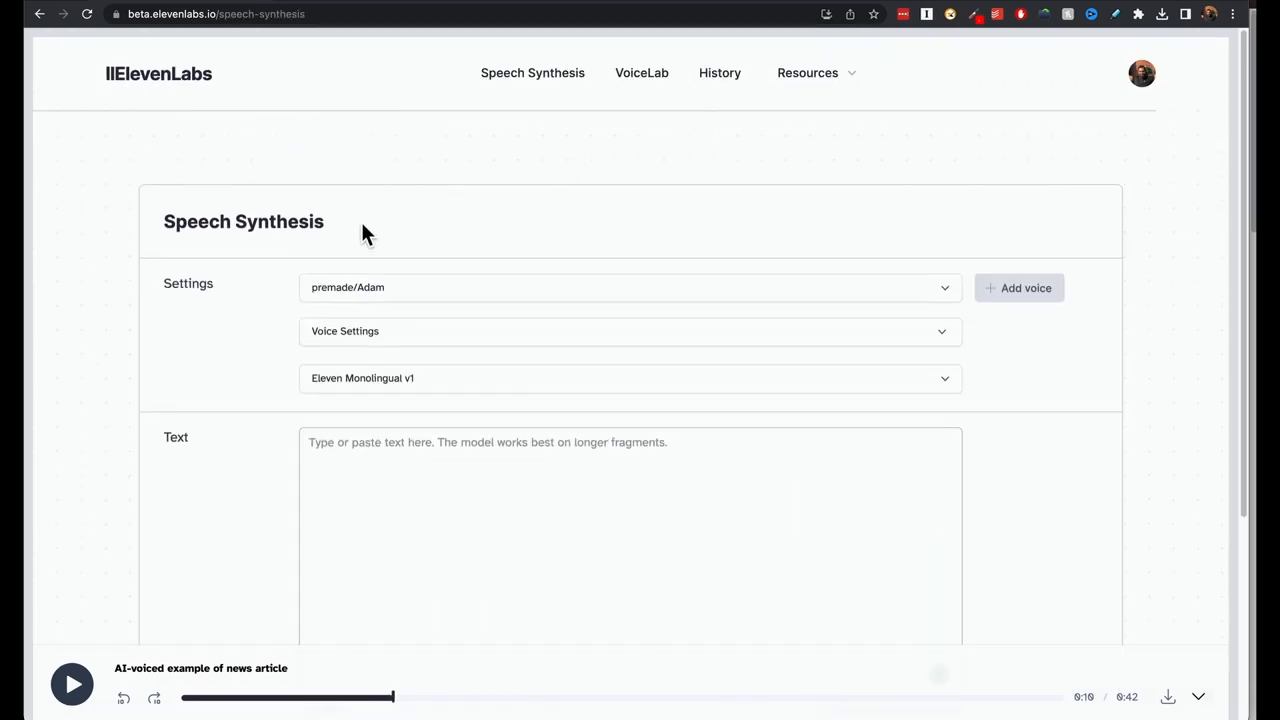
{"action": "mouse_move", "coordinate": [670, 98]}
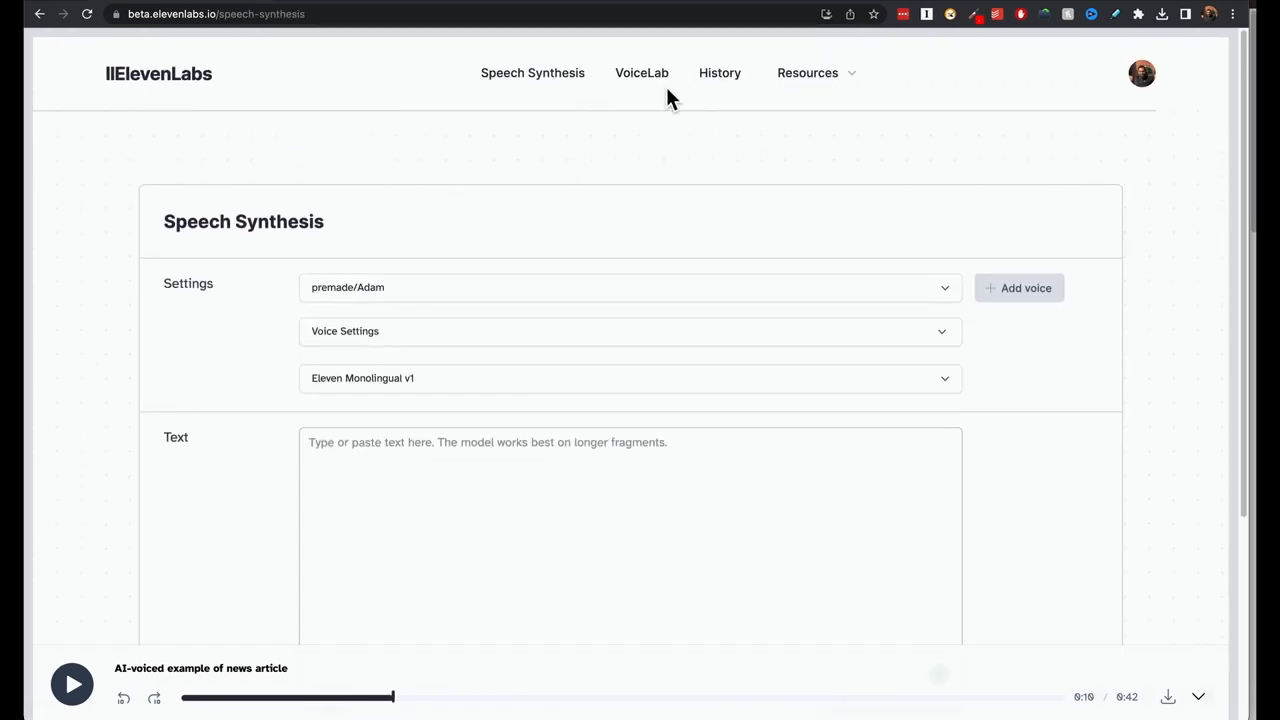
{"action": "mouse_move", "coordinate": [700, 141]}
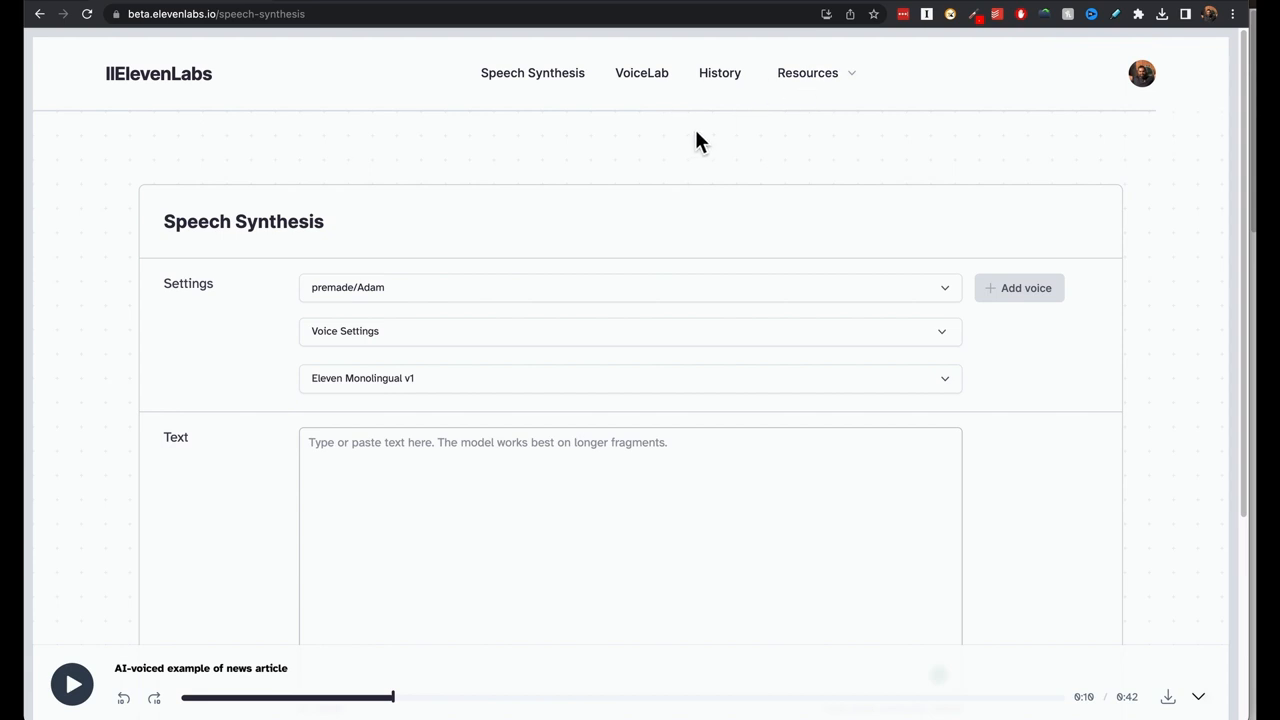
- Reveal Adam's Stability and Clarity settings, lower clarity, then restore defaults
{"action": "scroll", "scroll_direction": "down", "scroll_amount": 3}
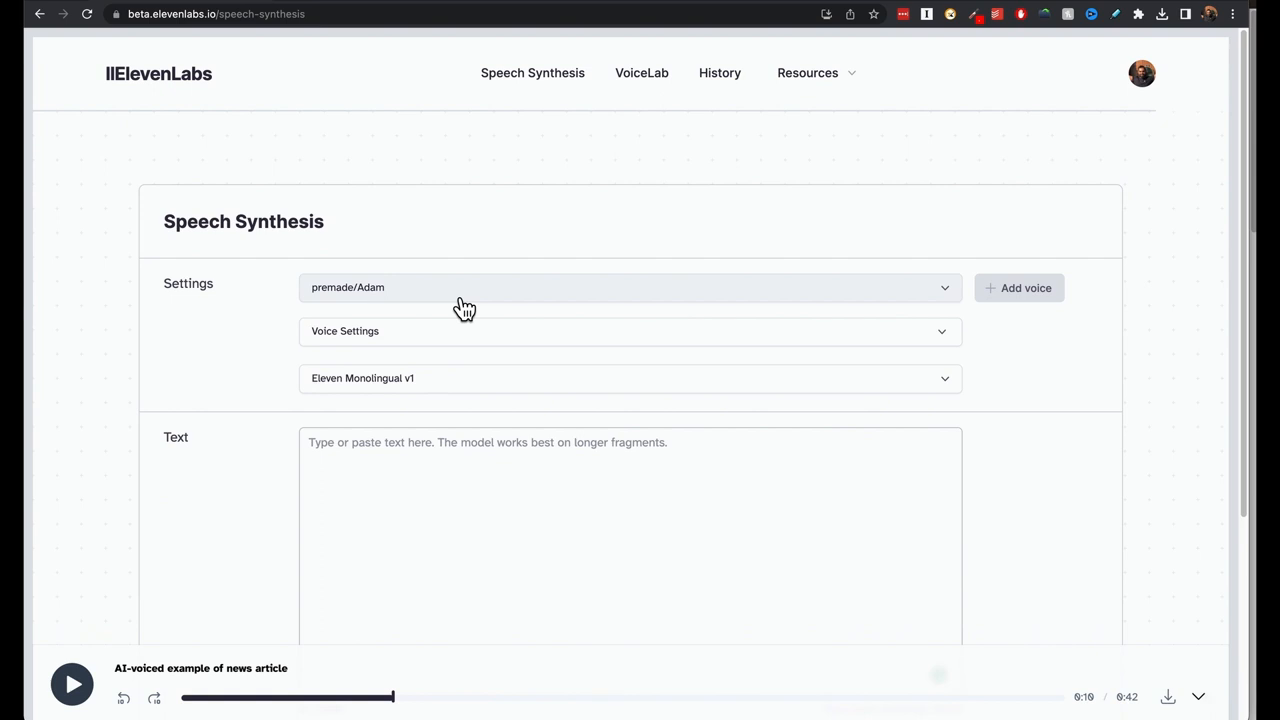
{"action": "scroll", "scroll_direction": "down", "scroll_amount": 3}
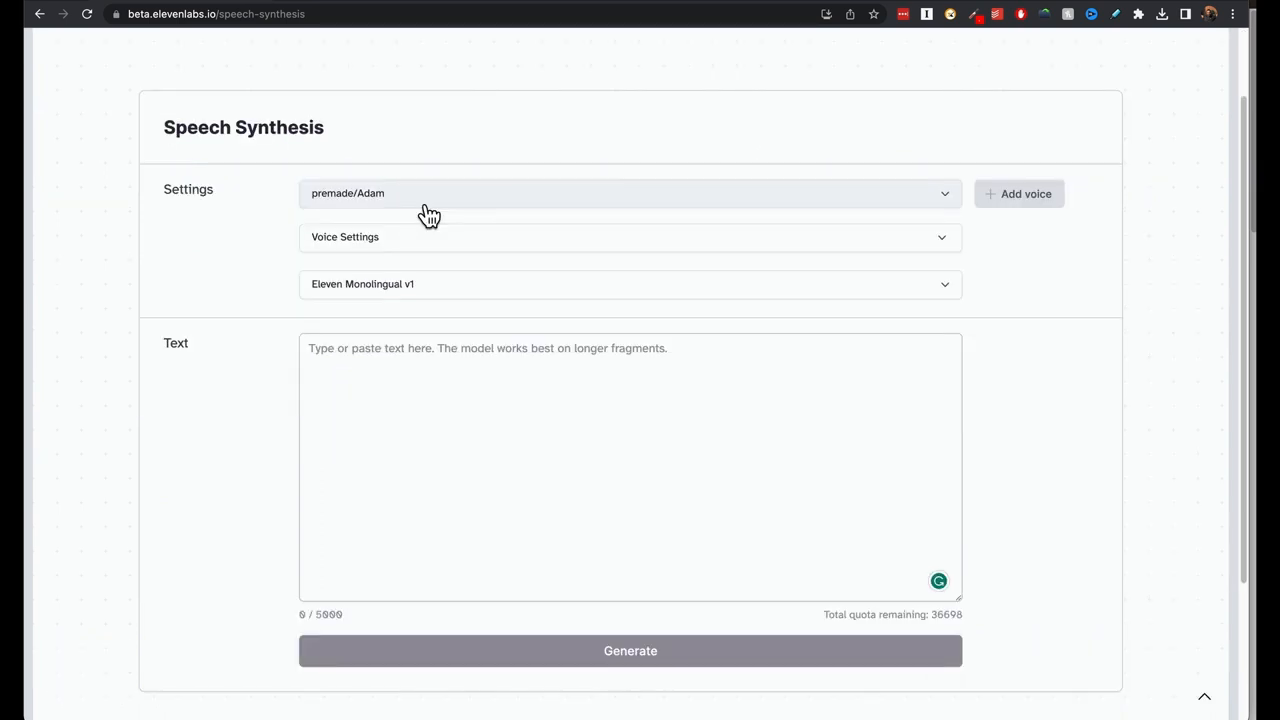
{"action": "left_click", "coordinate": [628, 193]}
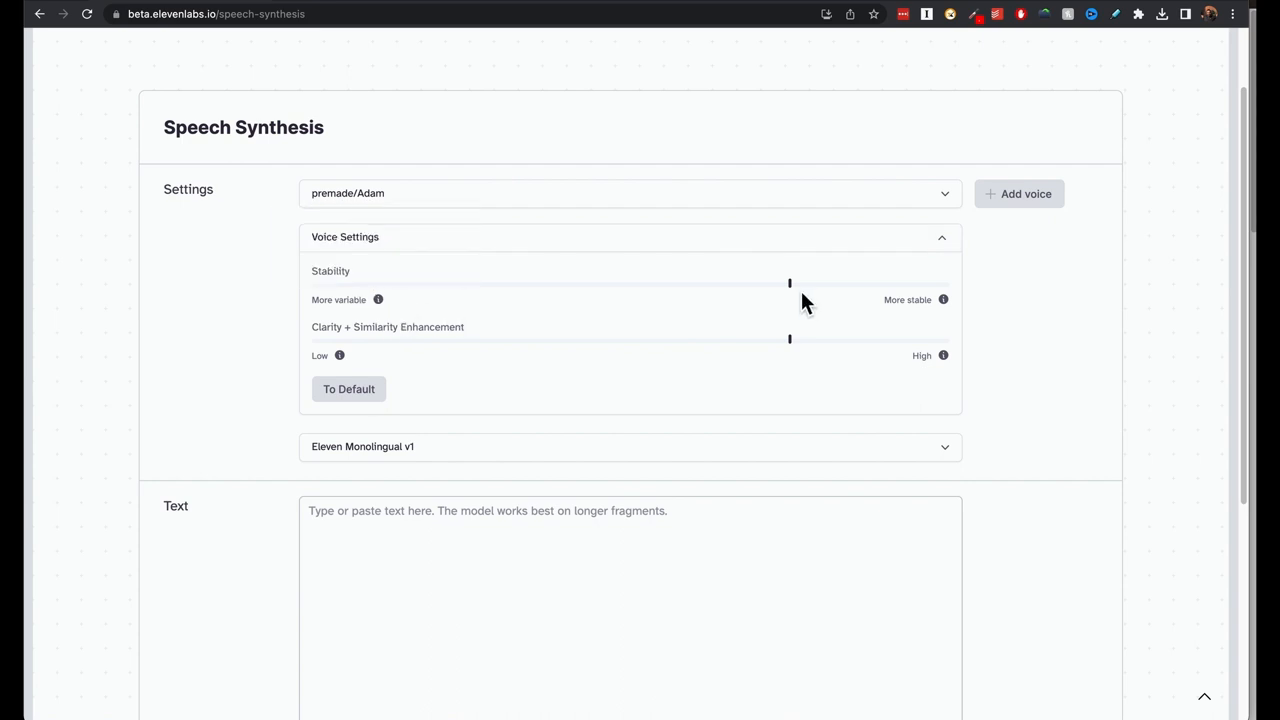
{"action": "mouse_move", "coordinate": [697, 281]}
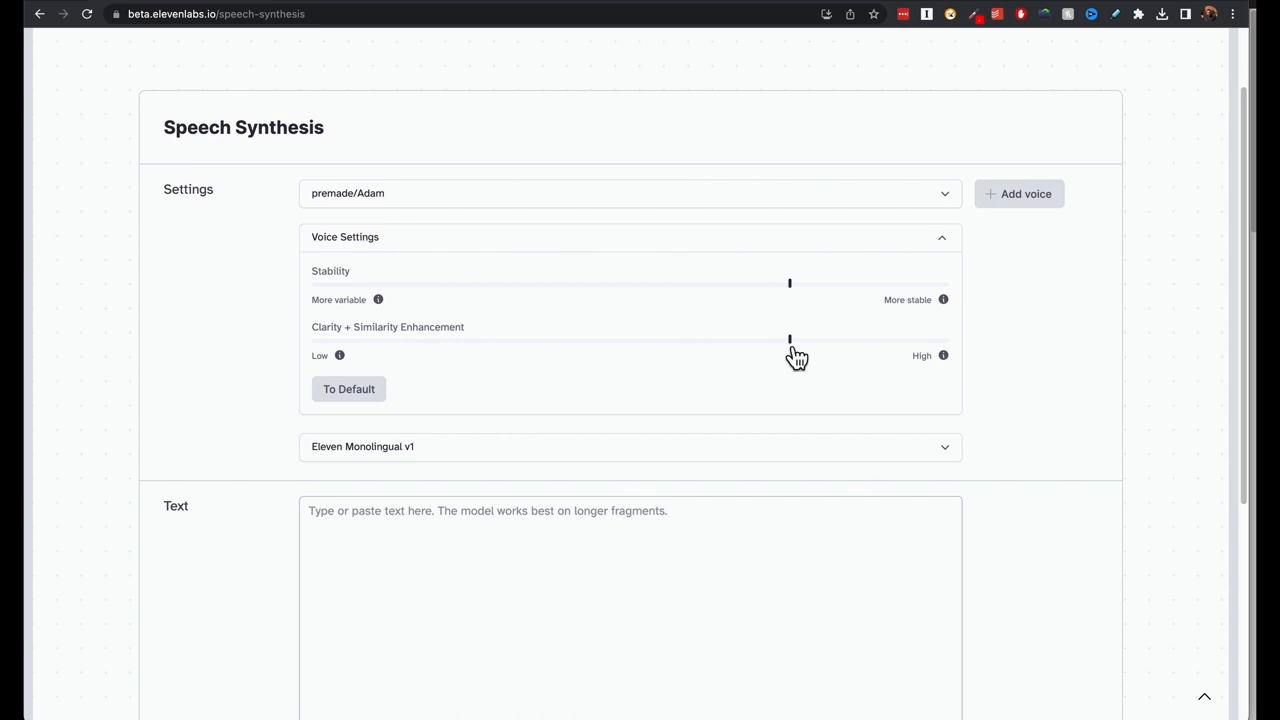
{"action": "mouse_move", "coordinate": [378, 299]}
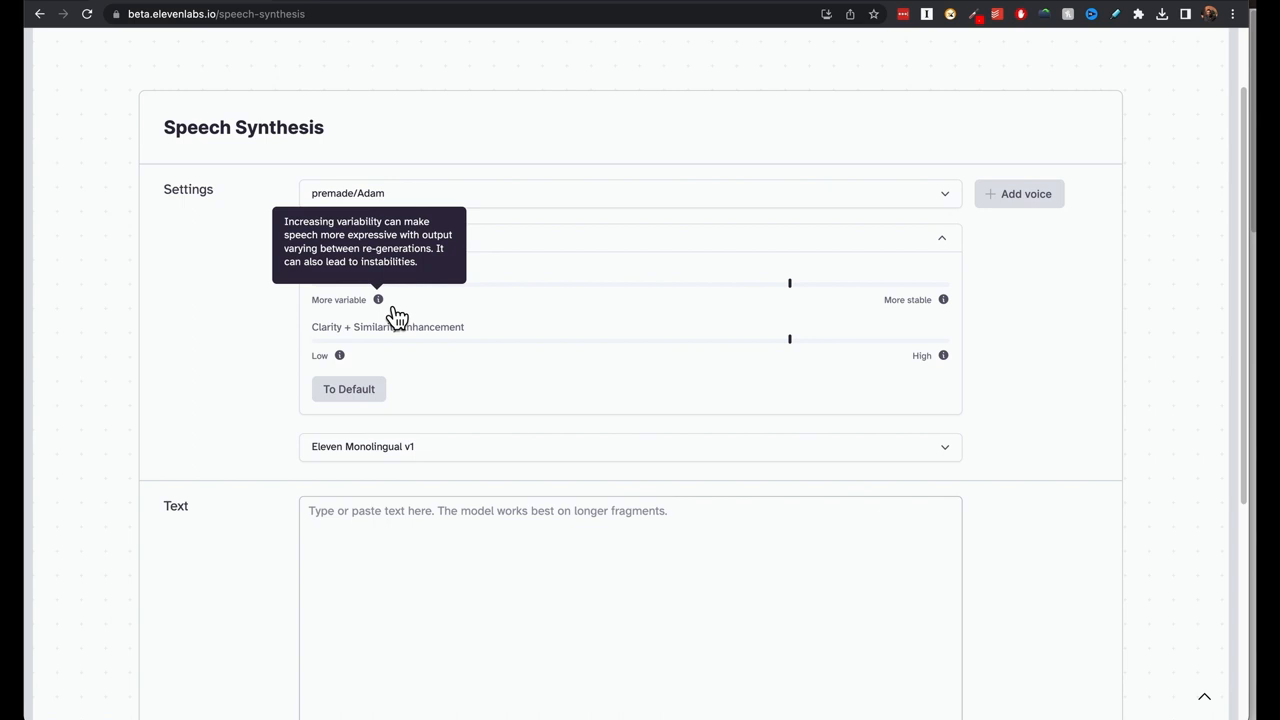
{"action": "mouse_move", "coordinate": [728, 348]}
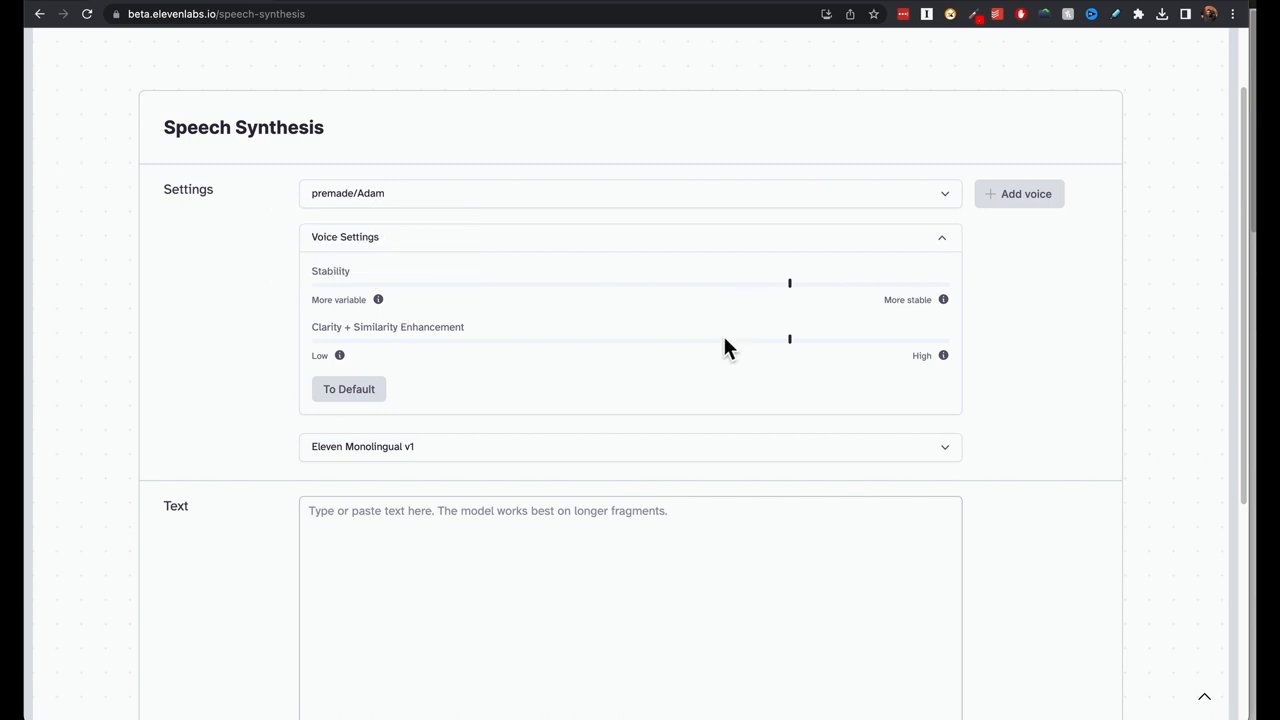
{"action": "mouse_move", "coordinate": [450, 335]}
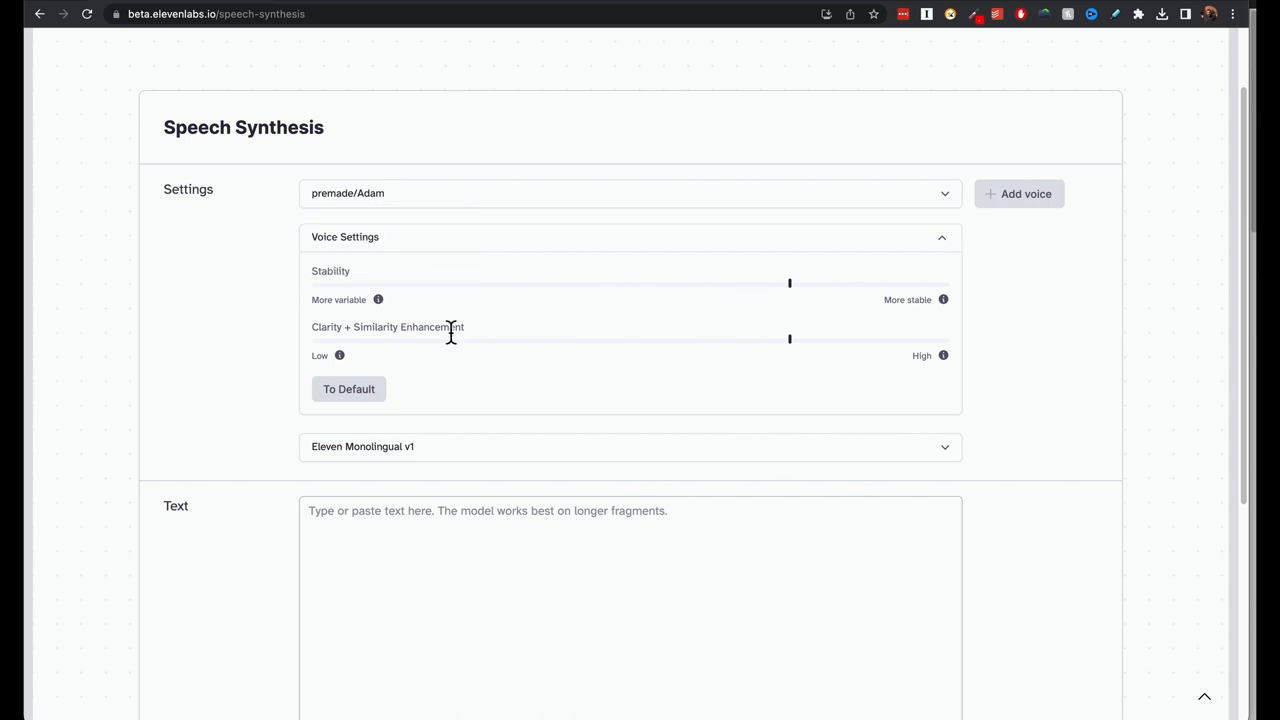
{"action": "mouse_move", "coordinate": [339, 355]}
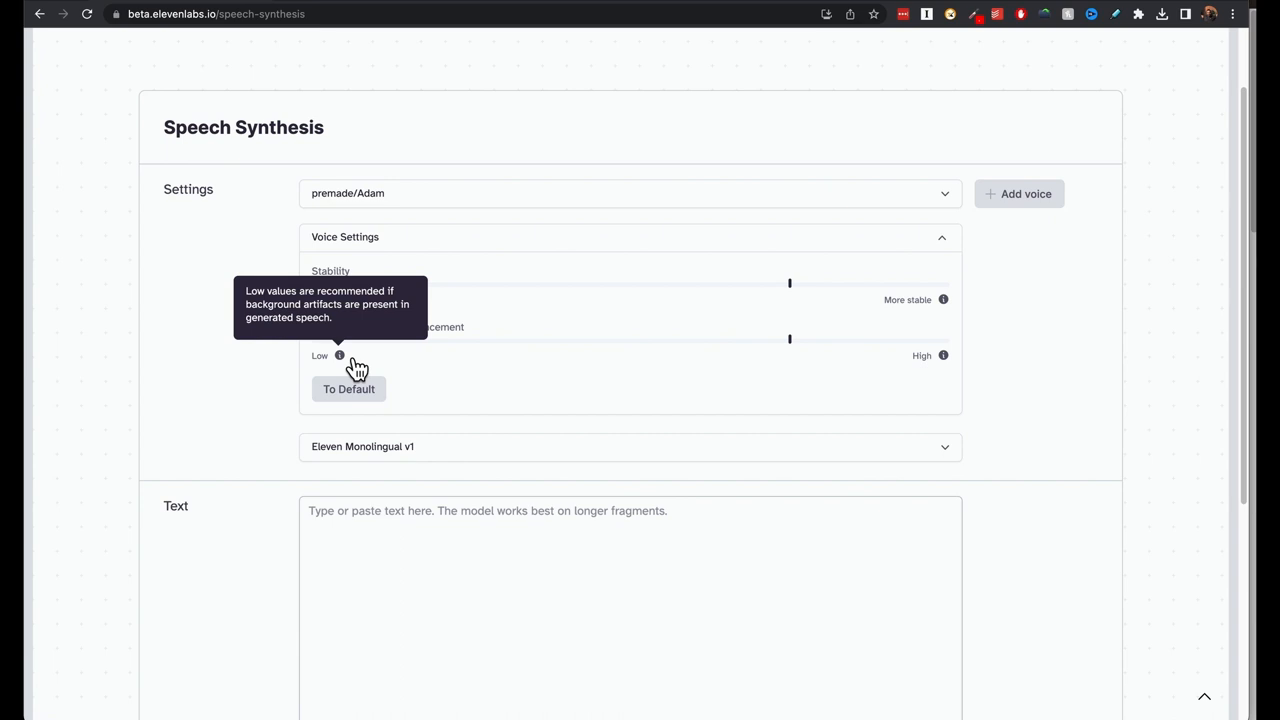
{"action": "mouse_move", "coordinate": [558, 390]}
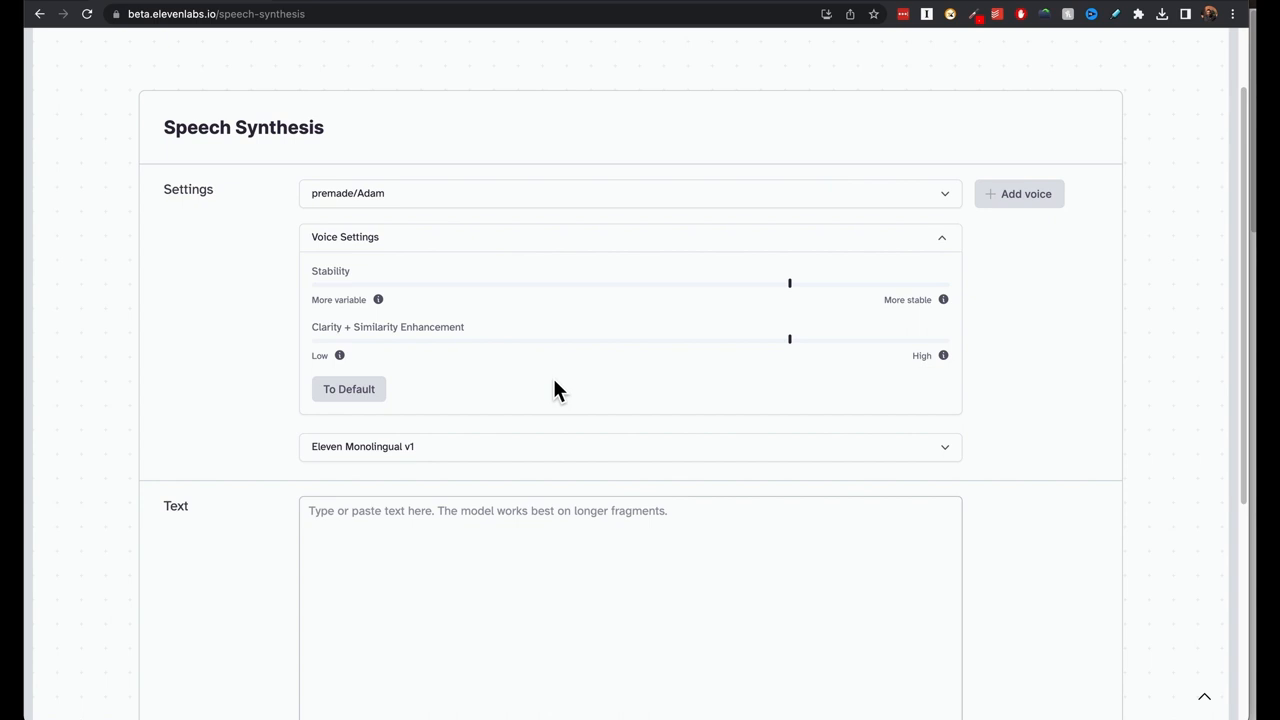
{"action": "left_click", "coordinate": [349, 389]}
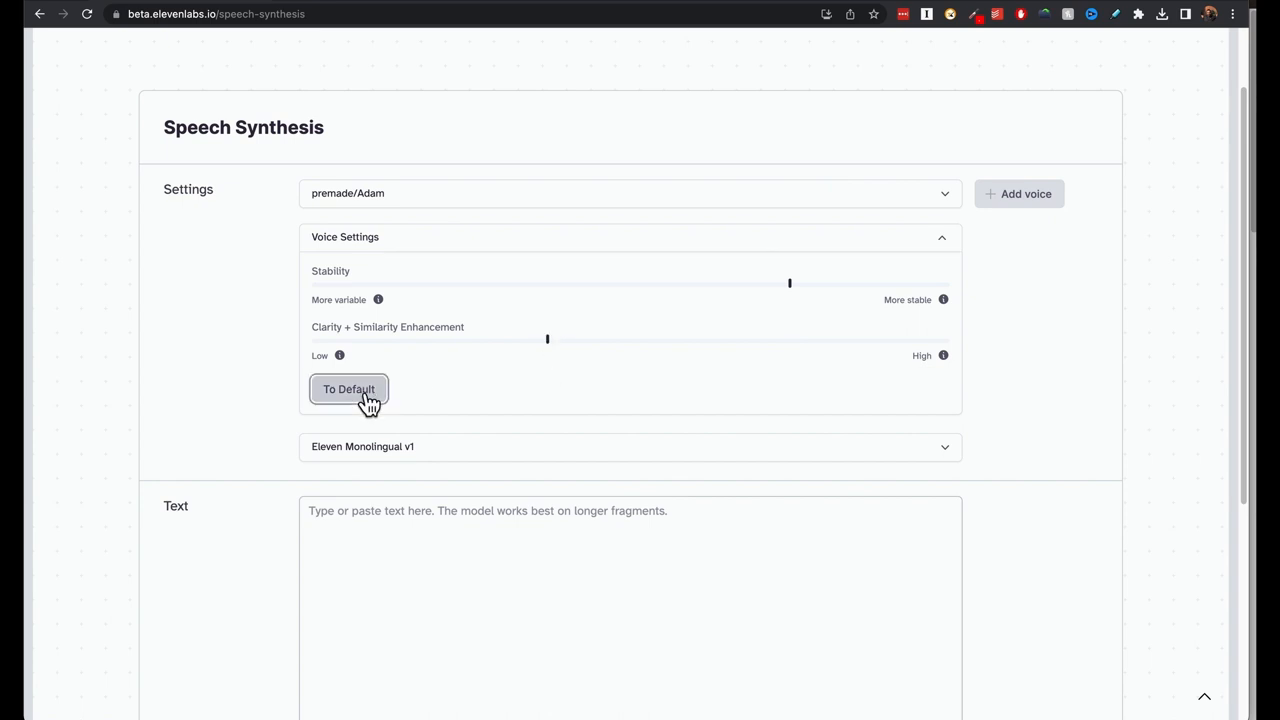
{"action": "left_click", "coordinate": [349, 389]}
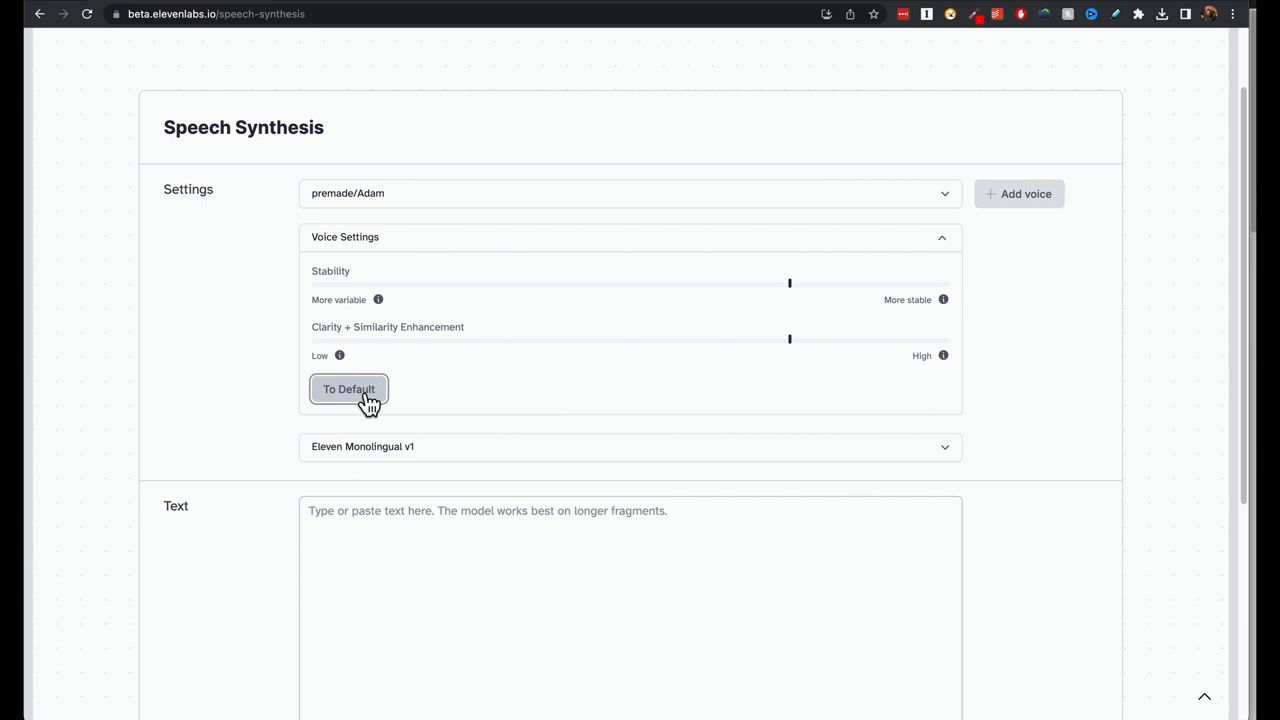
{"action": "scroll", "scroll_direction": "down", "scroll_amount": 3}
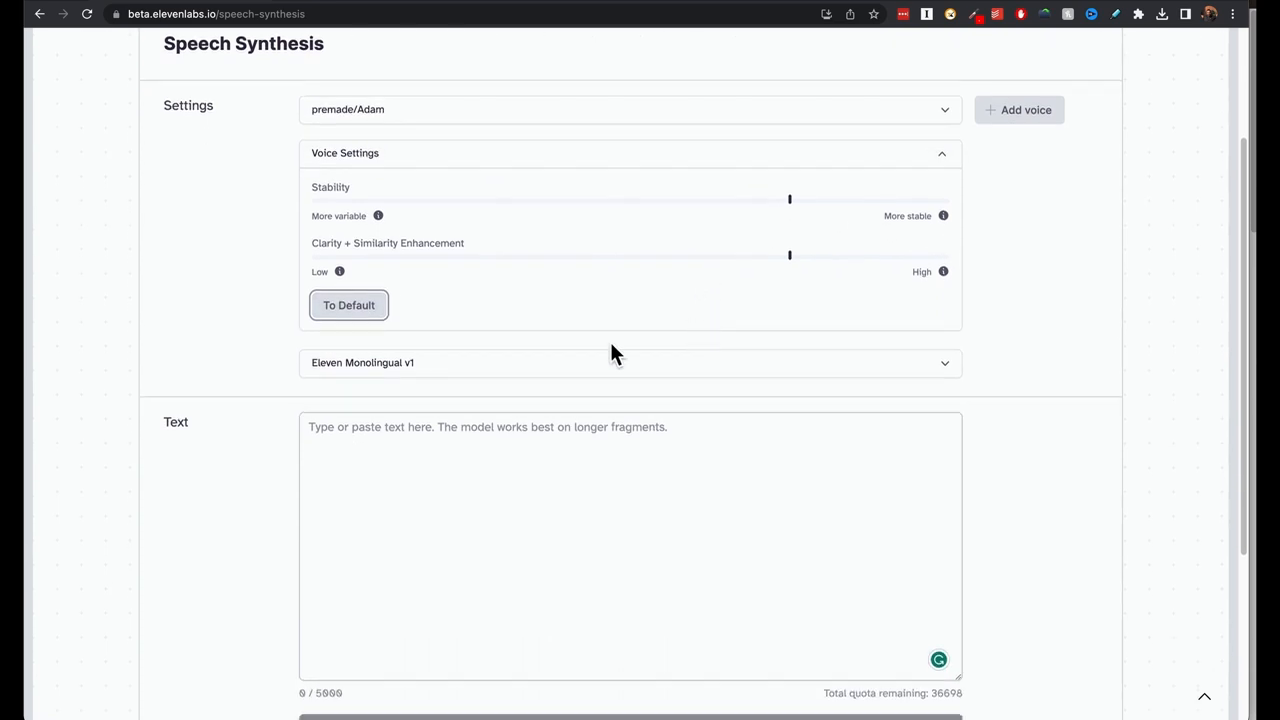
- Open the model chooser from the Eleven Monolingual v1 dropdown
{"action": "left_click", "coordinate": [628, 362]}
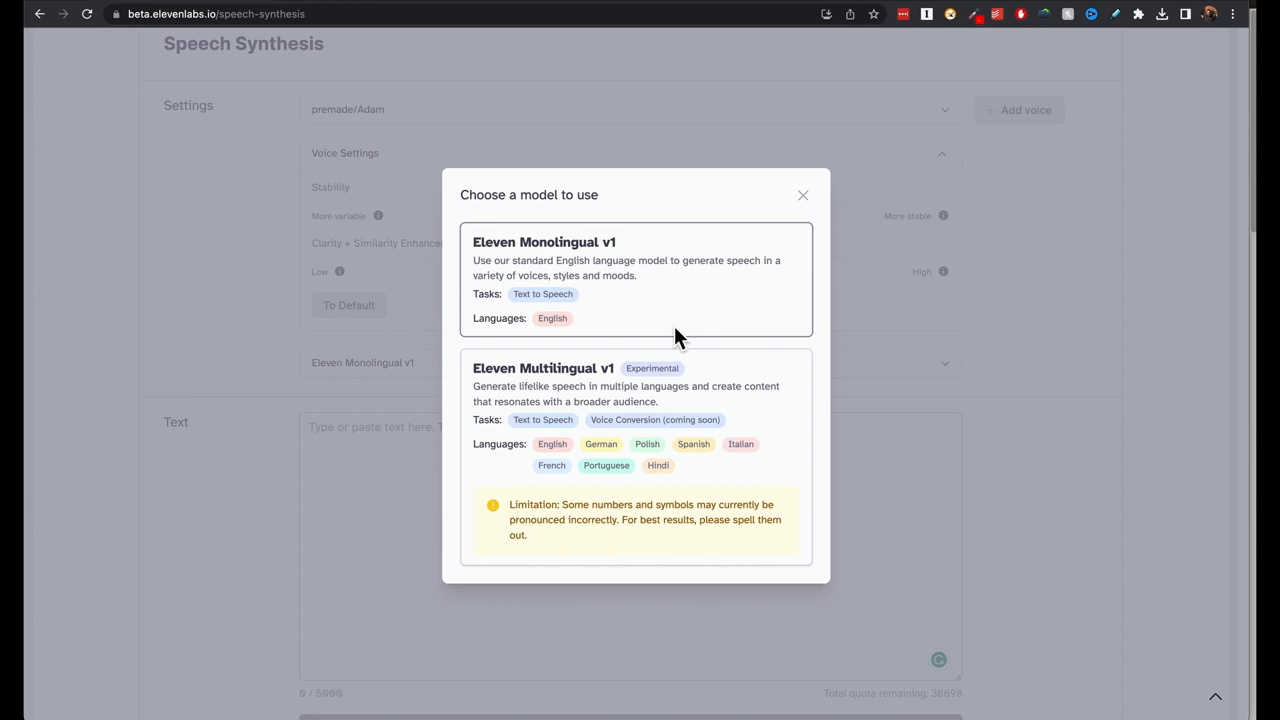
{"action": "mouse_move", "coordinate": [613, 262]}
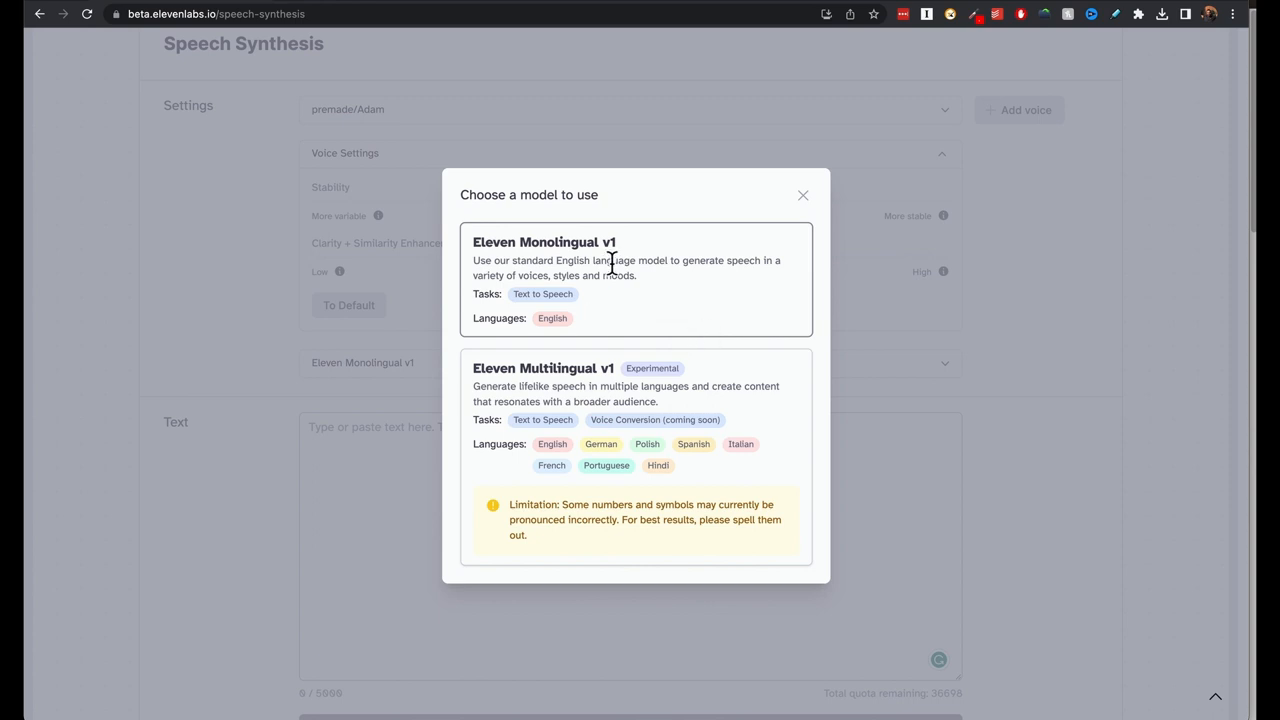
{"action": "mouse_move", "coordinate": [628, 467]}
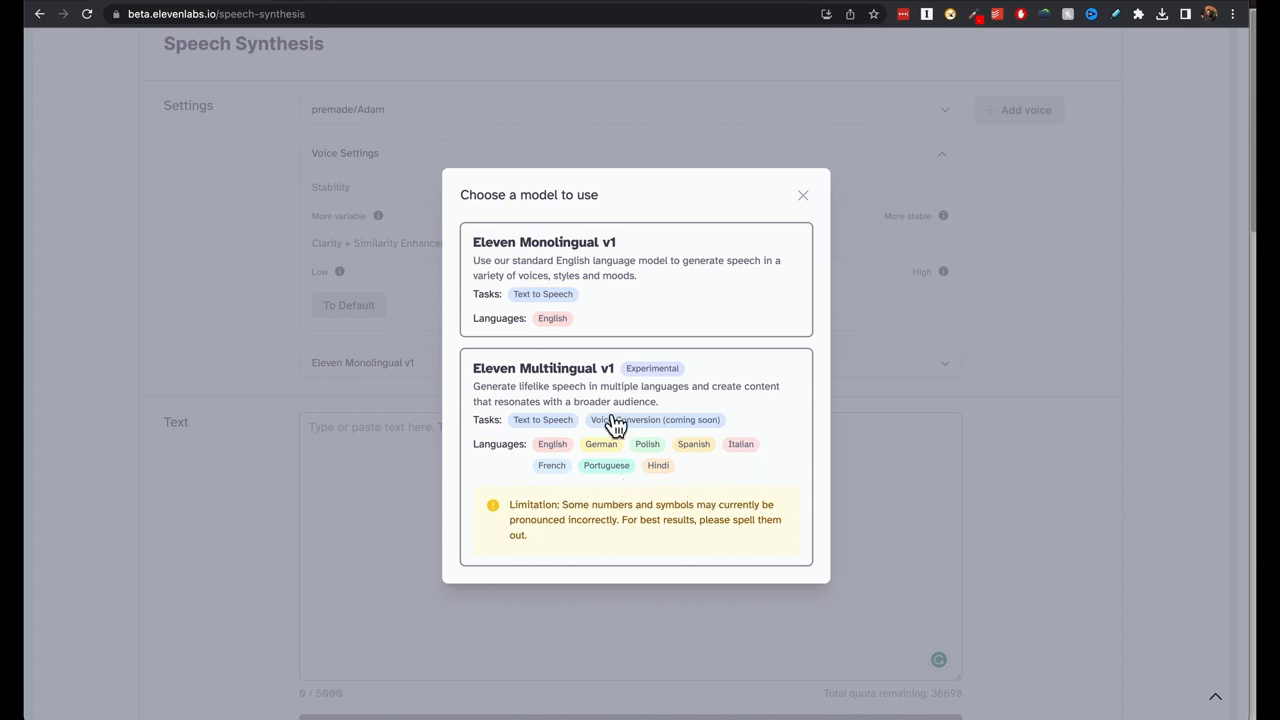
{"action": "mouse_move", "coordinate": [647, 516]}
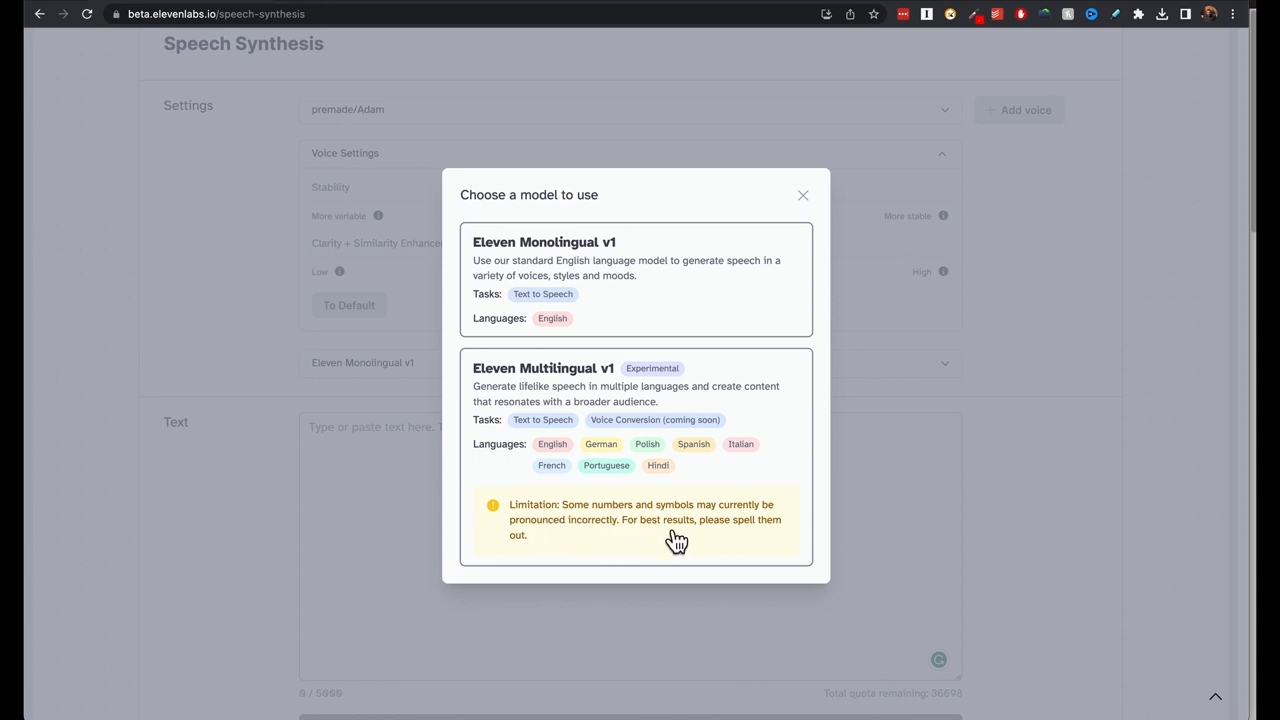
{"action": "mouse_move", "coordinate": [749, 482]}
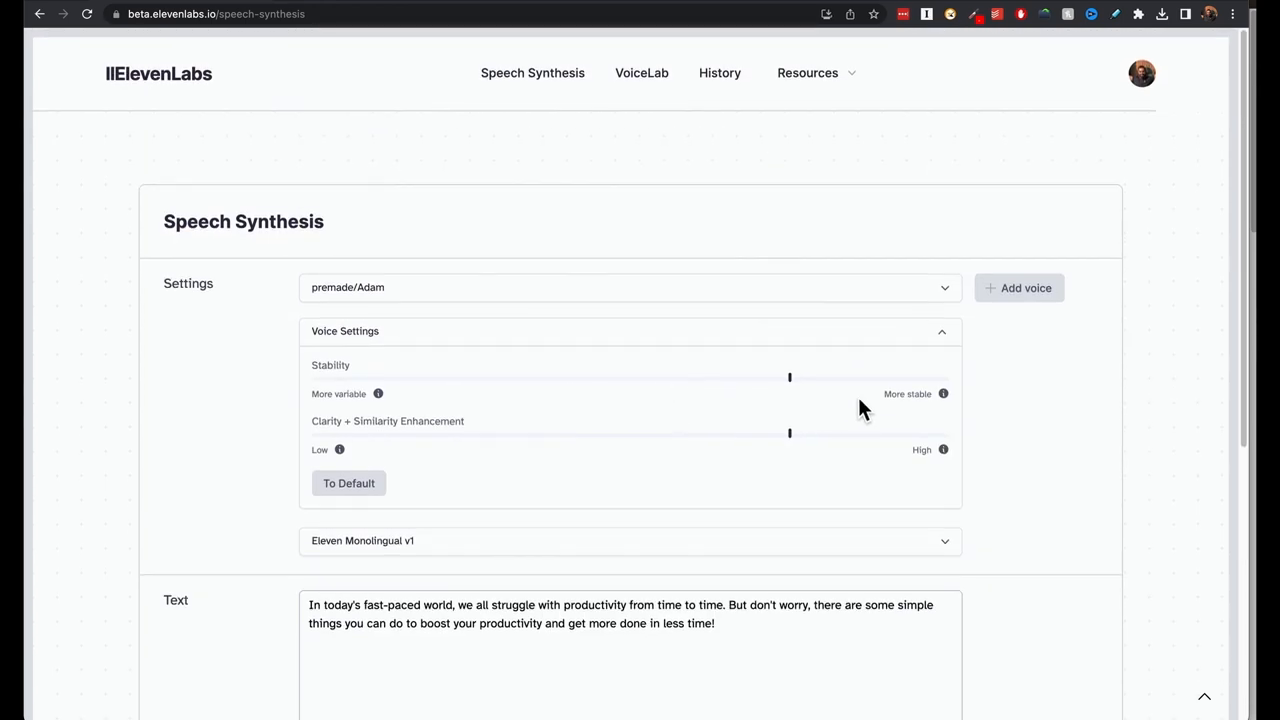
- In VoiceLab, design a young male American voice and generate a first sample
{"action": "left_click", "coordinate": [641, 72]}
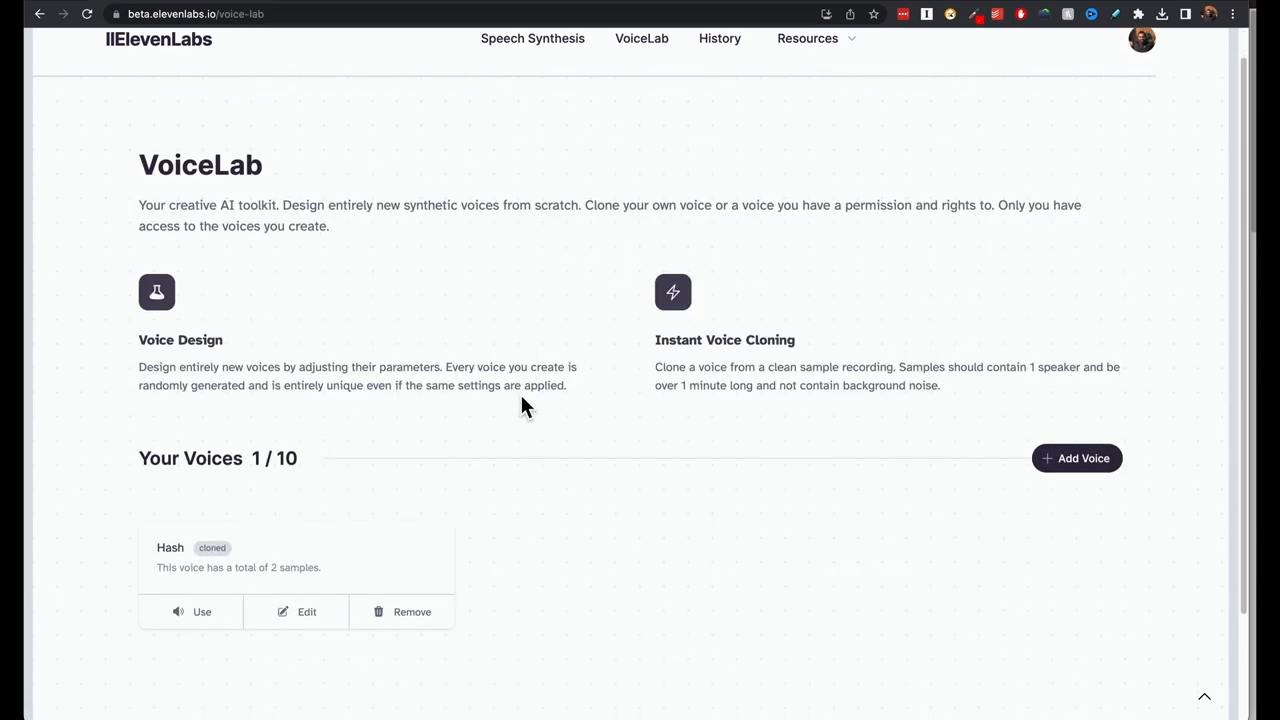
{"action": "mouse_move", "coordinate": [805, 355]}
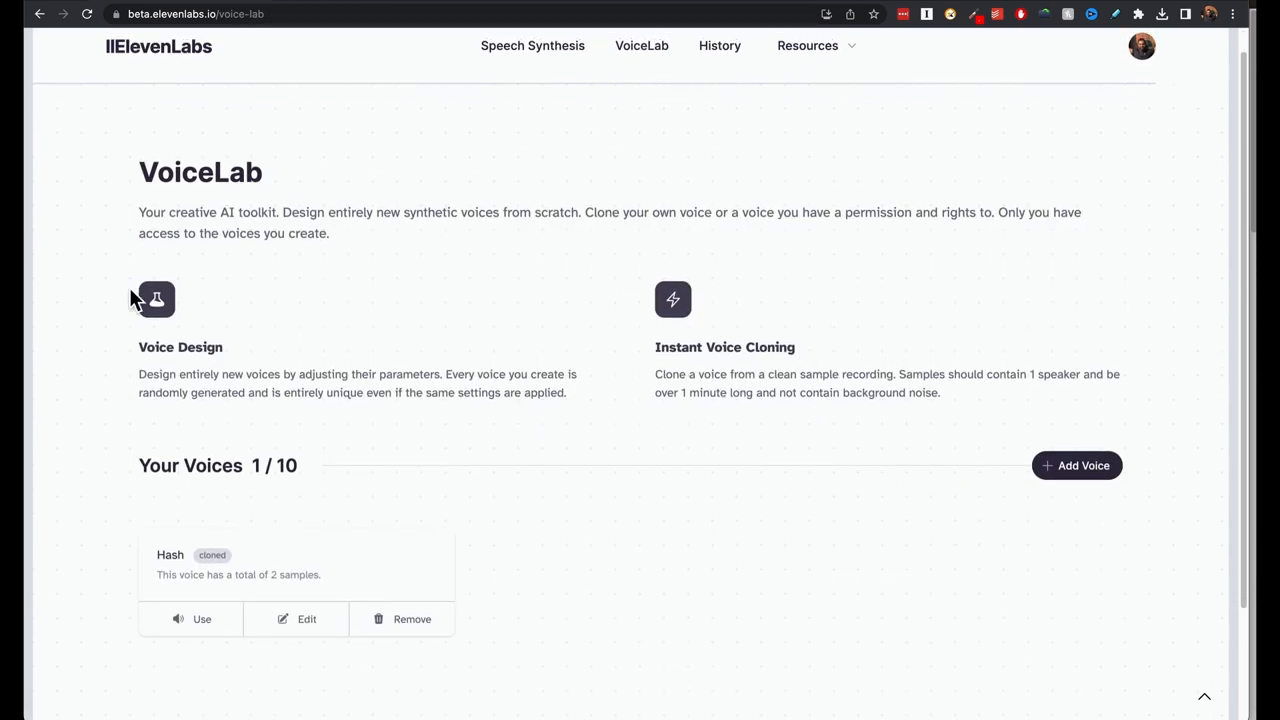
{"action": "scroll", "scroll_direction": "down", "scroll_amount": 3}
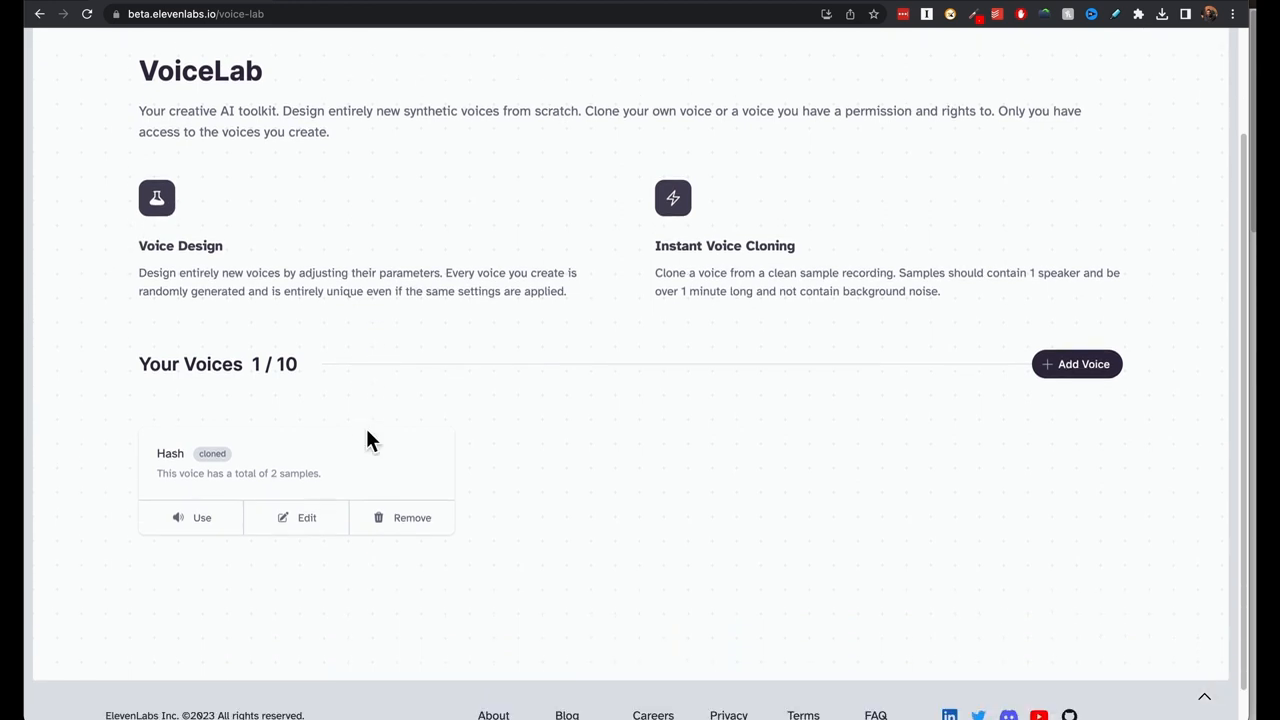
{"action": "scroll", "scroll_direction": "down", "scroll_amount": 3}
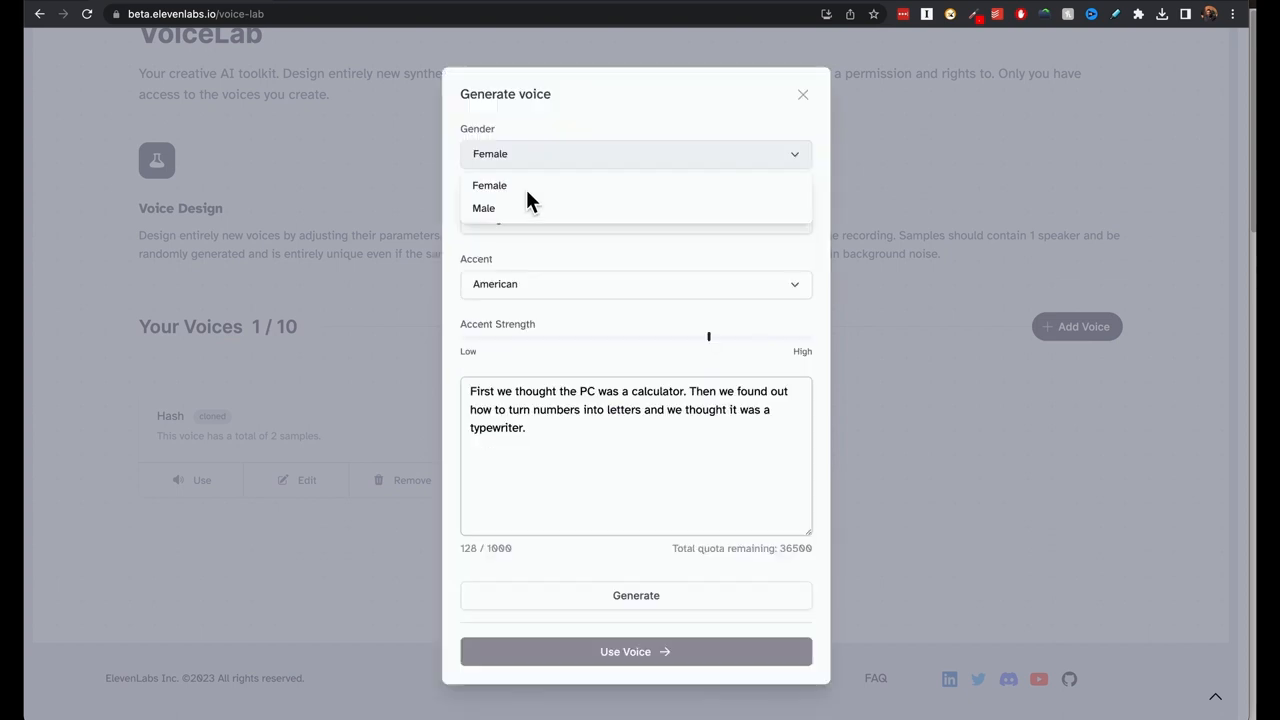
{"action": "left_click", "coordinate": [483, 208]}
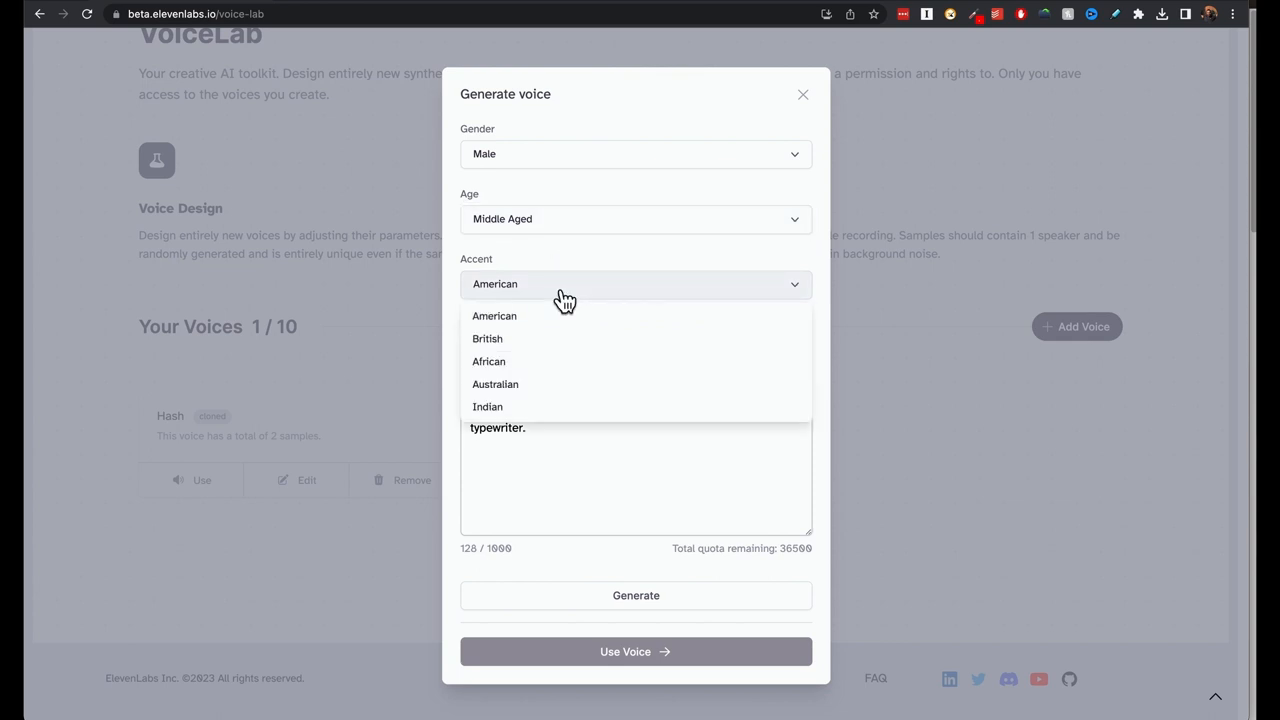
{"action": "left_click", "coordinate": [494, 315]}
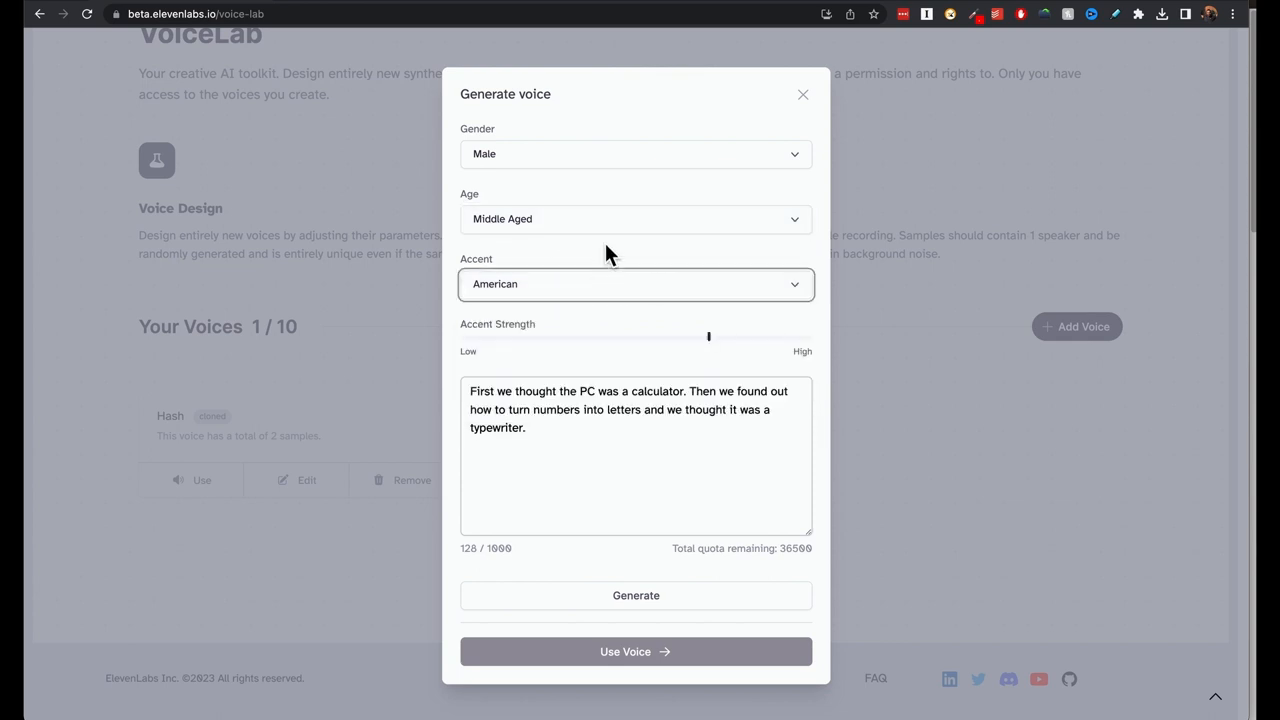
{"action": "left_click", "coordinate": [636, 219]}
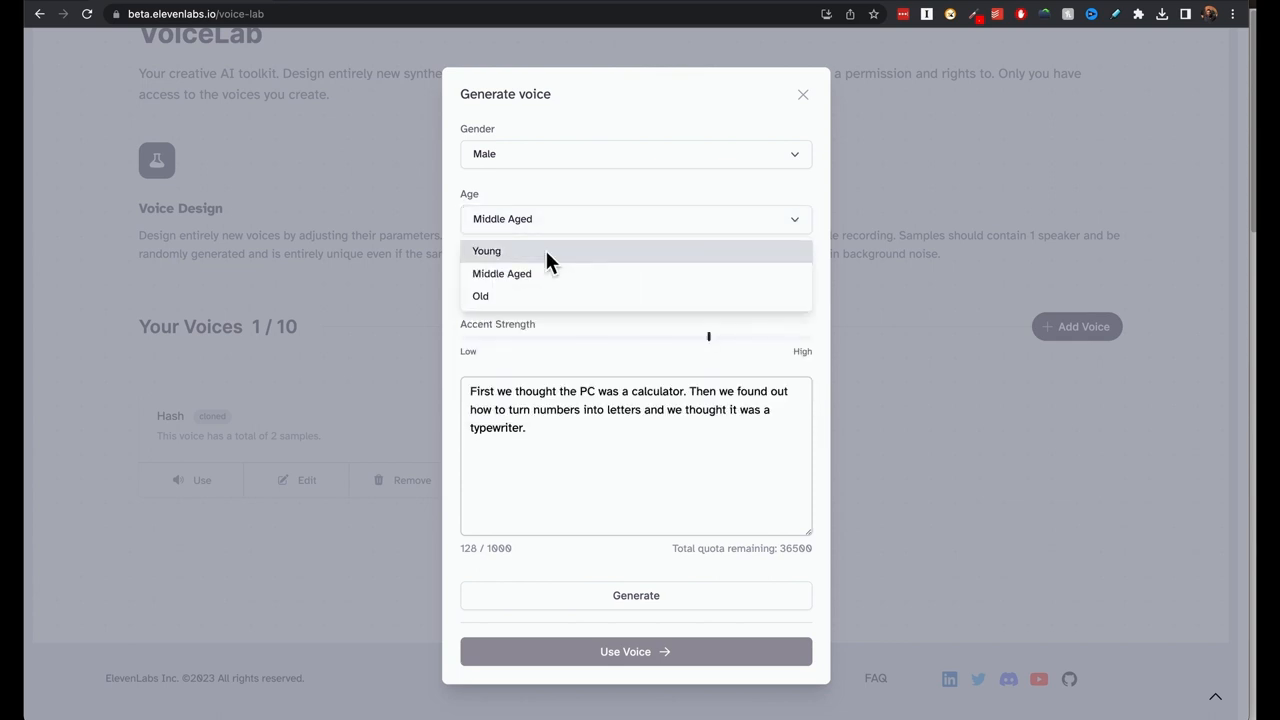
{"action": "left_click", "coordinate": [486, 251]}
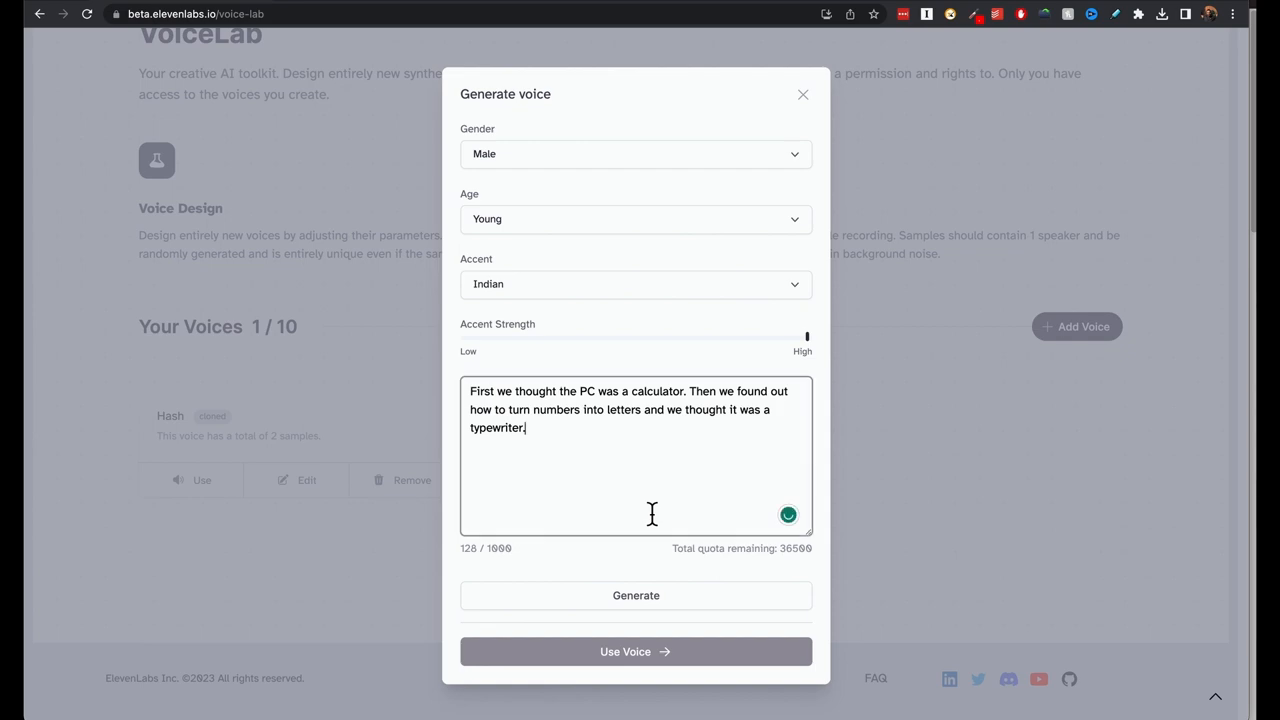
{"action": "left_click", "coordinate": [635, 284]}
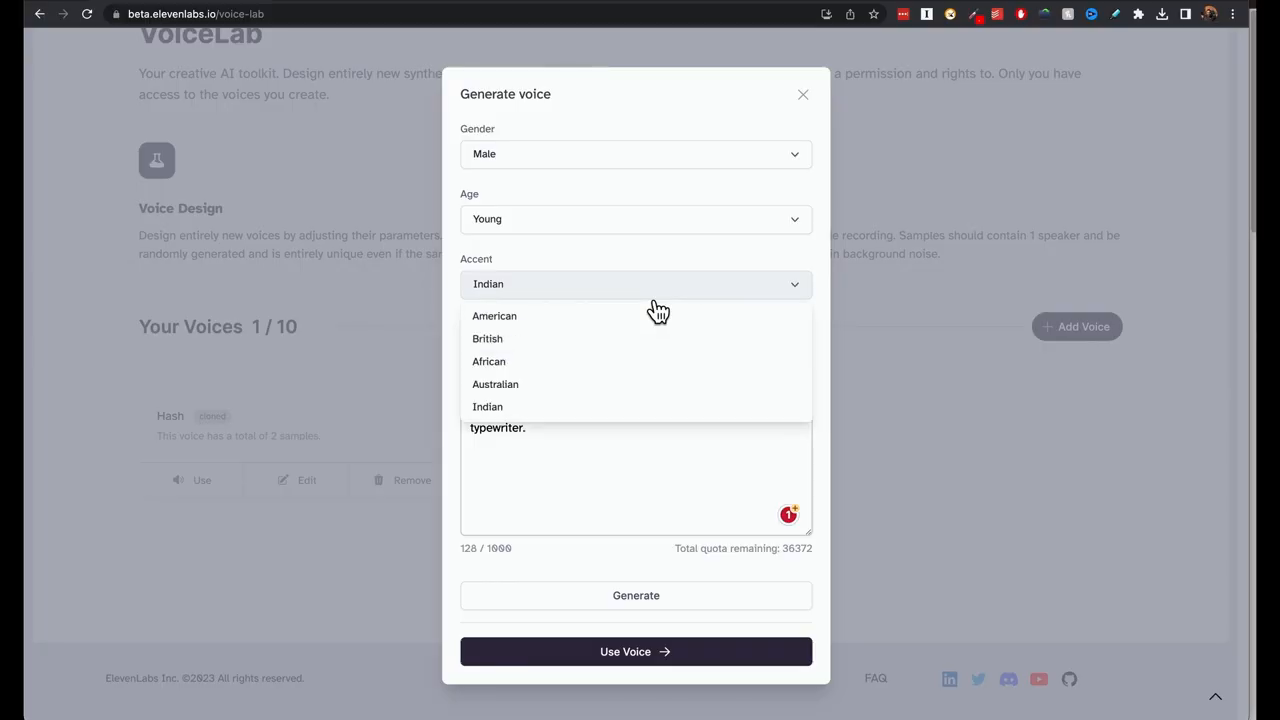
- Change the voice age to Old, set accent strength to 141%, and regenerate
{"action": "left_click", "coordinate": [636, 219]}
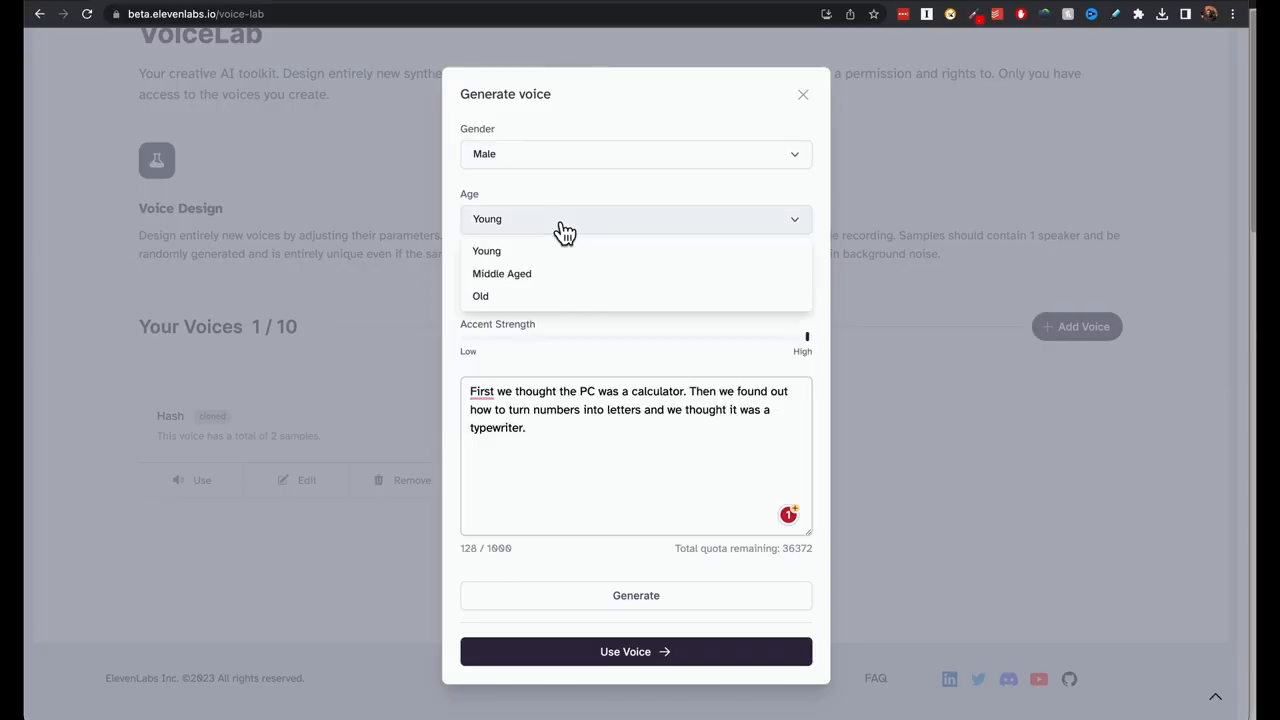
{"action": "left_click", "coordinate": [480, 296]}
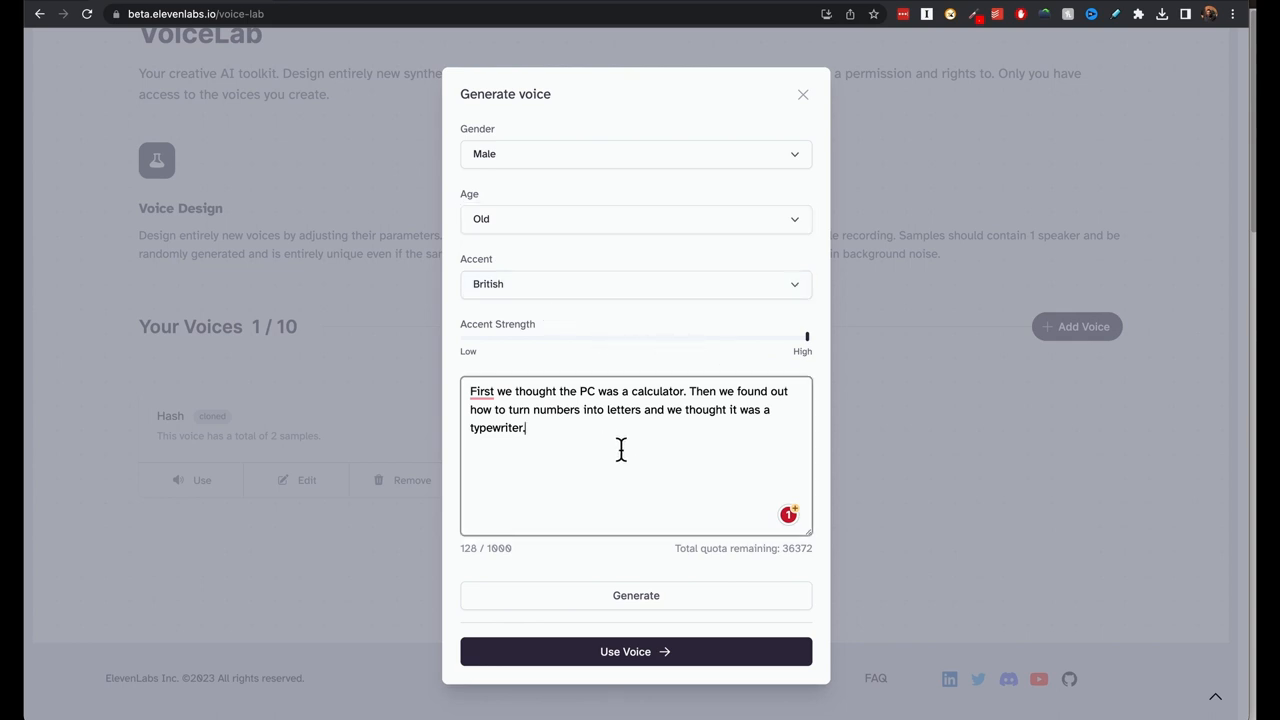
{"action": "left_click_drag", "start_coordinate": [807, 337], "coordinate": [688, 337]}
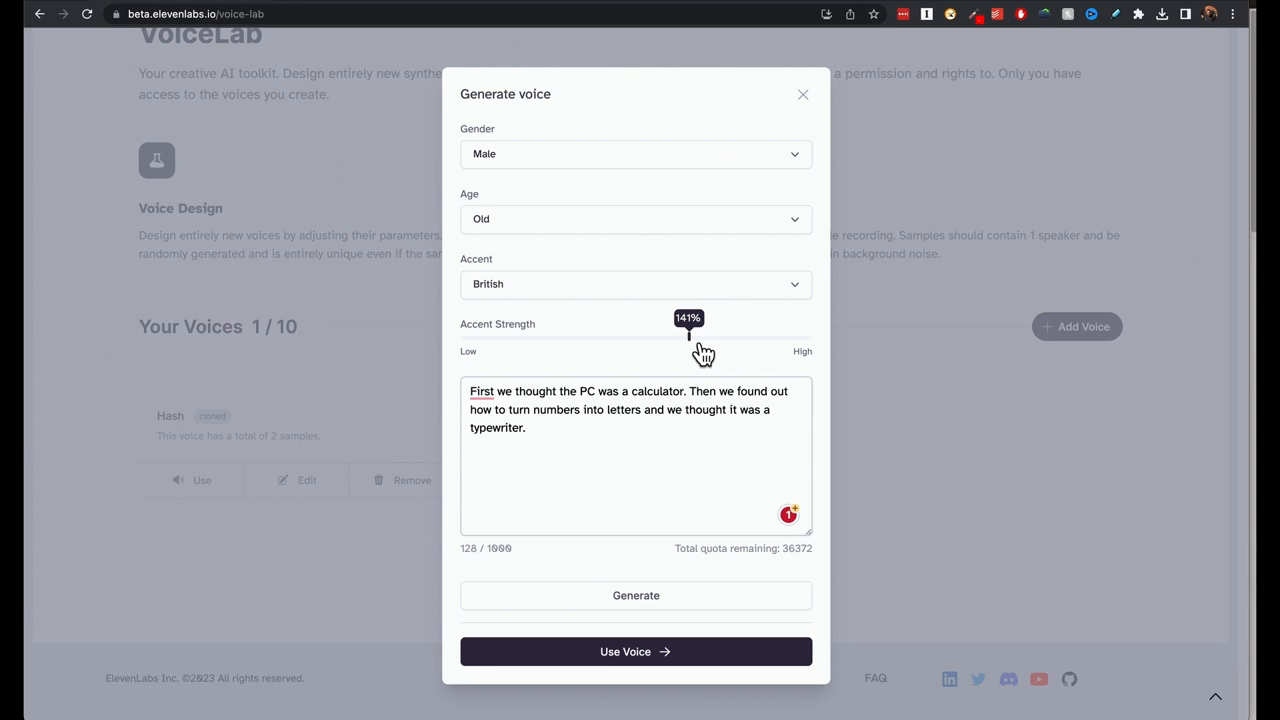
{"action": "left_click", "coordinate": [636, 595]}
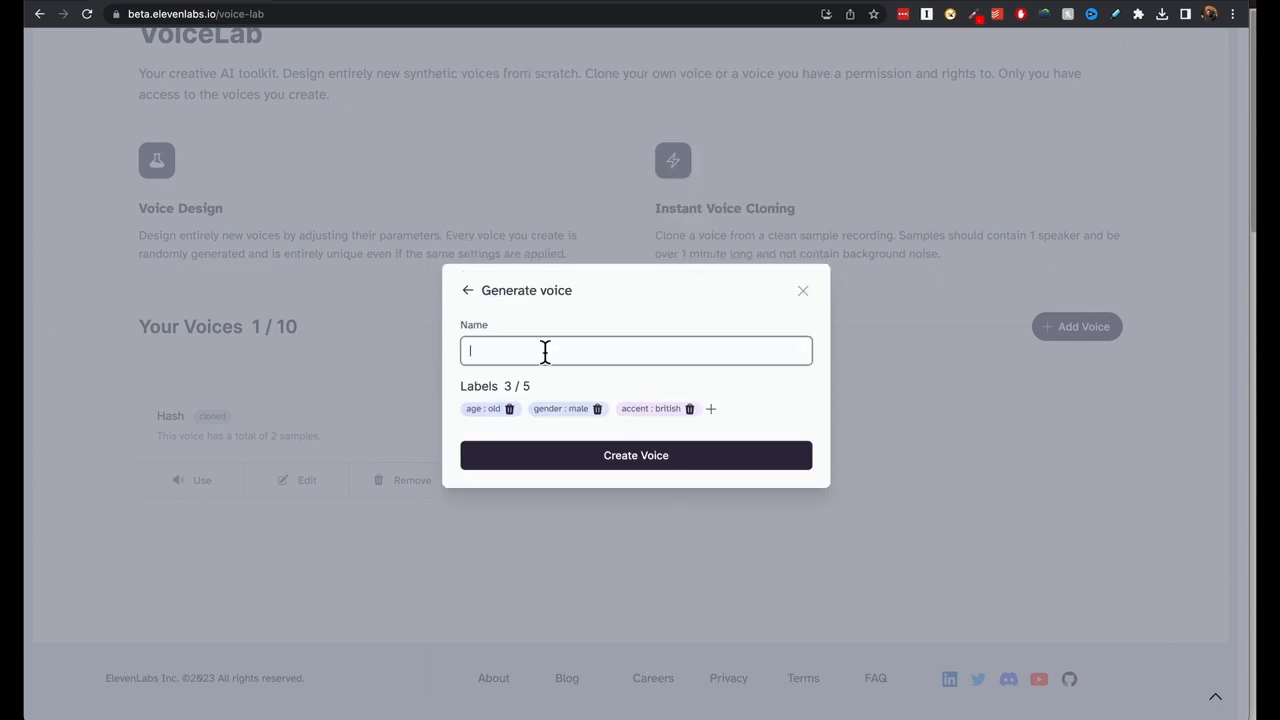
- Save the designed voice as 'my generated voice british middle aged'
{"action": "type", "text": "my generated voice"}
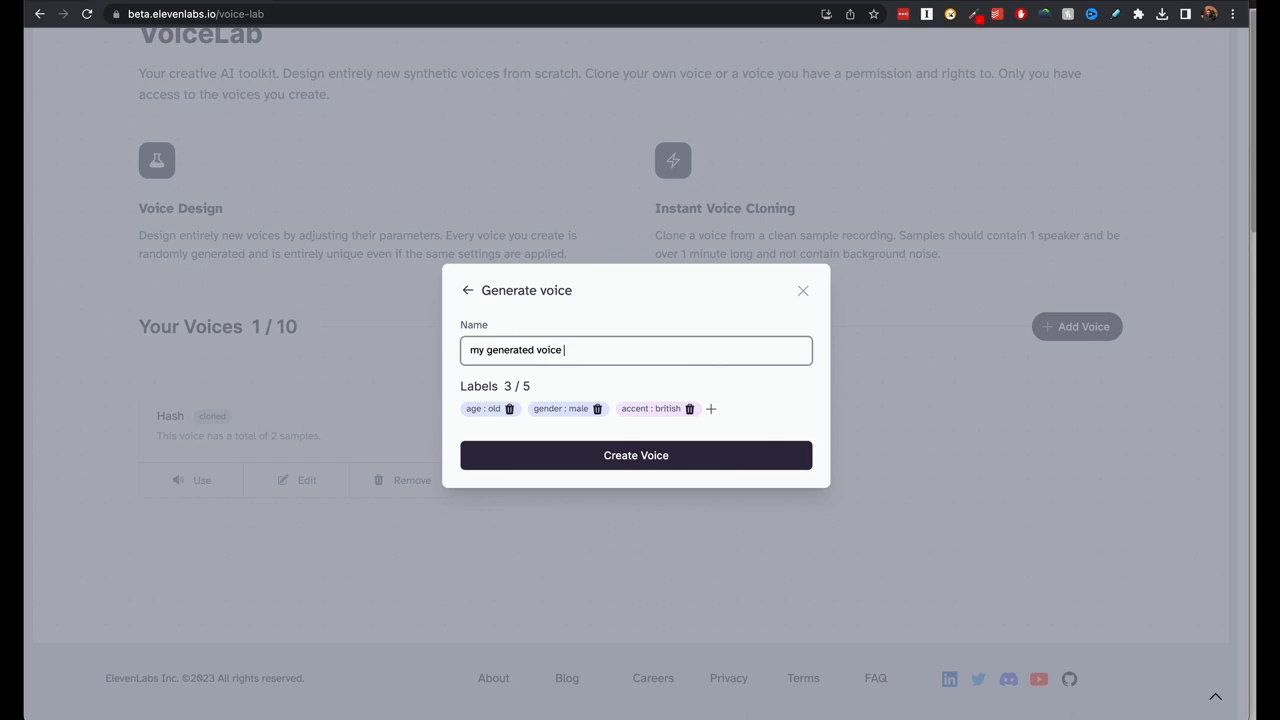
{"action": "type", "text": "british mid"}
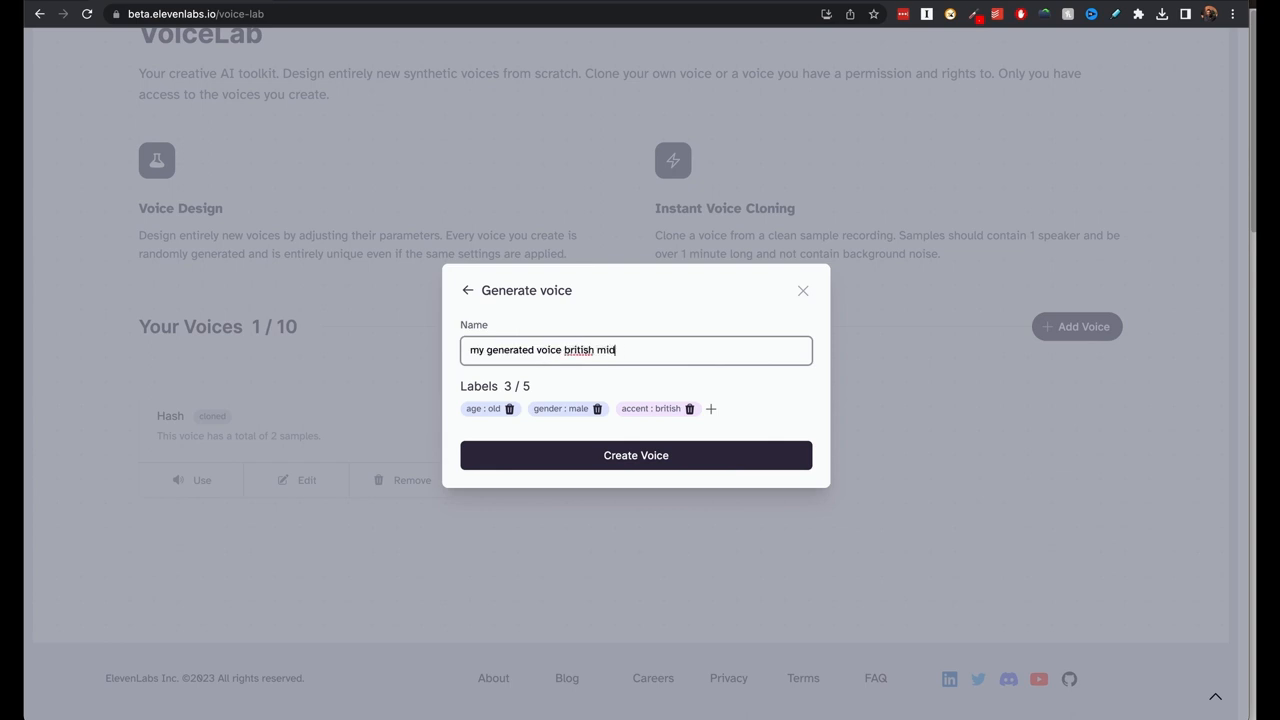
{"action": "left_click", "coordinate": [635, 455]}
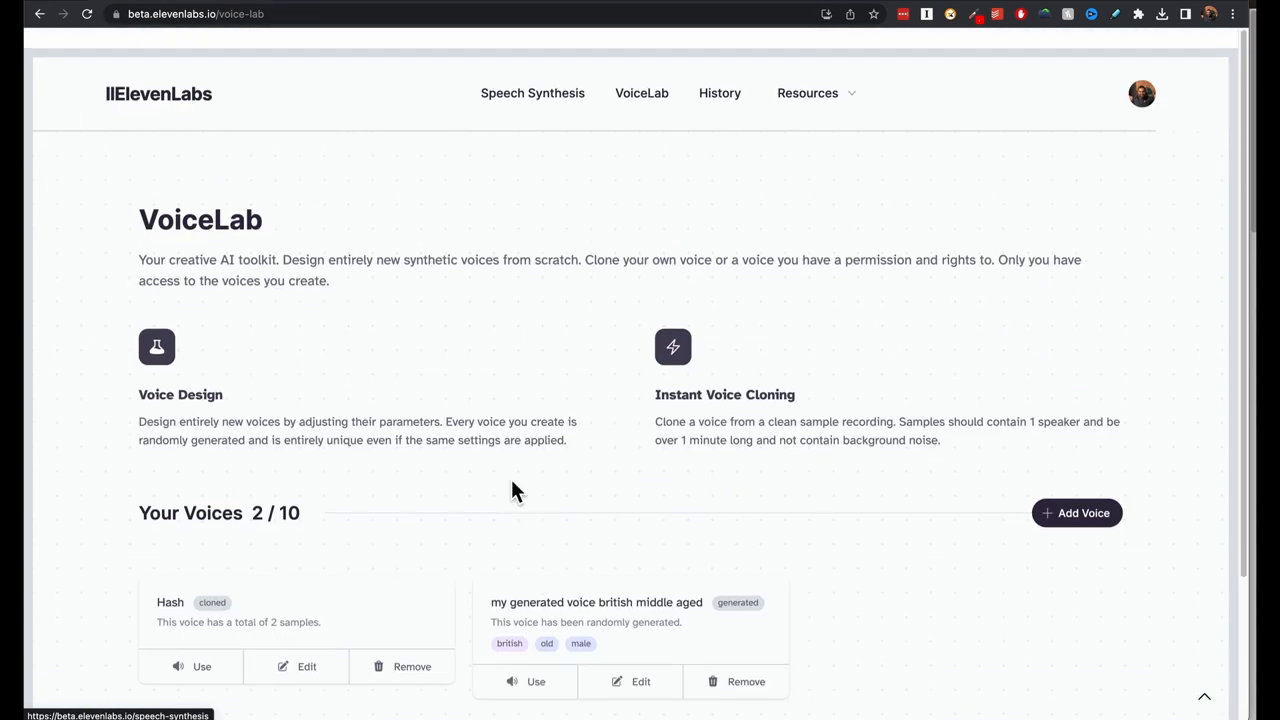
- Select the new voice and generate the productivity paragraph with it
{"action": "left_click", "coordinate": [532, 93]}
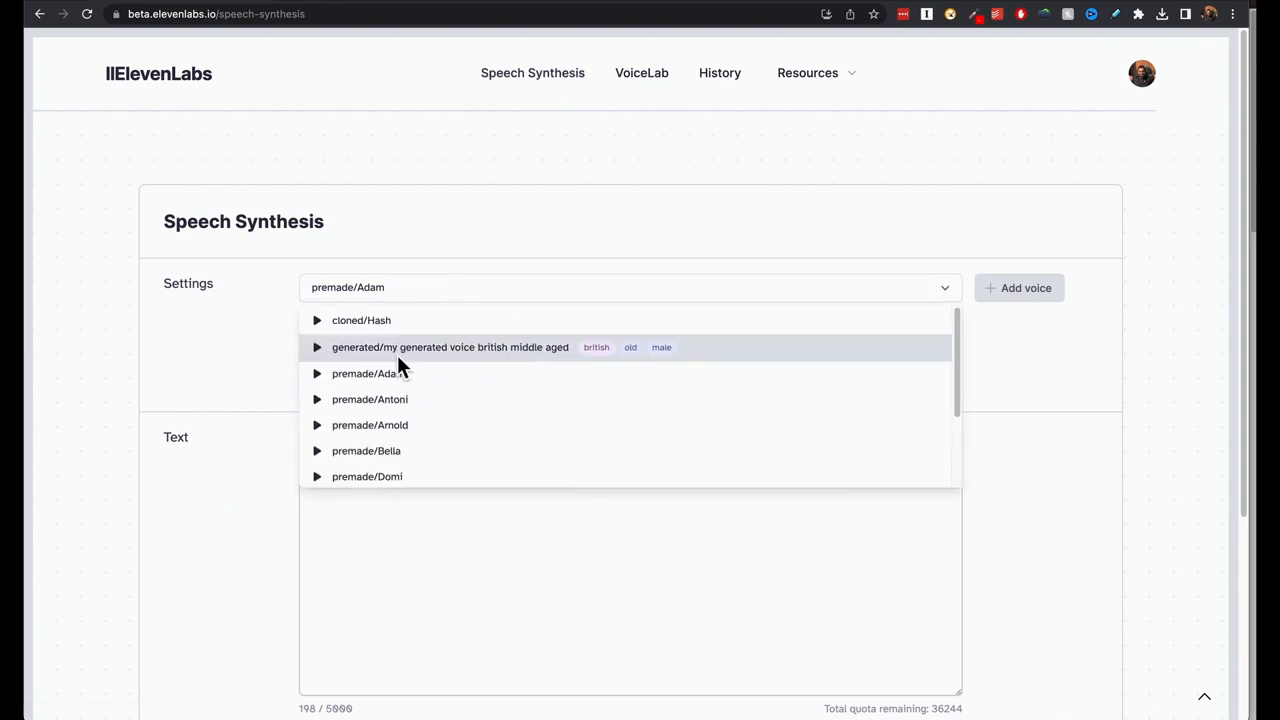
{"action": "left_click", "coordinate": [641, 72]}
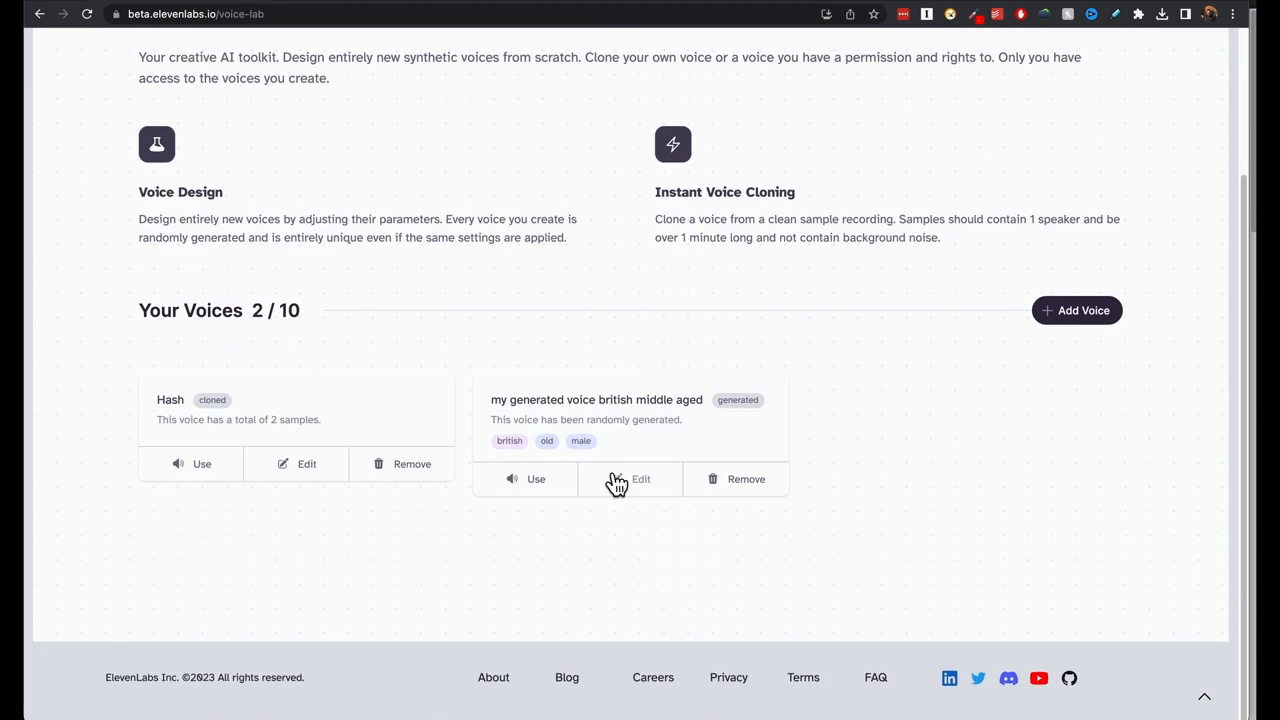
{"action": "left_click", "coordinate": [535, 478]}
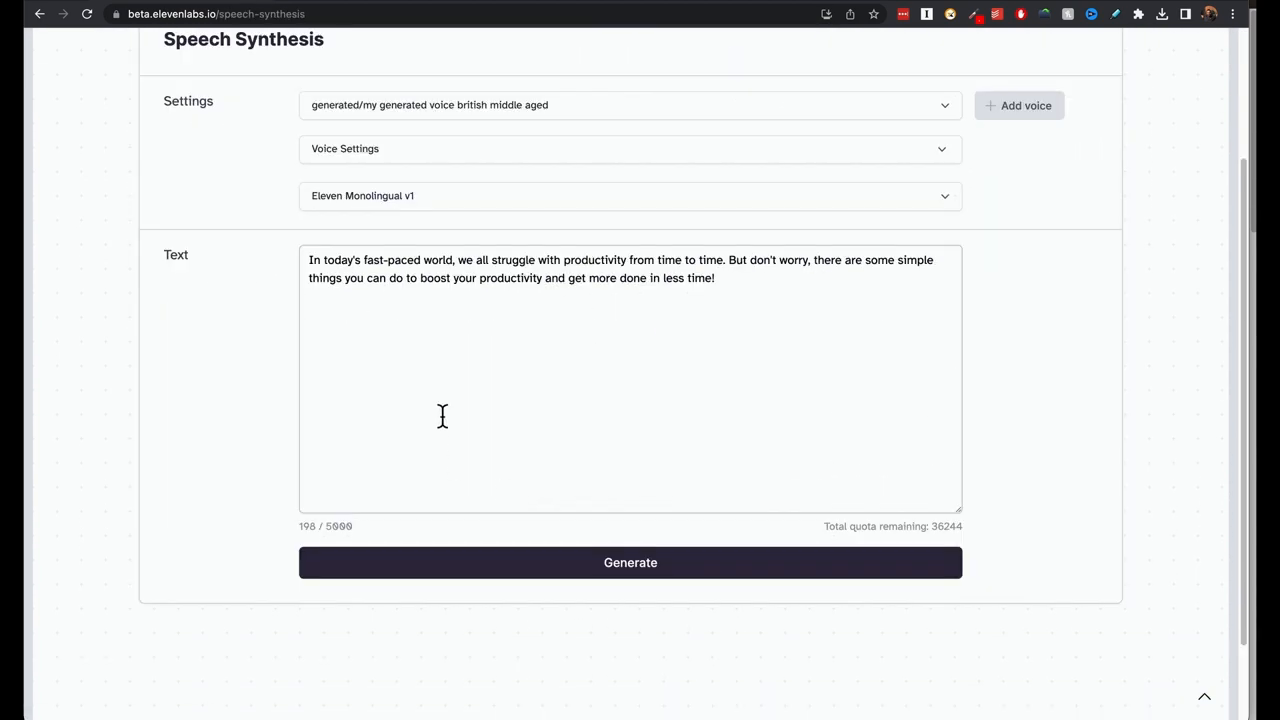
{"action": "scroll", "scroll_direction": "down", "scroll_amount": 3}
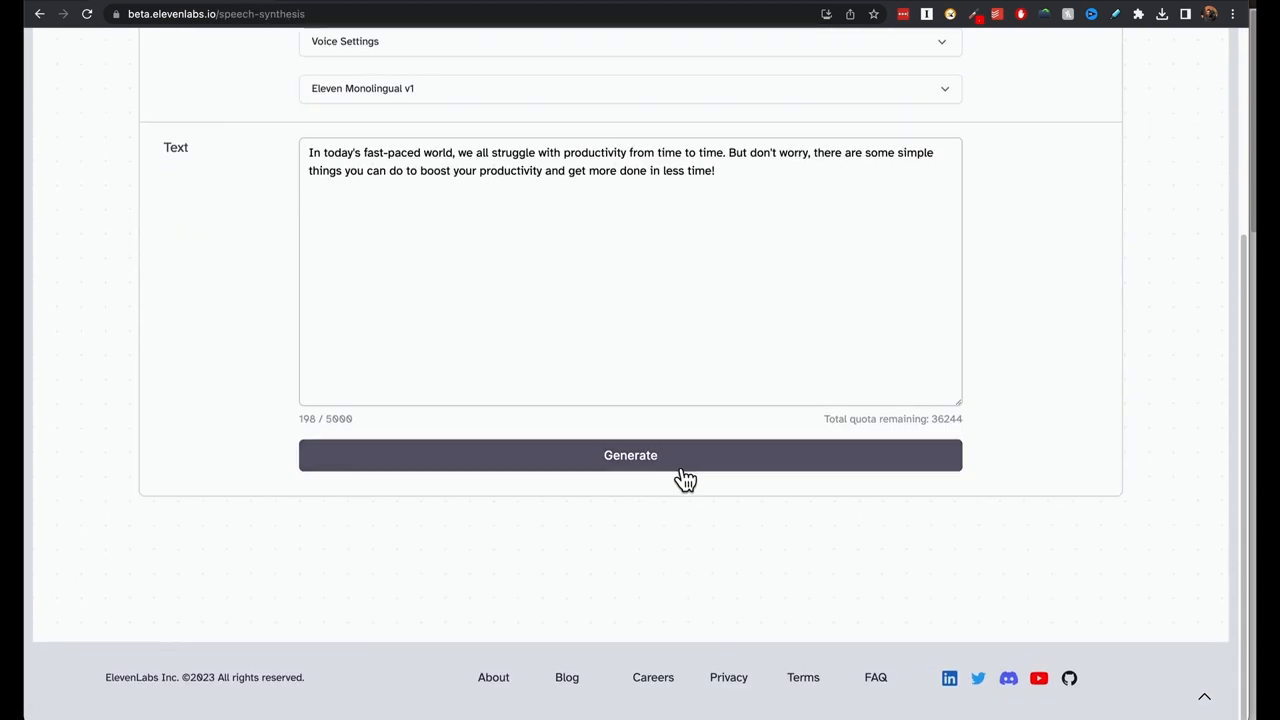
{"action": "left_click", "coordinate": [630, 455]}
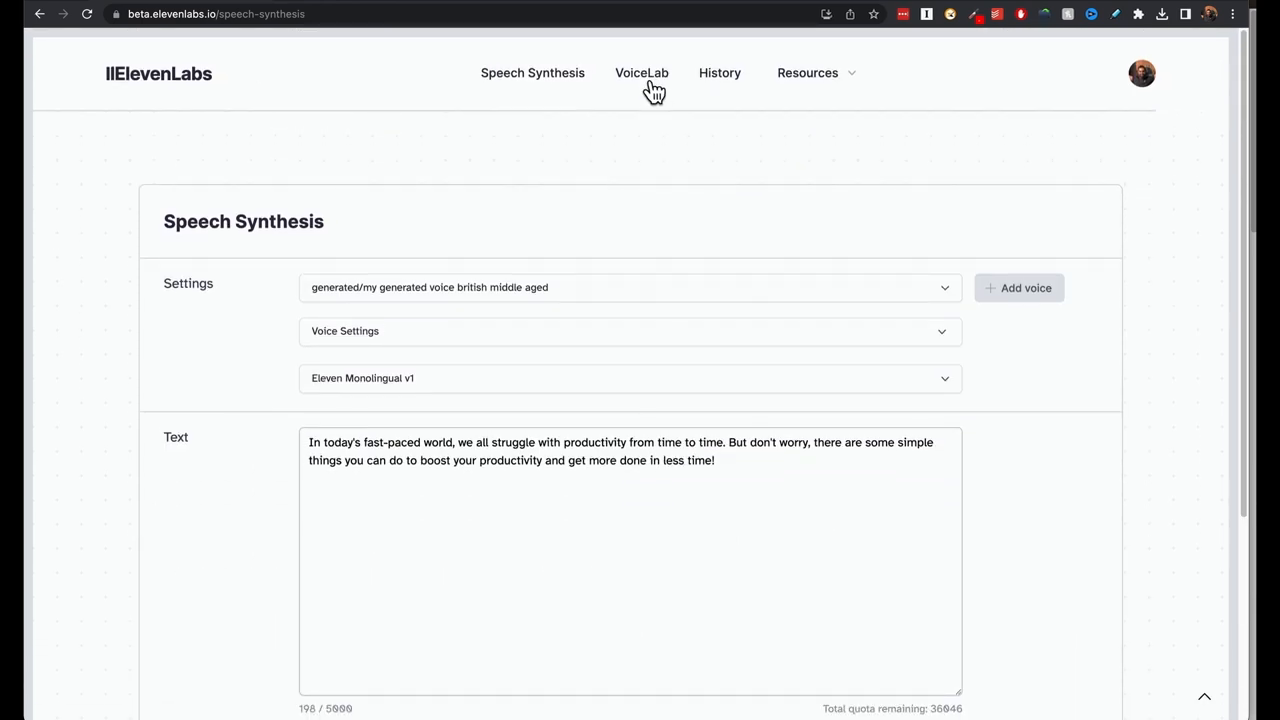
- Start adding a new voice in VoiceLab via Instant Voice Cloning
{"action": "left_click", "coordinate": [641, 72]}
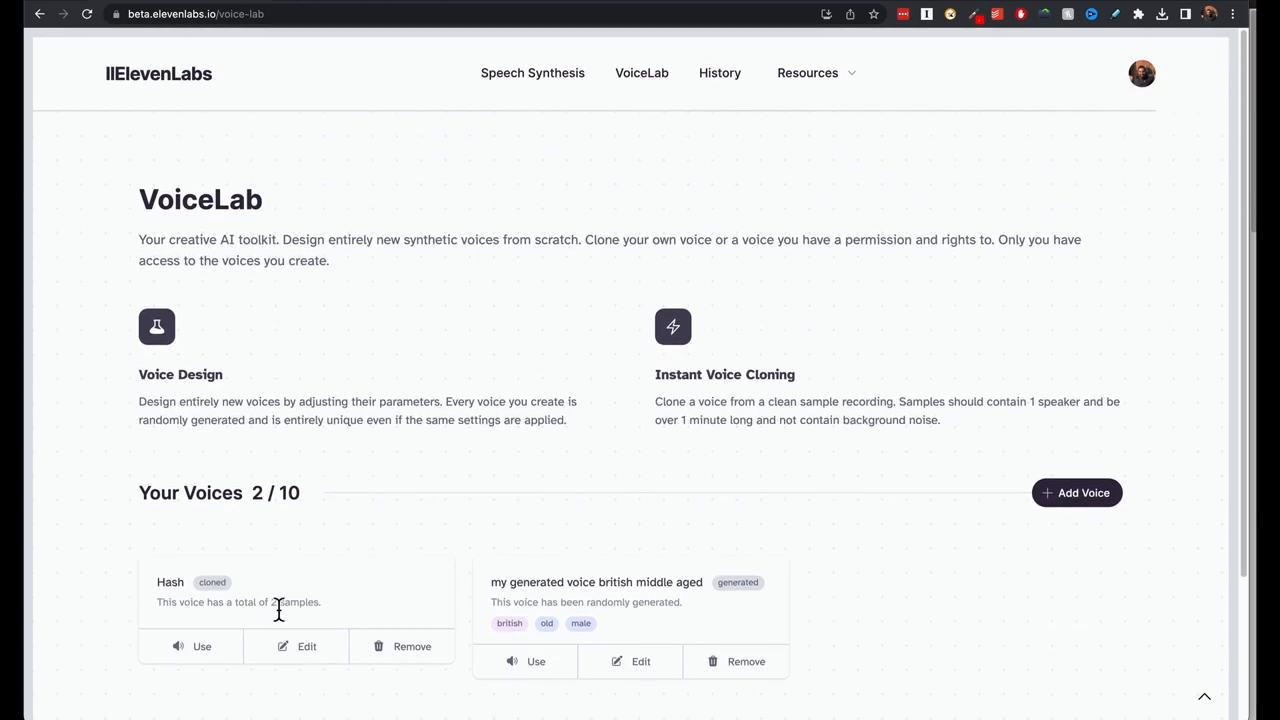
{"action": "scroll", "scroll_direction": "down", "scroll_amount": 3}
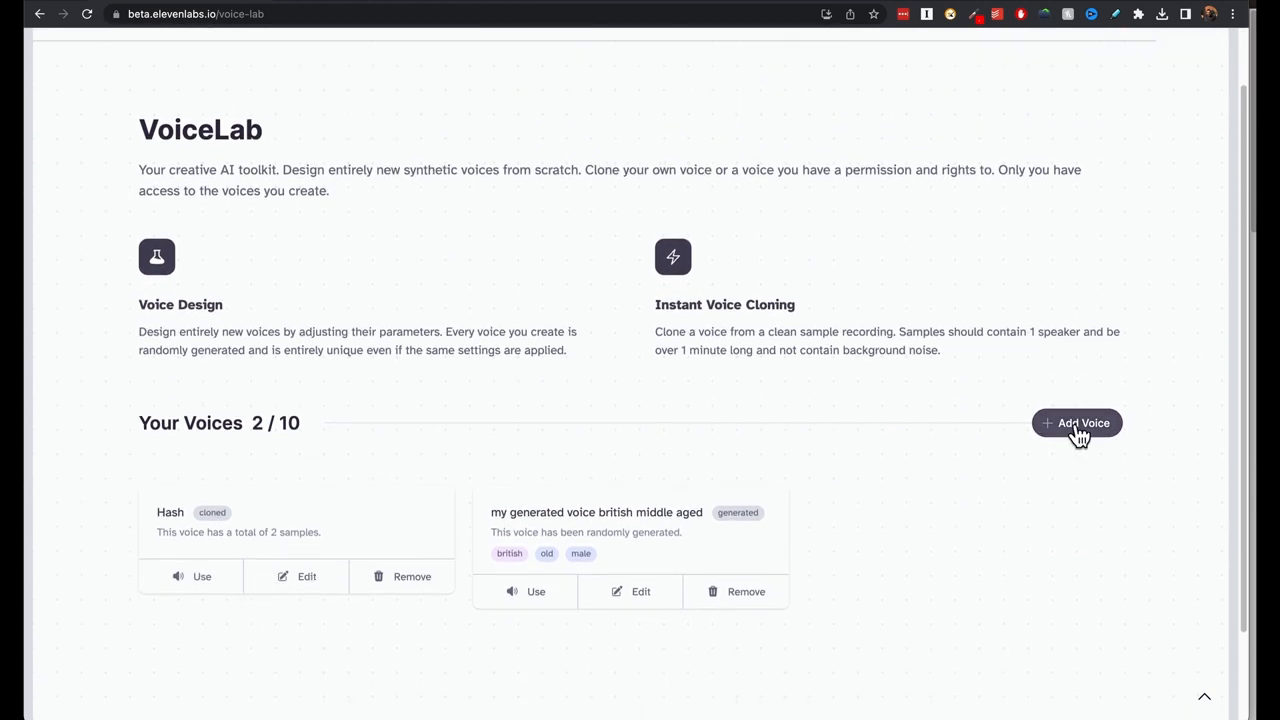
{"action": "mouse_move", "coordinate": [1023, 554]}
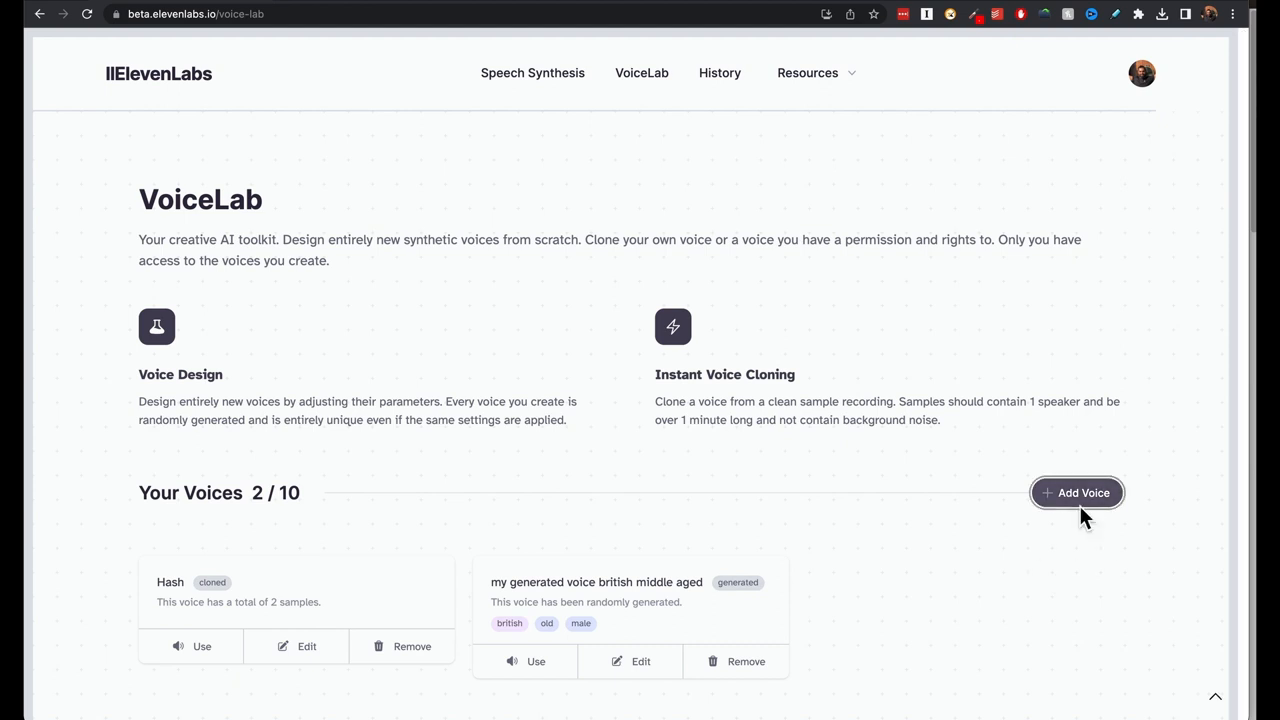
{"action": "left_click", "coordinate": [1077, 492]}
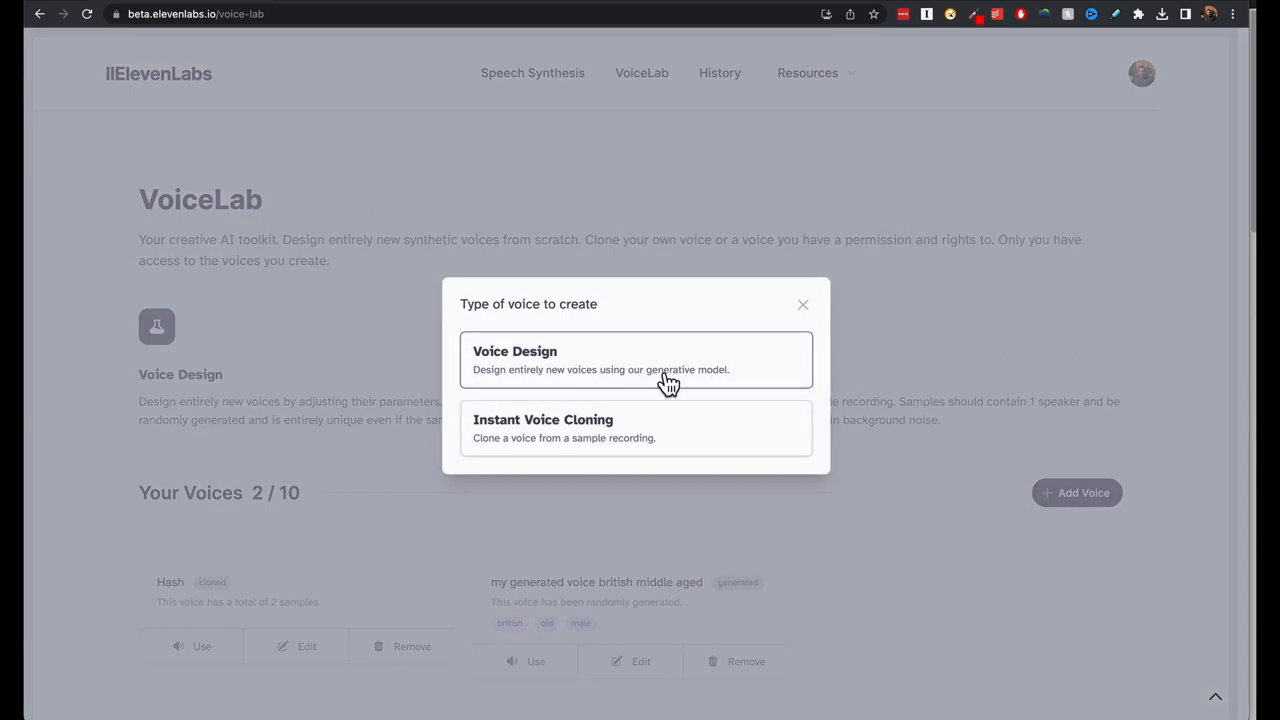
{"action": "left_click", "coordinate": [636, 428]}
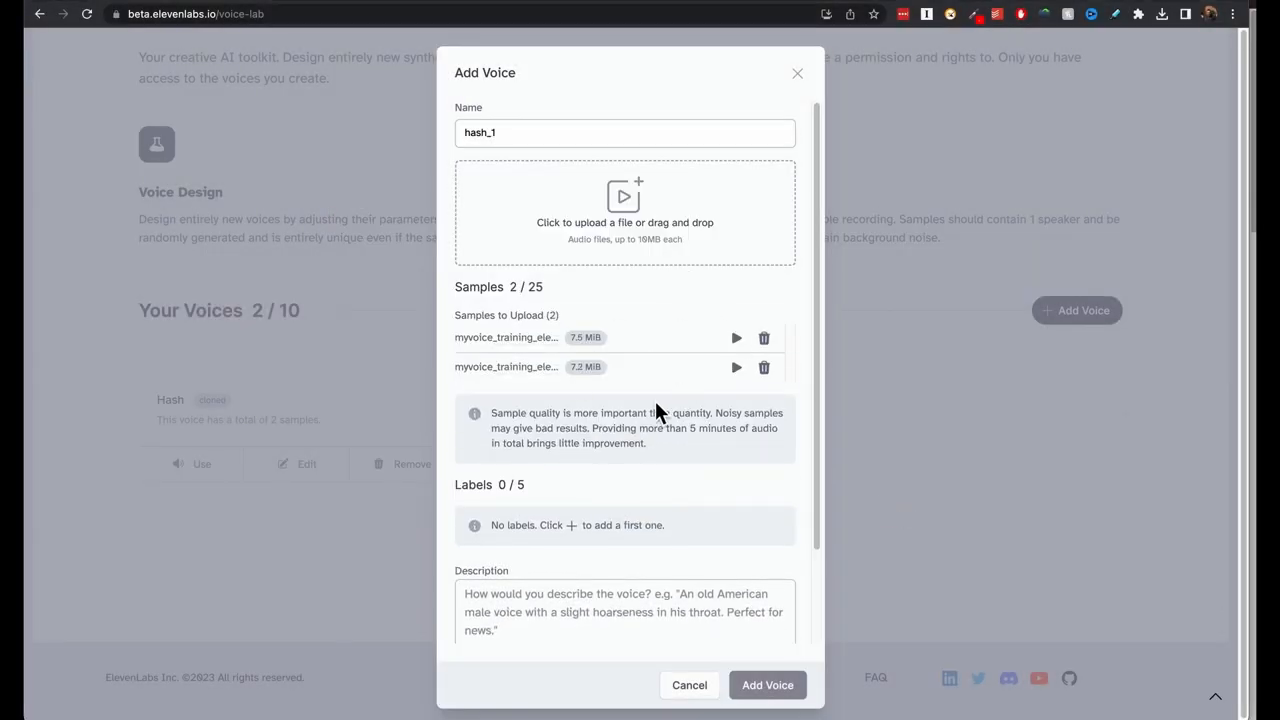
{"action": "mouse_move", "coordinate": [652, 261]}
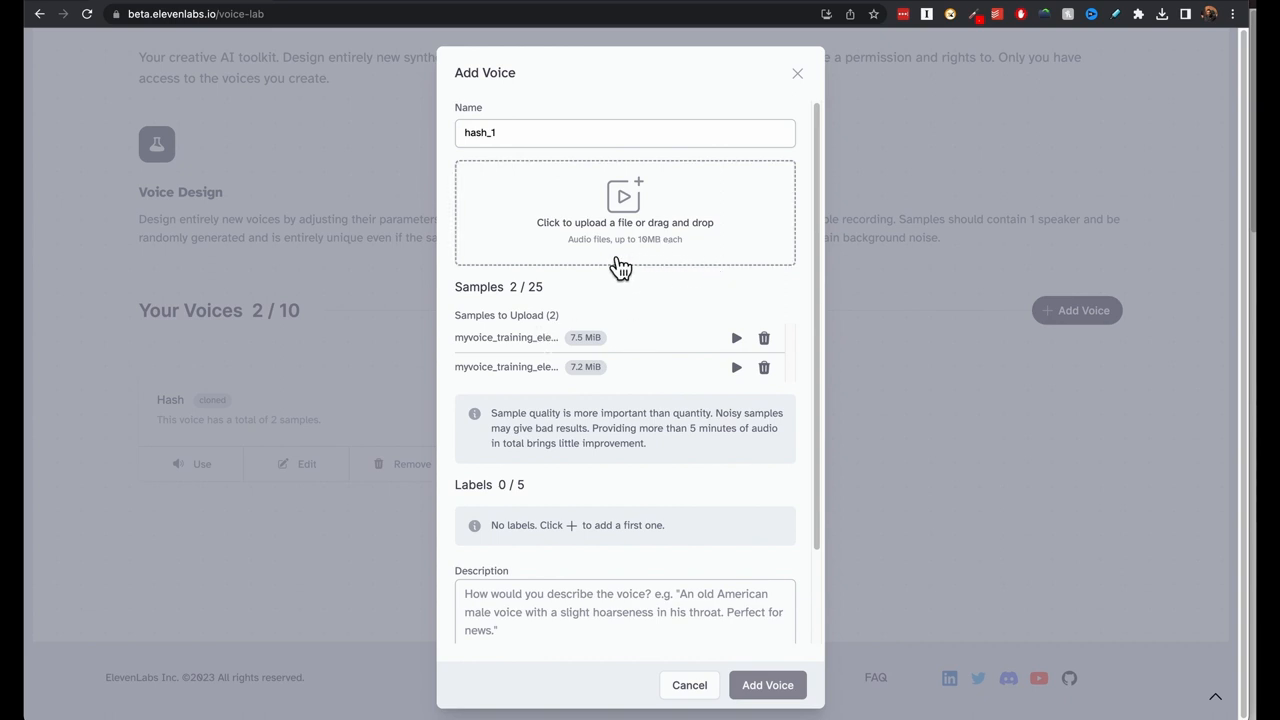
- Review the two hash_1 samples, confirm usage rights, and submit the clone
{"action": "scroll", "scroll_direction": "down", "scroll_amount": 3}
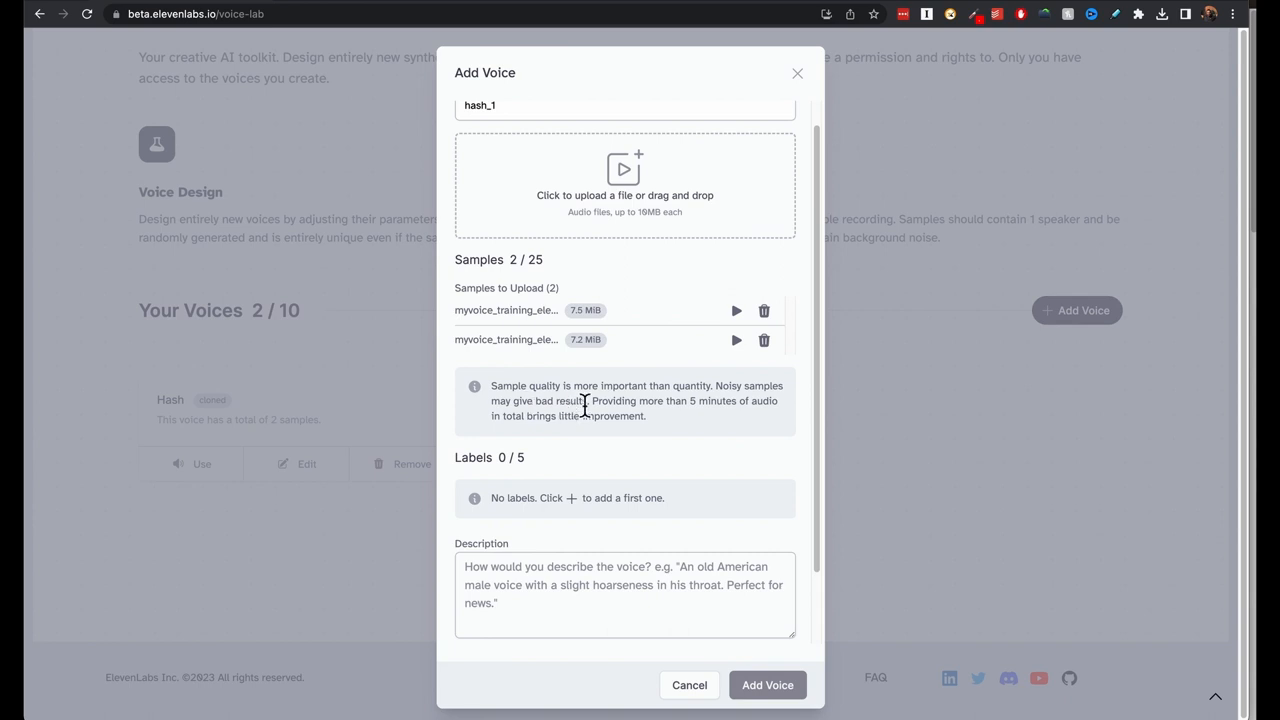
{"action": "mouse_move", "coordinate": [683, 437]}
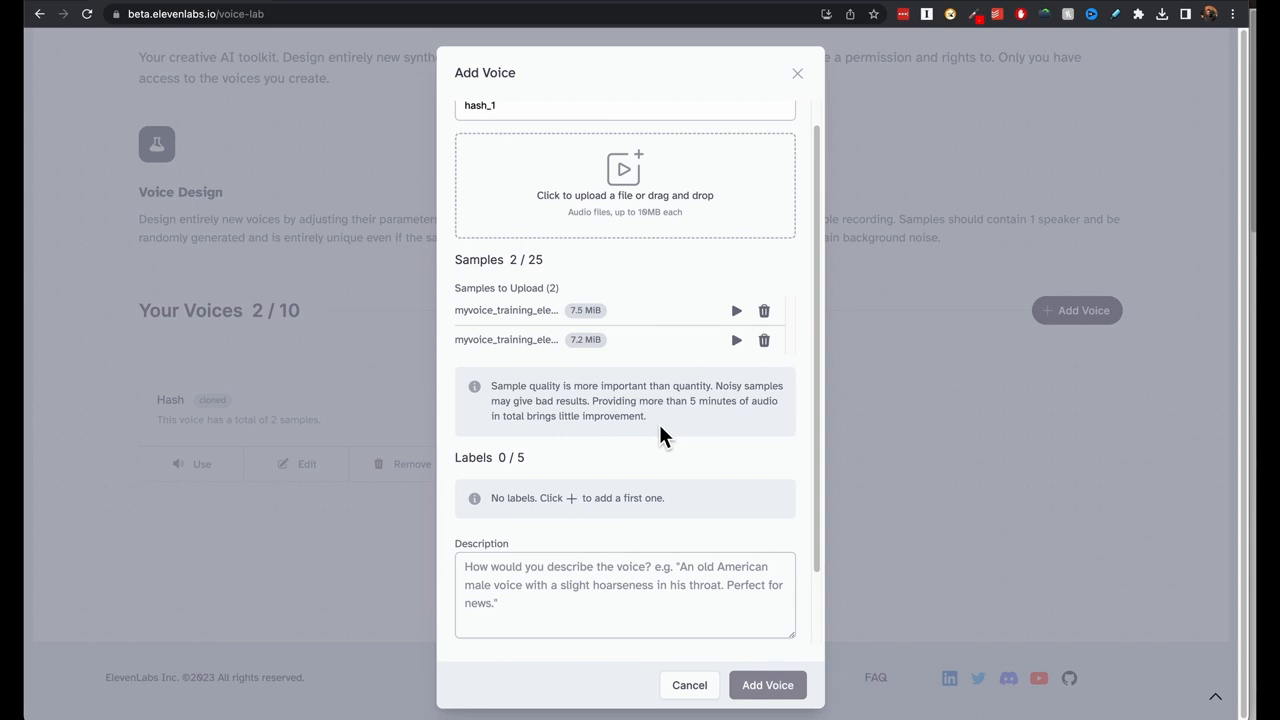
{"action": "scroll", "scroll_direction": "down", "scroll_amount": 3}
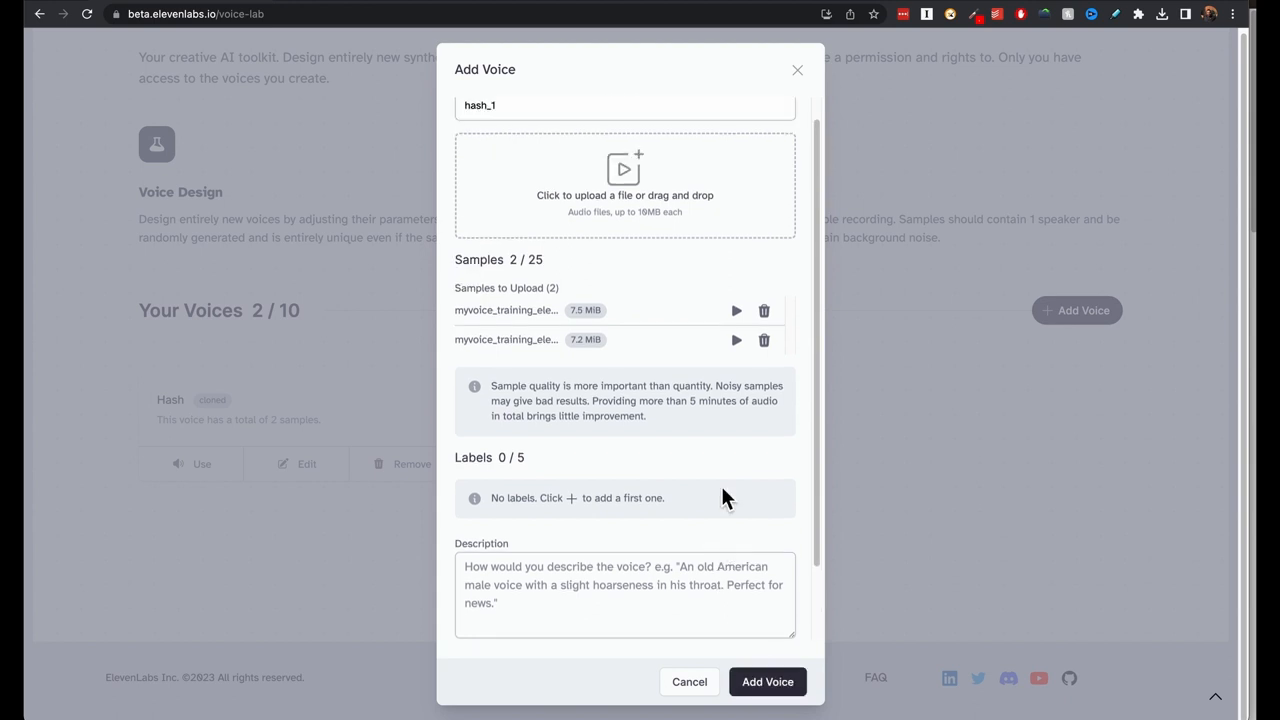
{"action": "scroll", "scroll_direction": "down", "scroll_amount": 3}
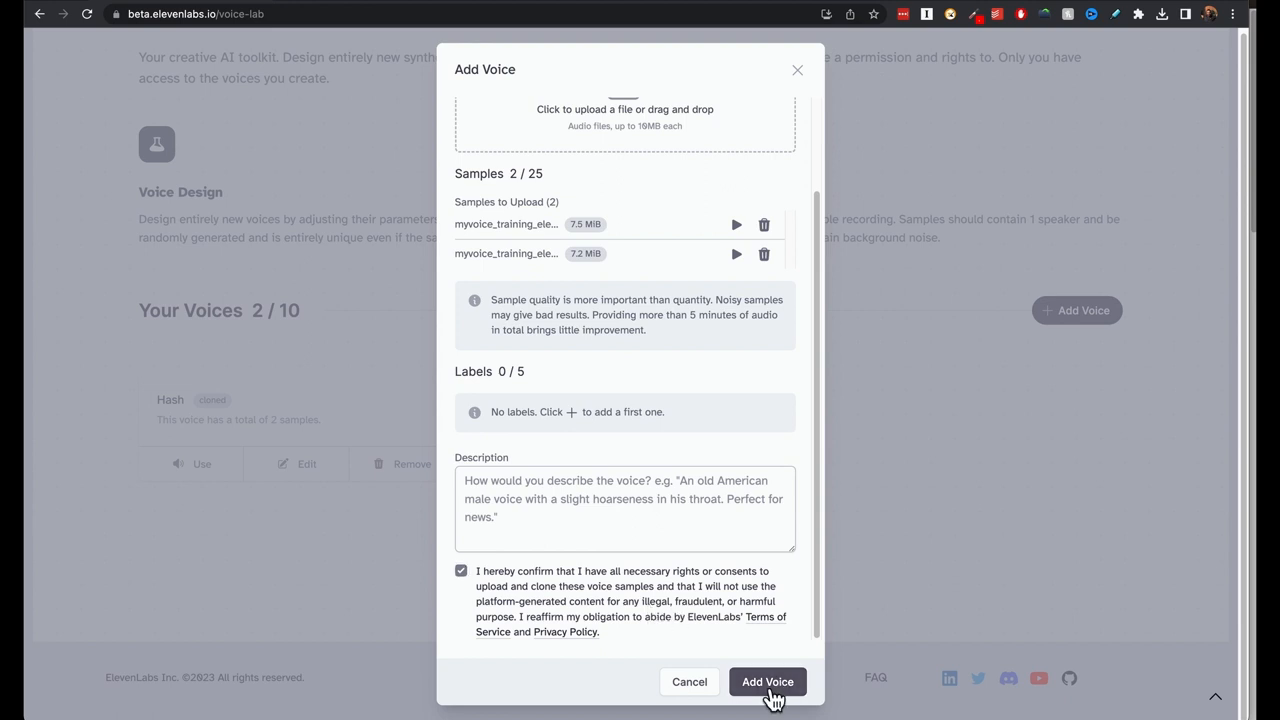
{"action": "left_click", "coordinate": [768, 681]}
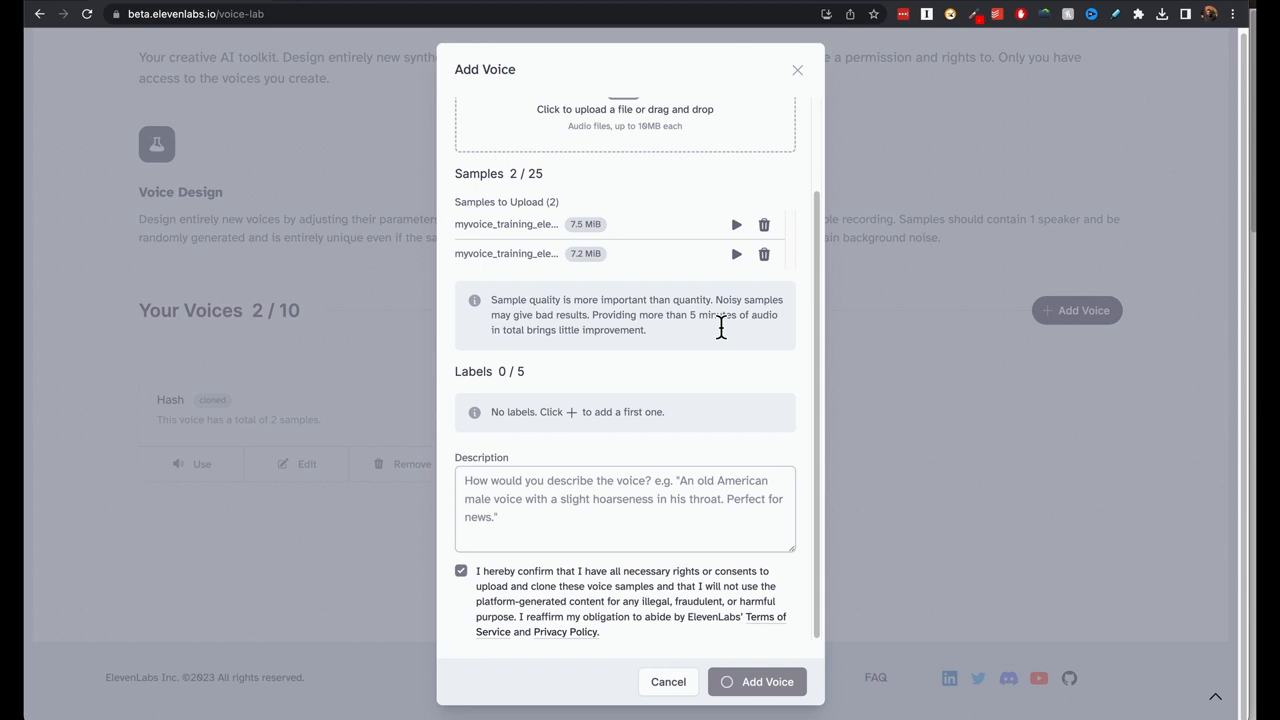
- Select the cloned hash_1 voice and generate the productivity paragraph with it
{"action": "left_click", "coordinate": [757, 681]}
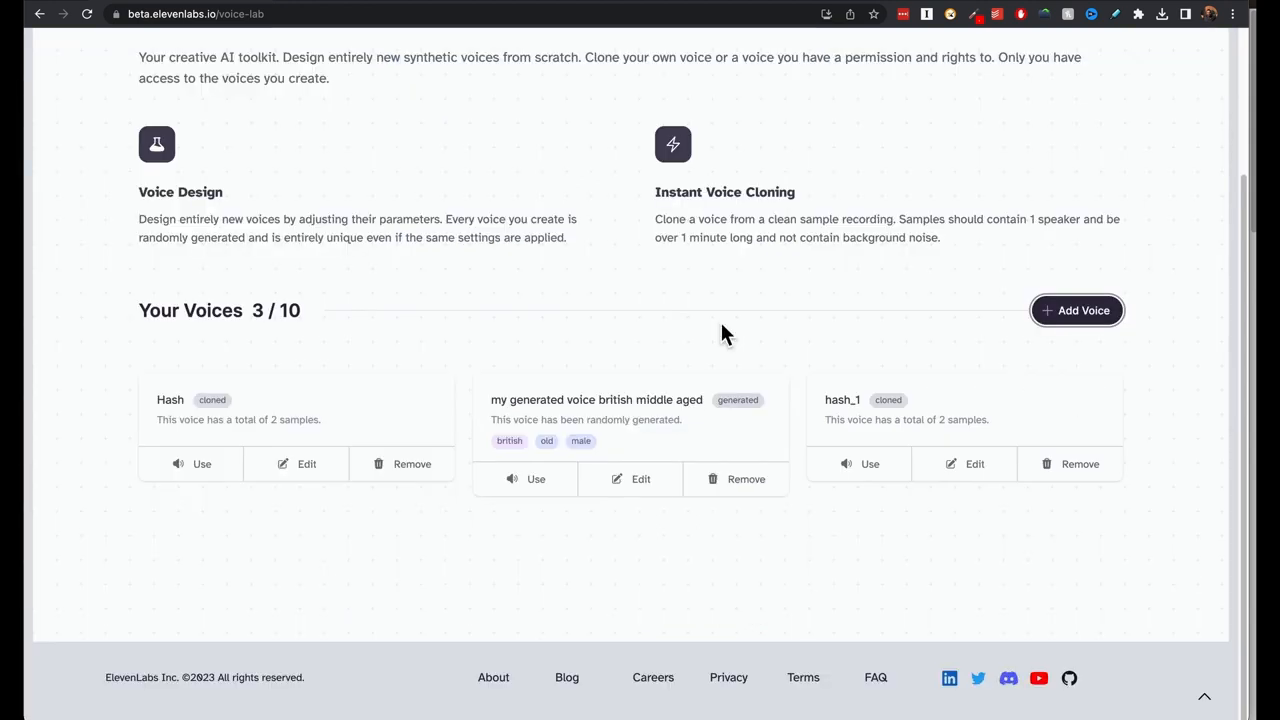
{"action": "mouse_move", "coordinate": [870, 463]}
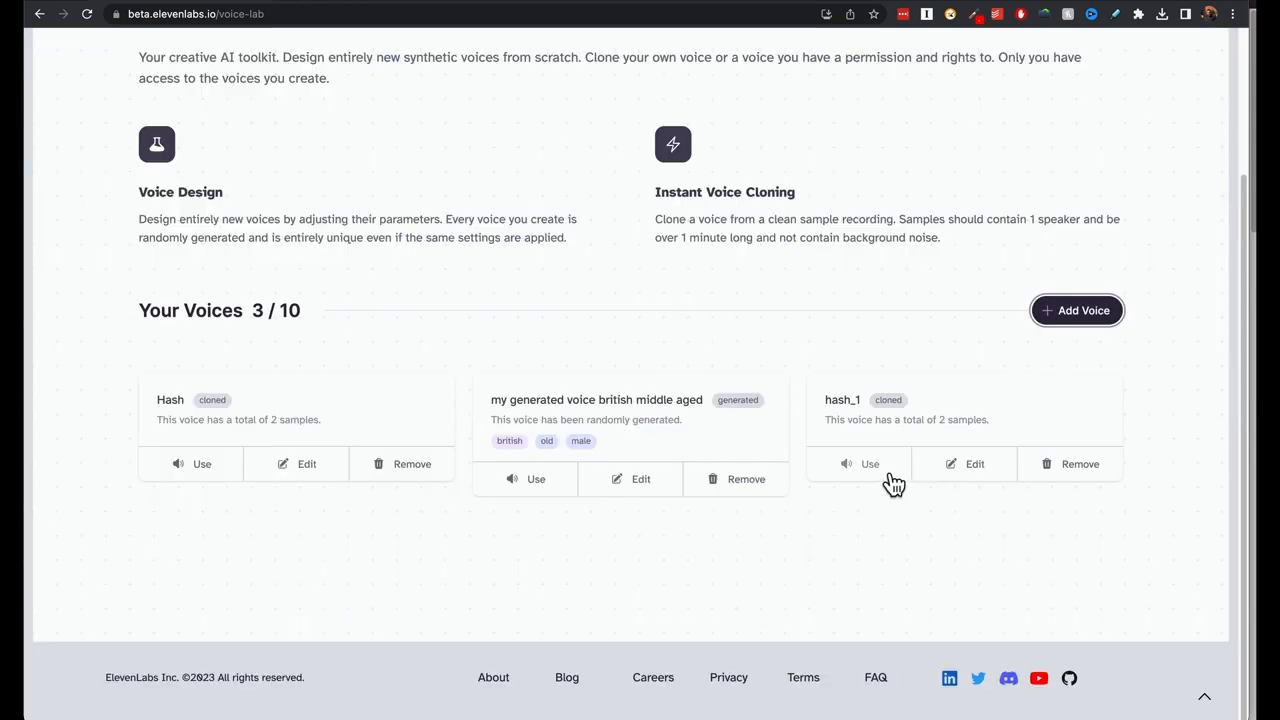
{"action": "left_click", "coordinate": [870, 463]}
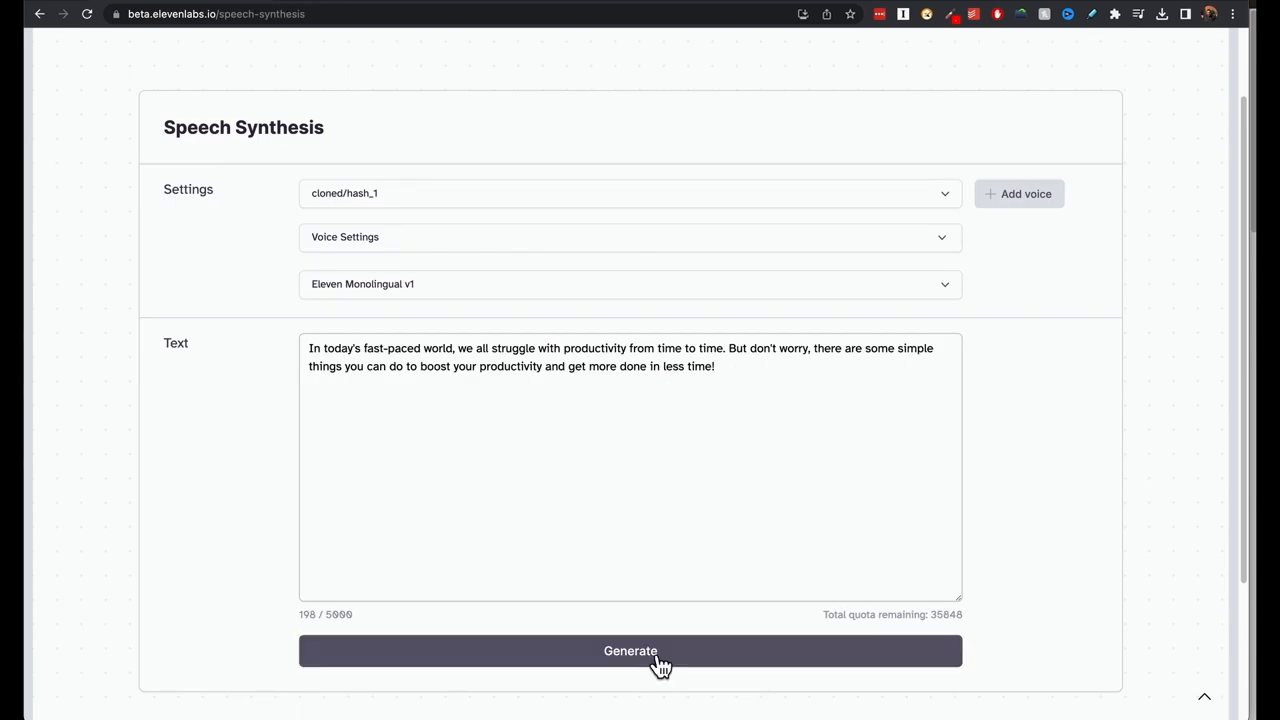
{"action": "left_click", "coordinate": [630, 651]}
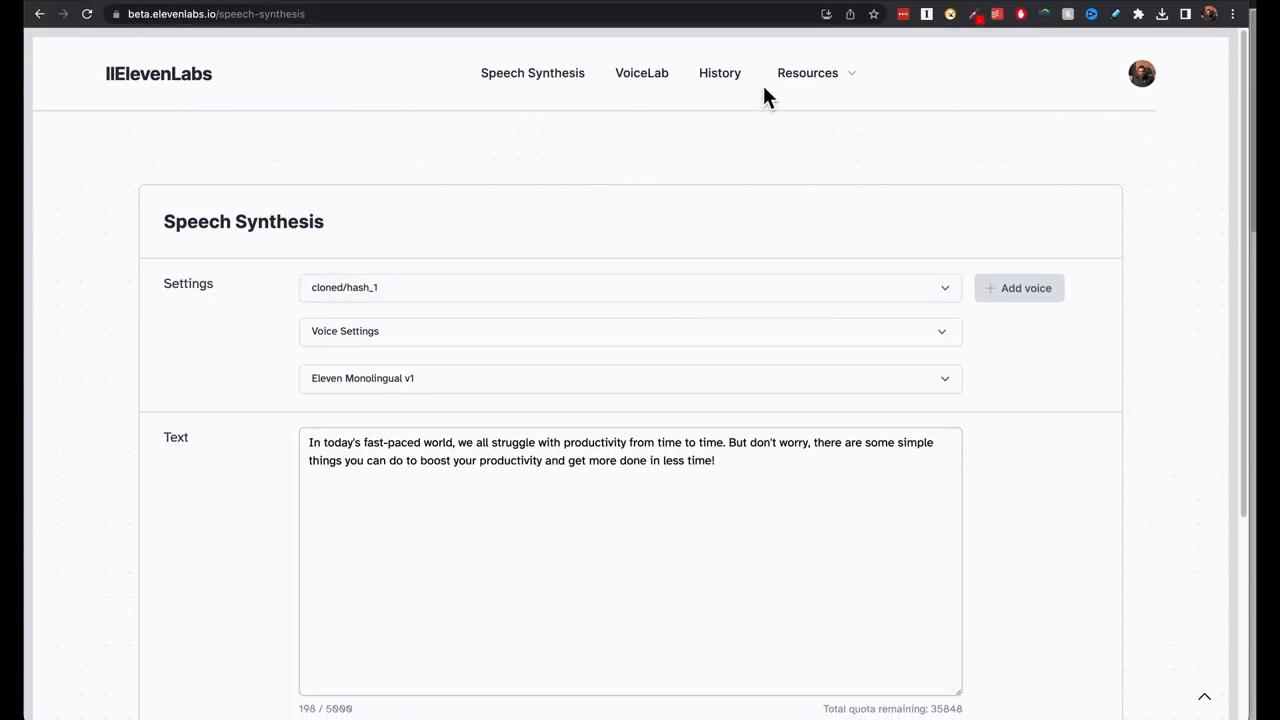
- Browse History for the new hash_1 and generated-voice clips, then open Resources
{"action": "left_click", "coordinate": [719, 72]}
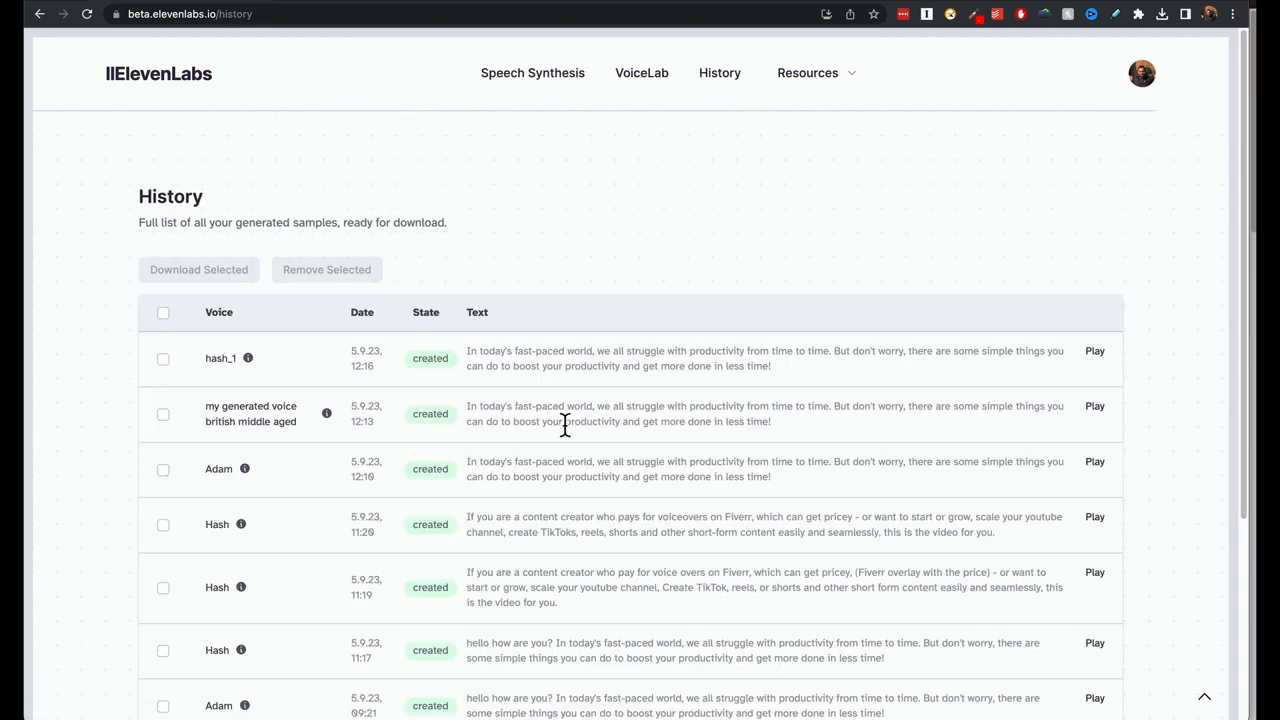
{"action": "scroll", "scroll_direction": "down", "scroll_amount": 3}
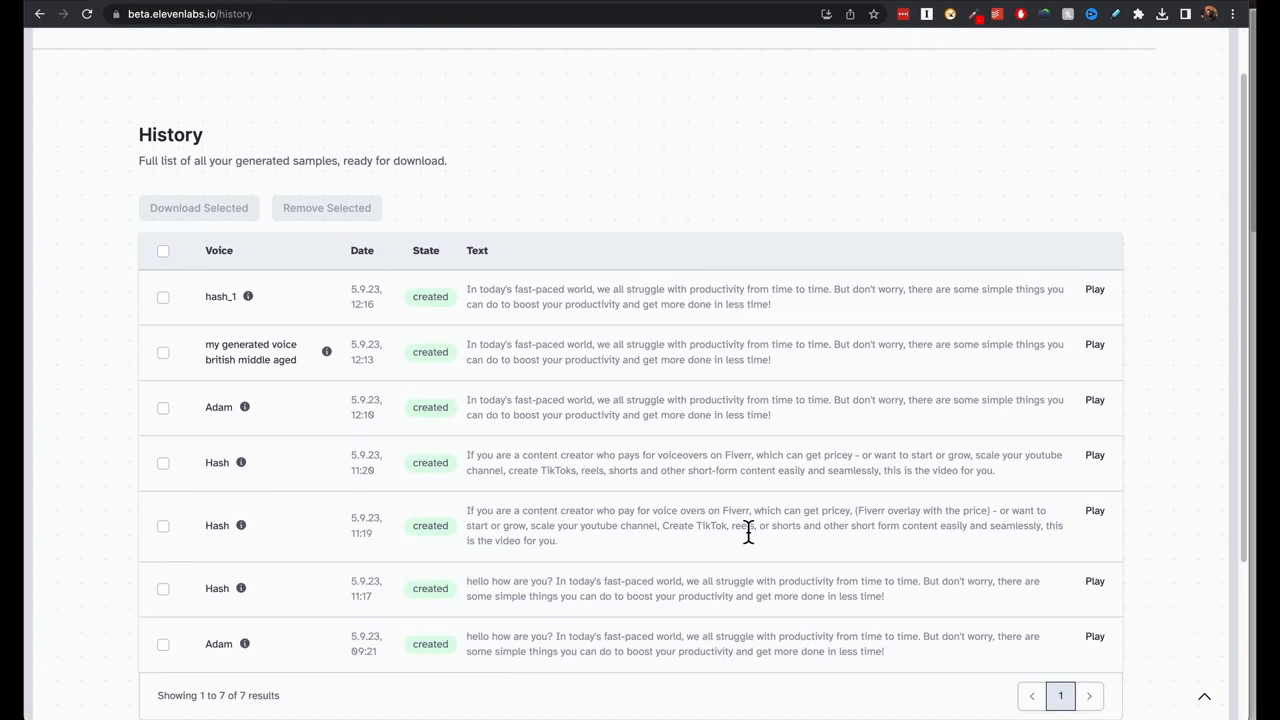
{"action": "left_click", "coordinate": [815, 62]}
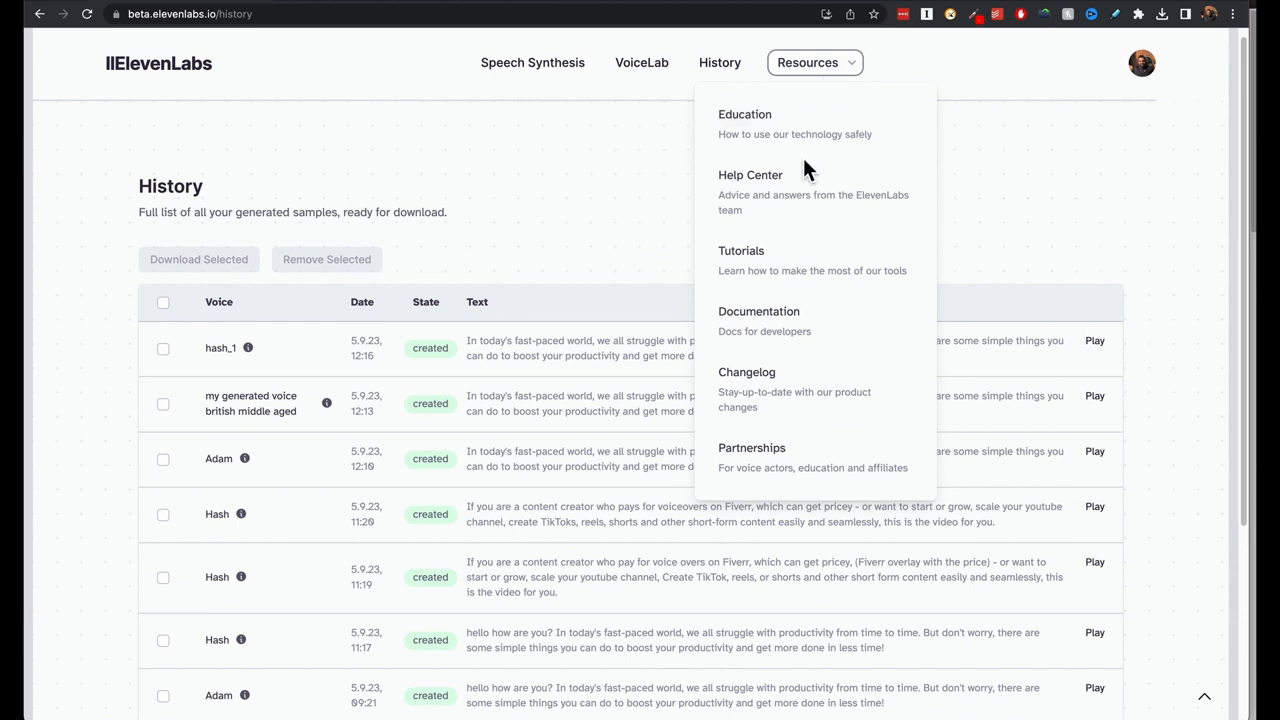
{"action": "mouse_move", "coordinate": [778, 280]}
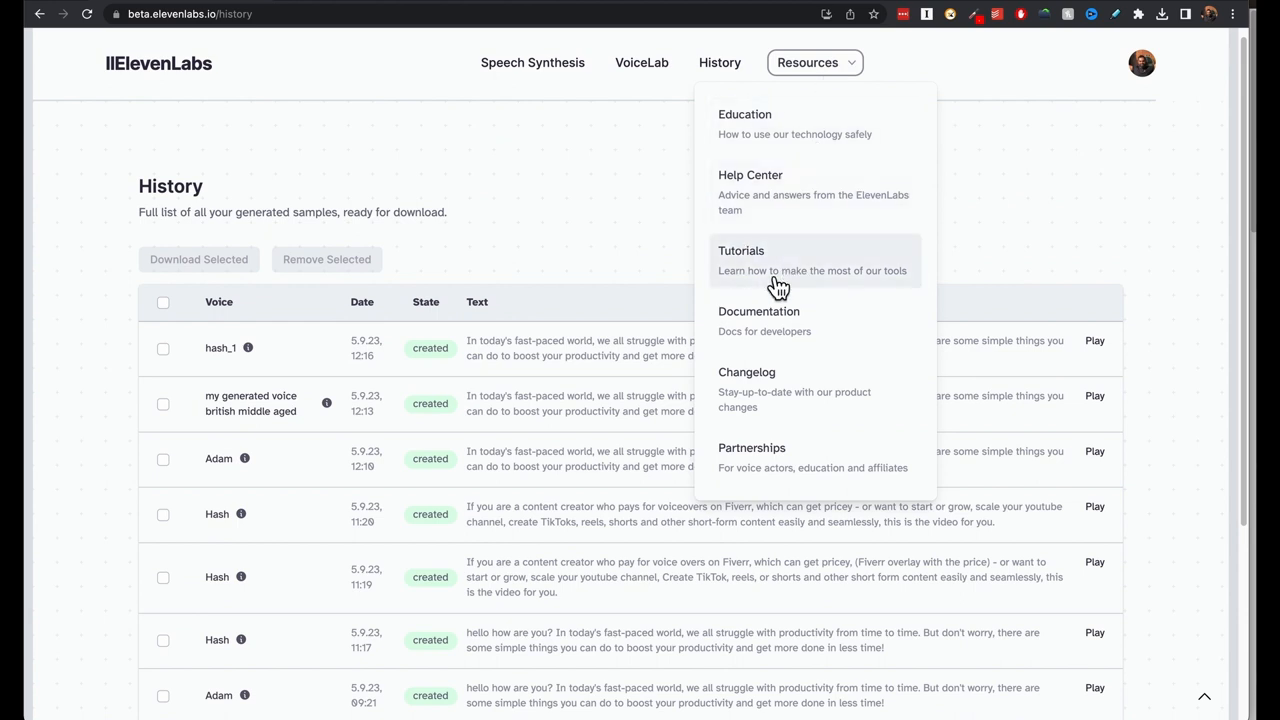